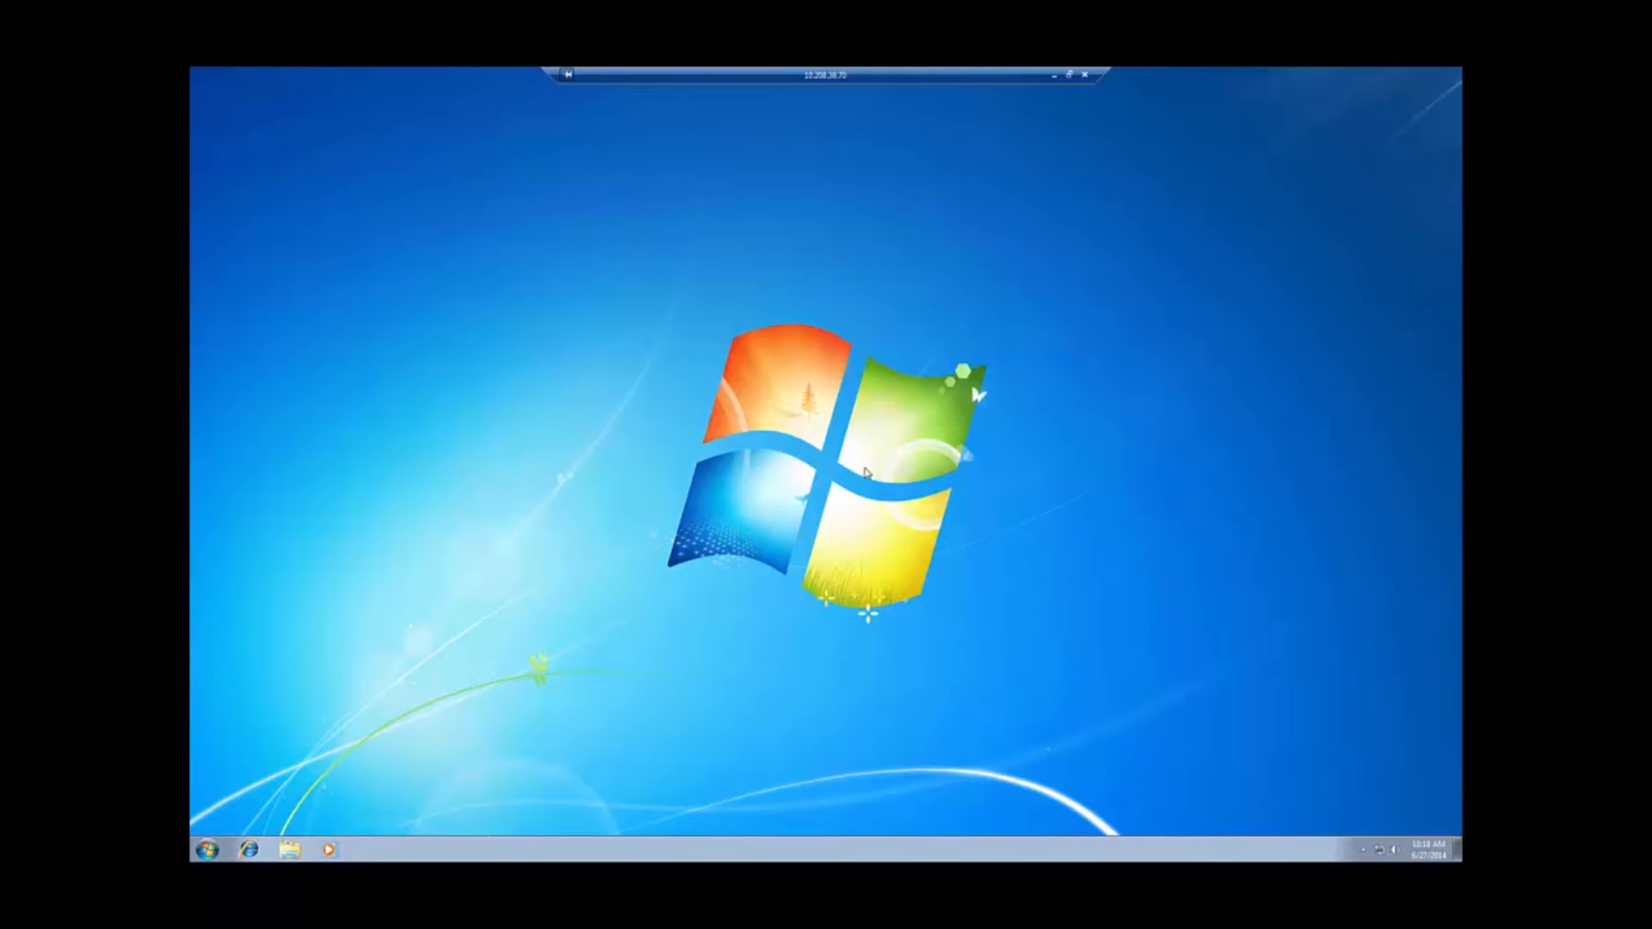
Launch the ValveLink License Wizard from the ValveLink group under All Programs.
{"action": "left_click", "coordinate": [208, 909]}
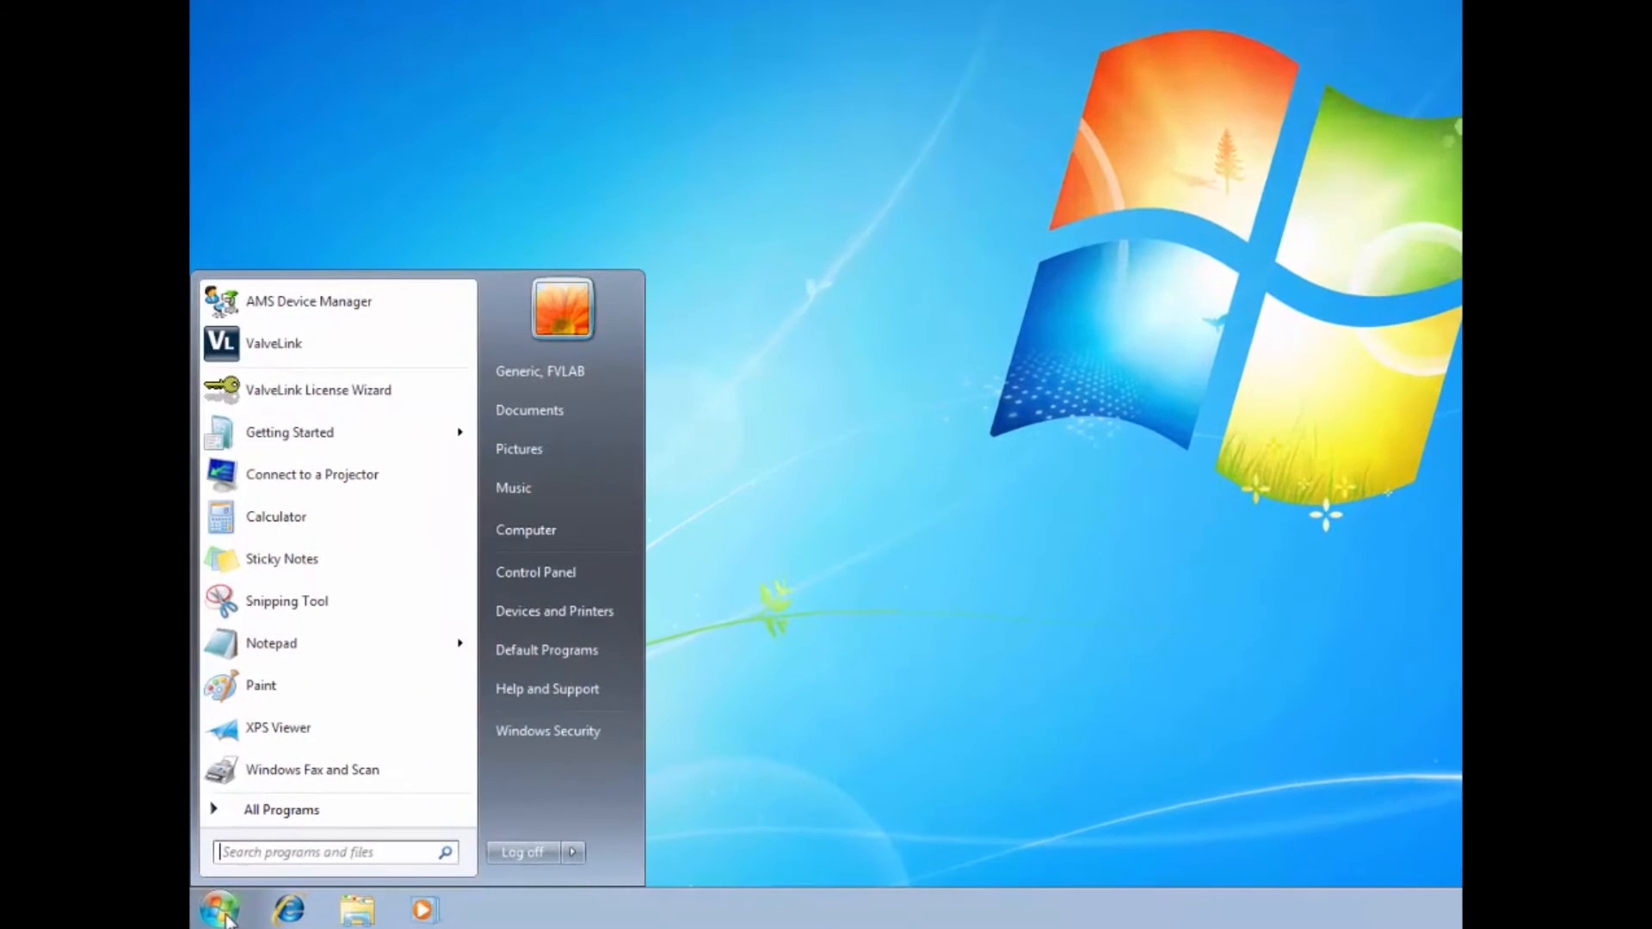
{"action": "left_click", "coordinate": [281, 809]}
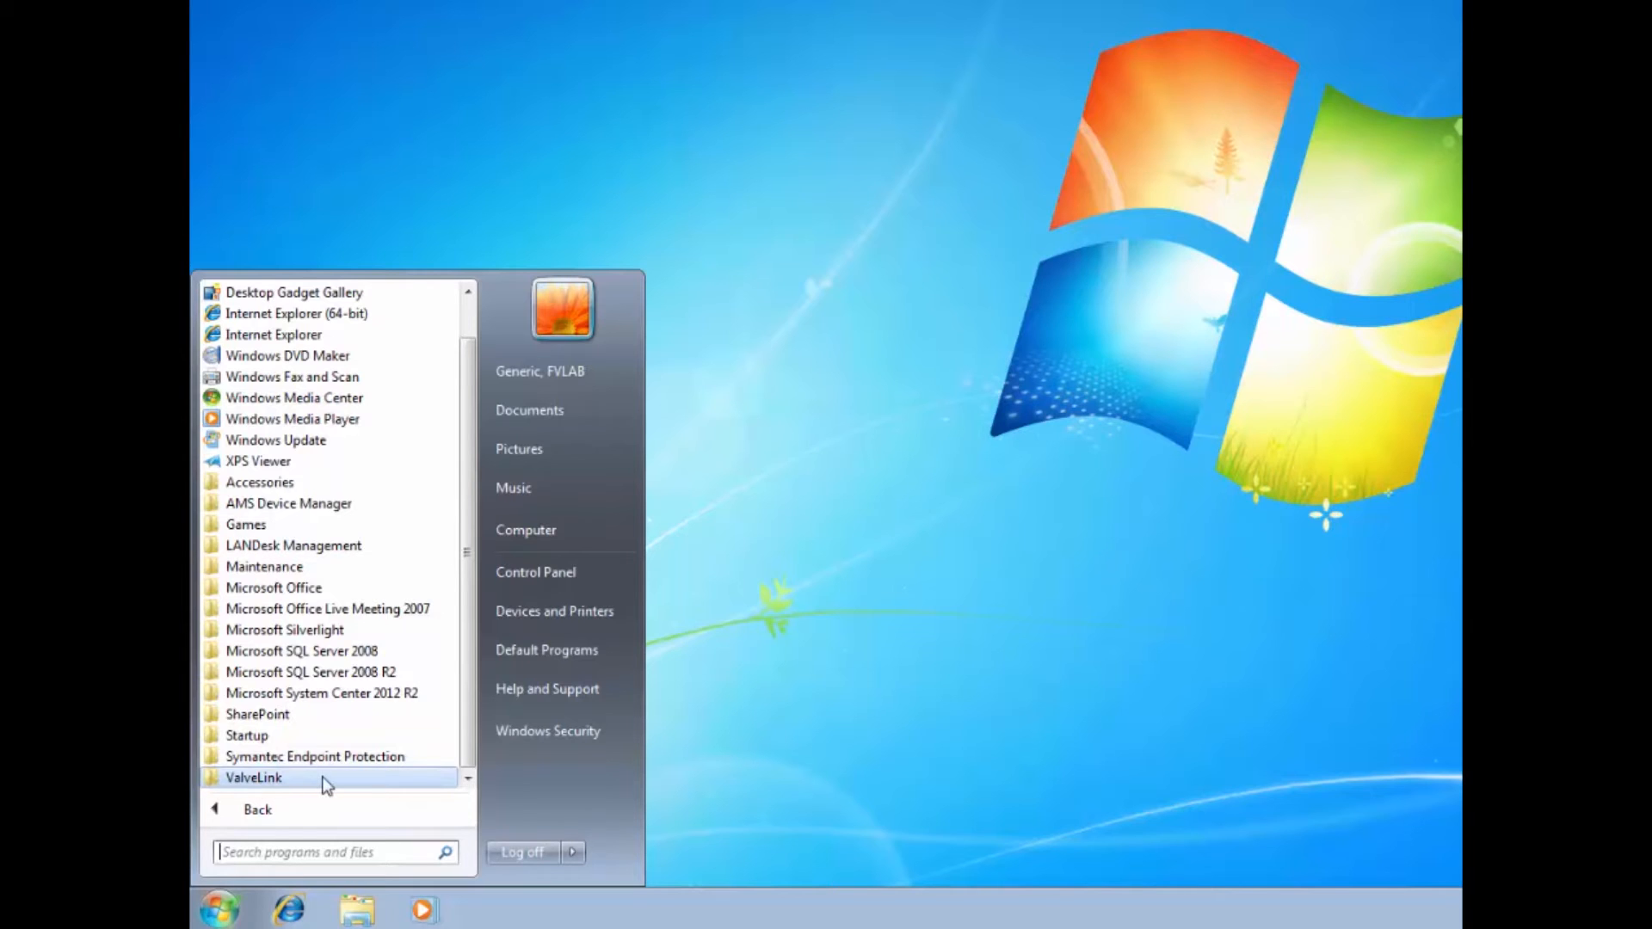
{"action": "left_click", "coordinate": [255, 777]}
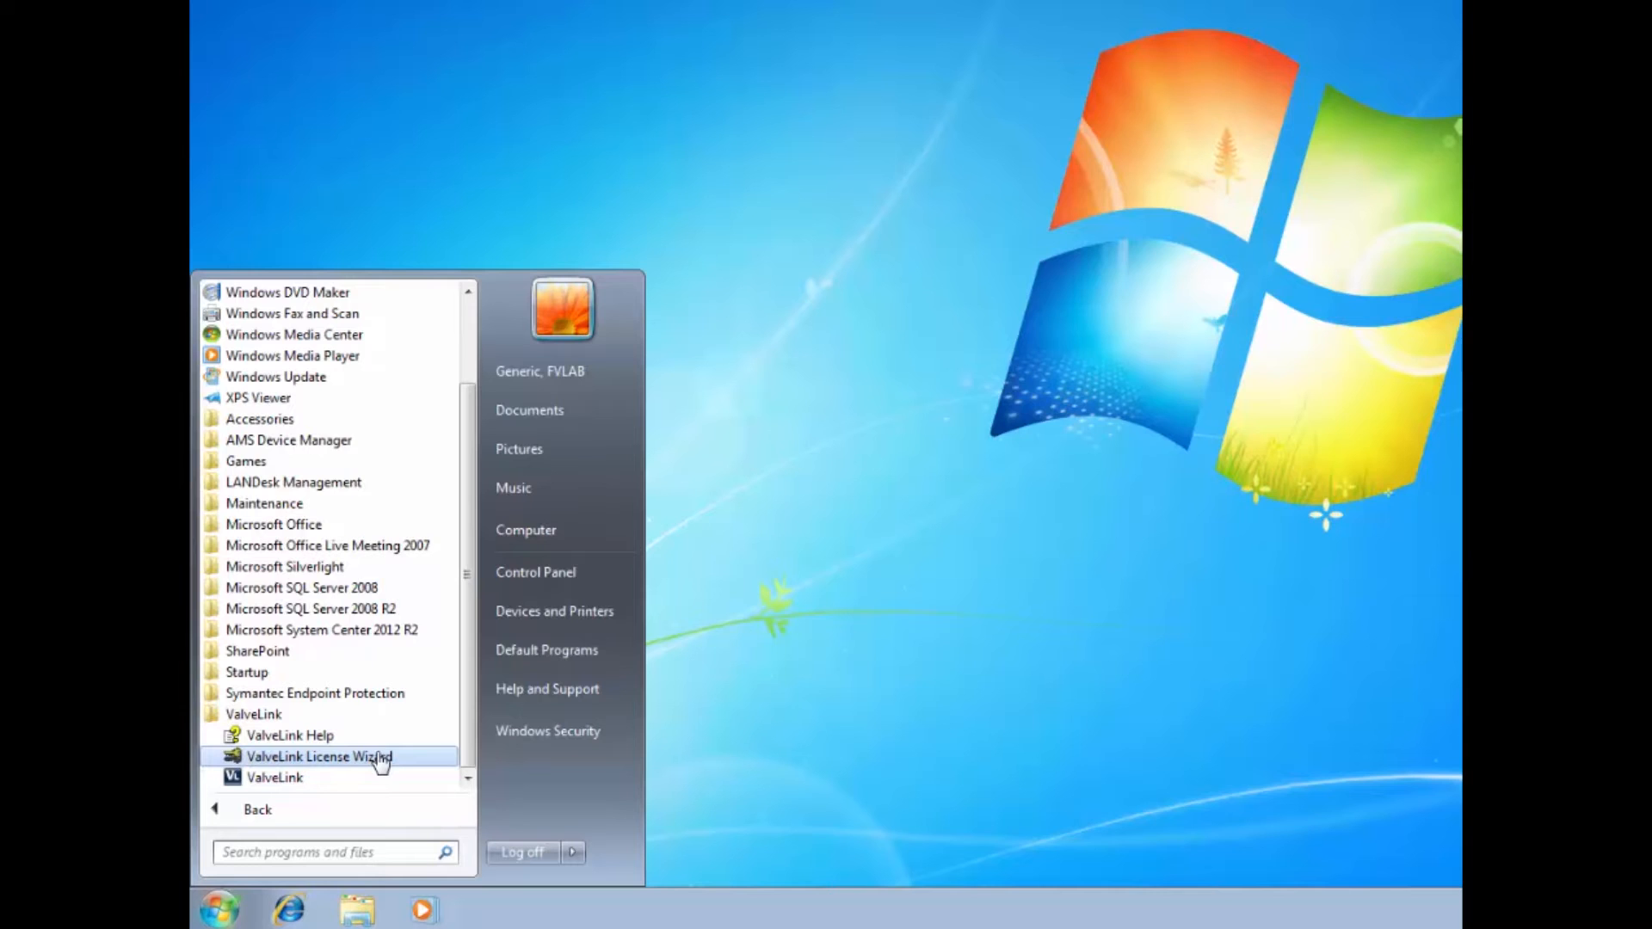
{"action": "left_click", "coordinate": [318, 757]}
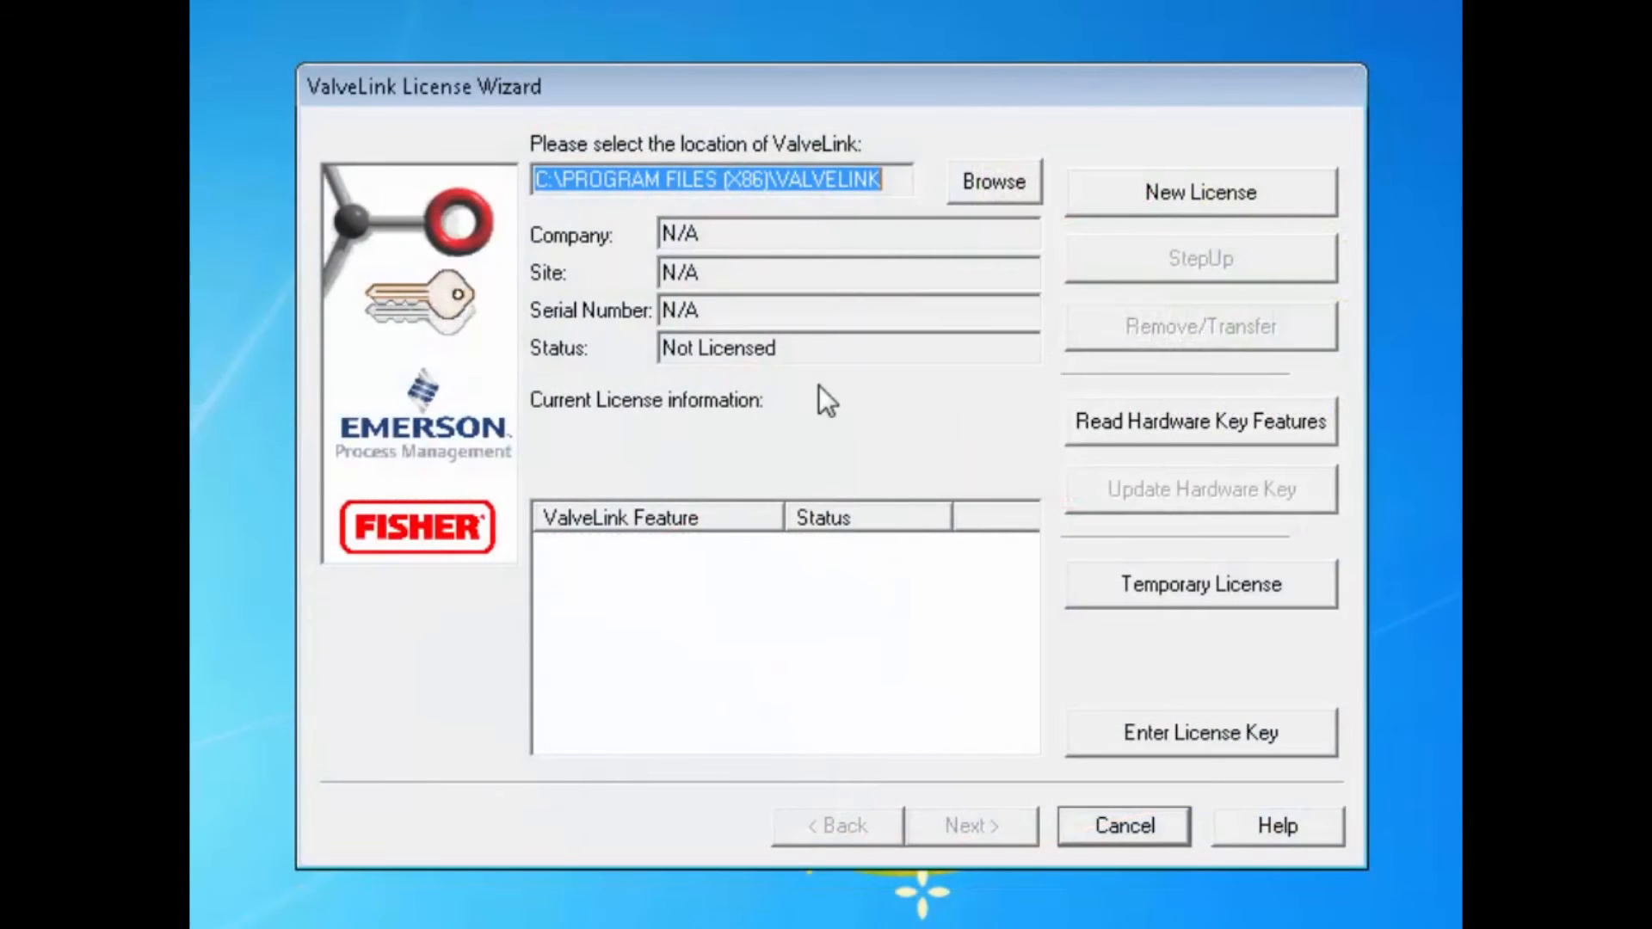
{"action": "mouse_move", "coordinate": [776, 382]}
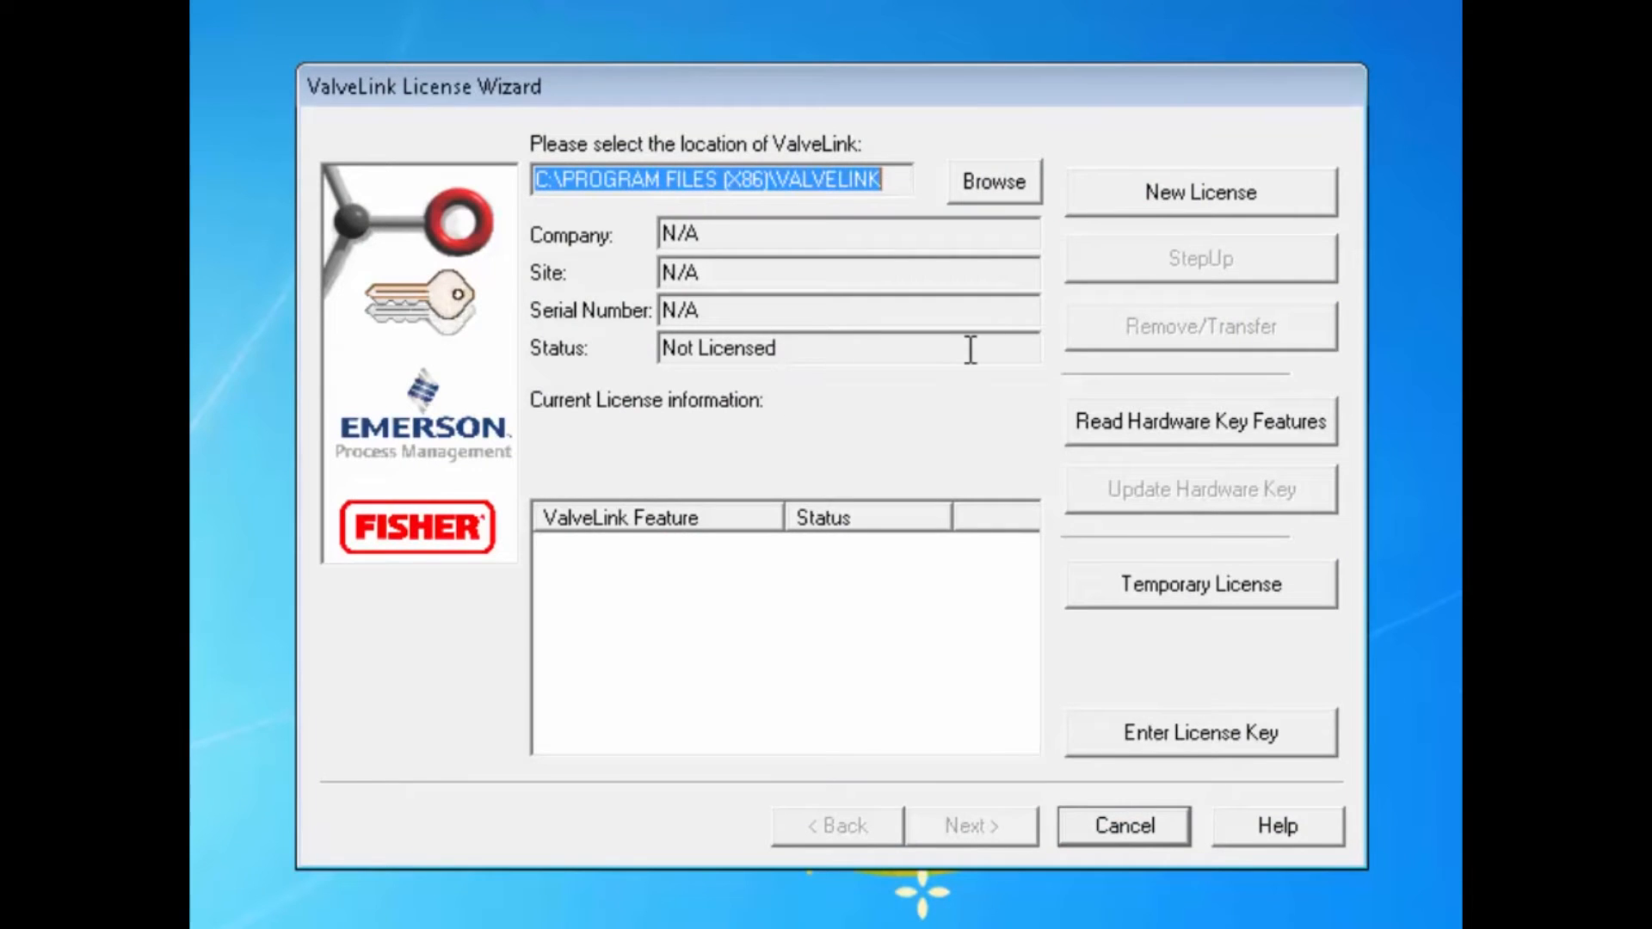
Start a new license using Software Licensing with the free Express license selected.
{"action": "left_click", "coordinate": [1199, 191]}
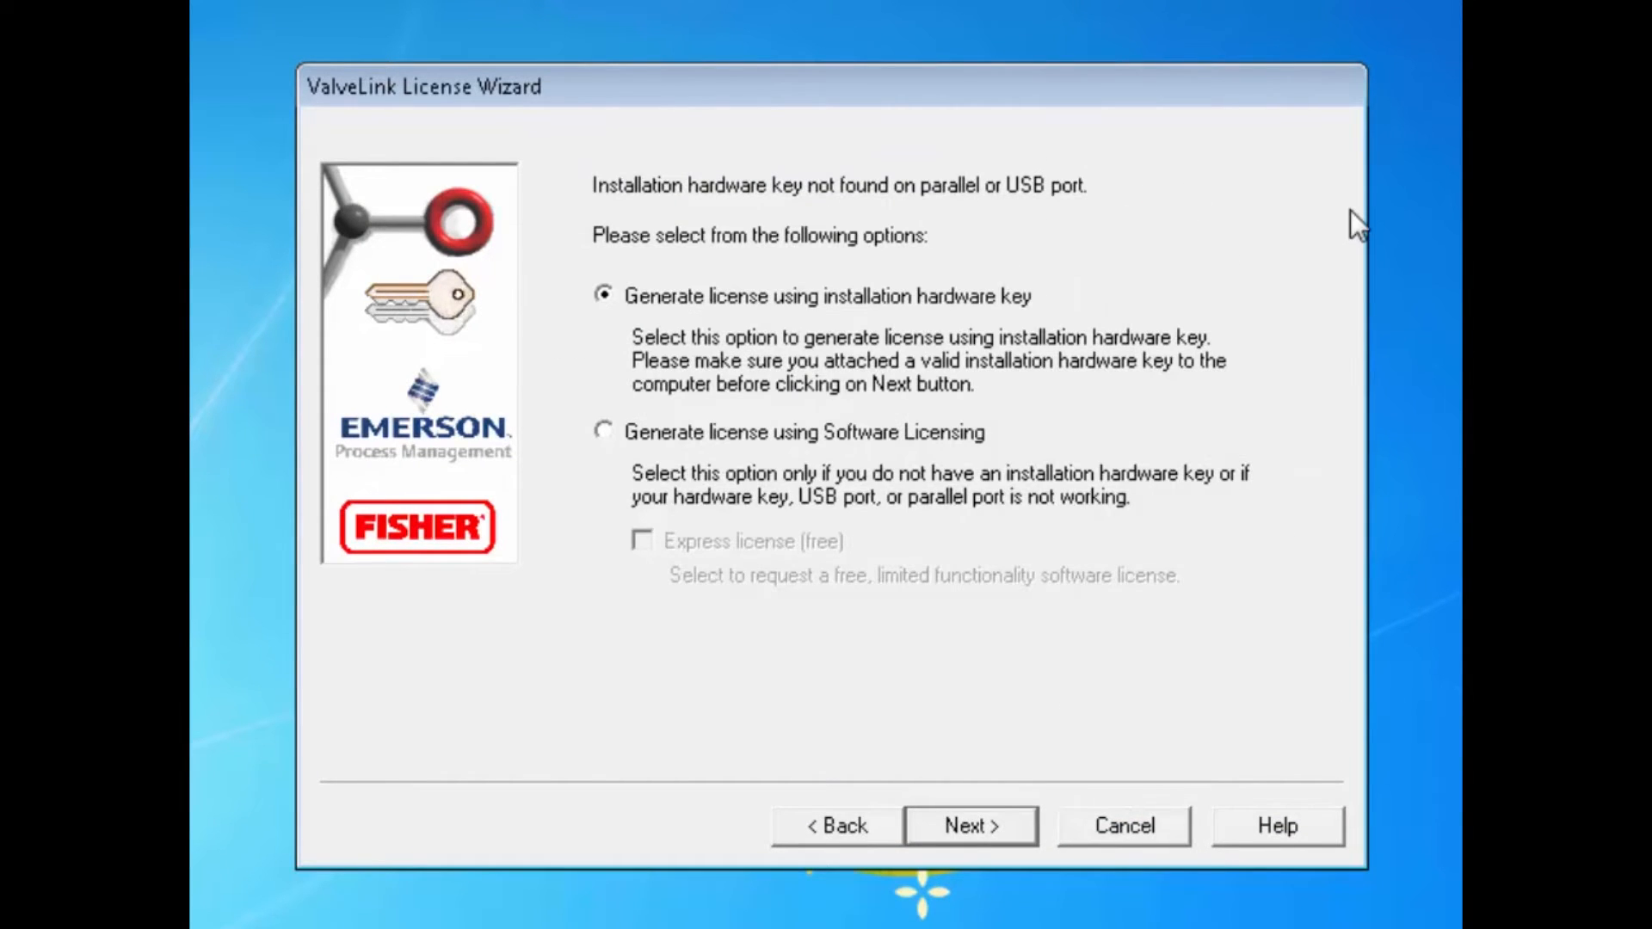
{"action": "mouse_move", "coordinate": [609, 379]}
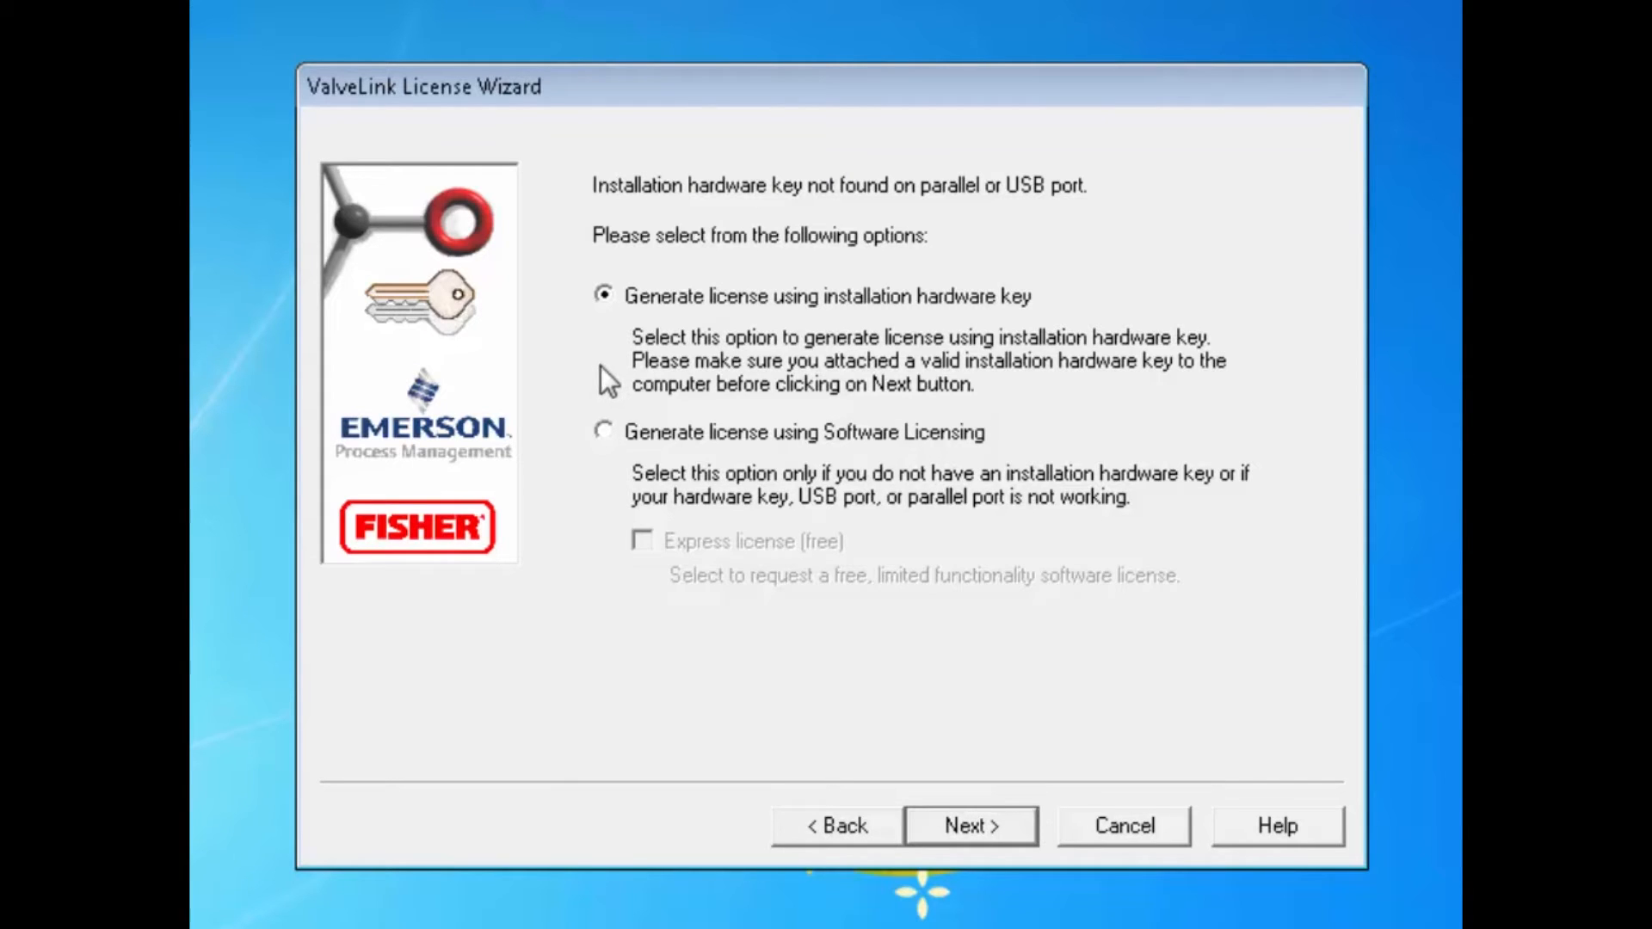
{"action": "mouse_move", "coordinate": [616, 493]}
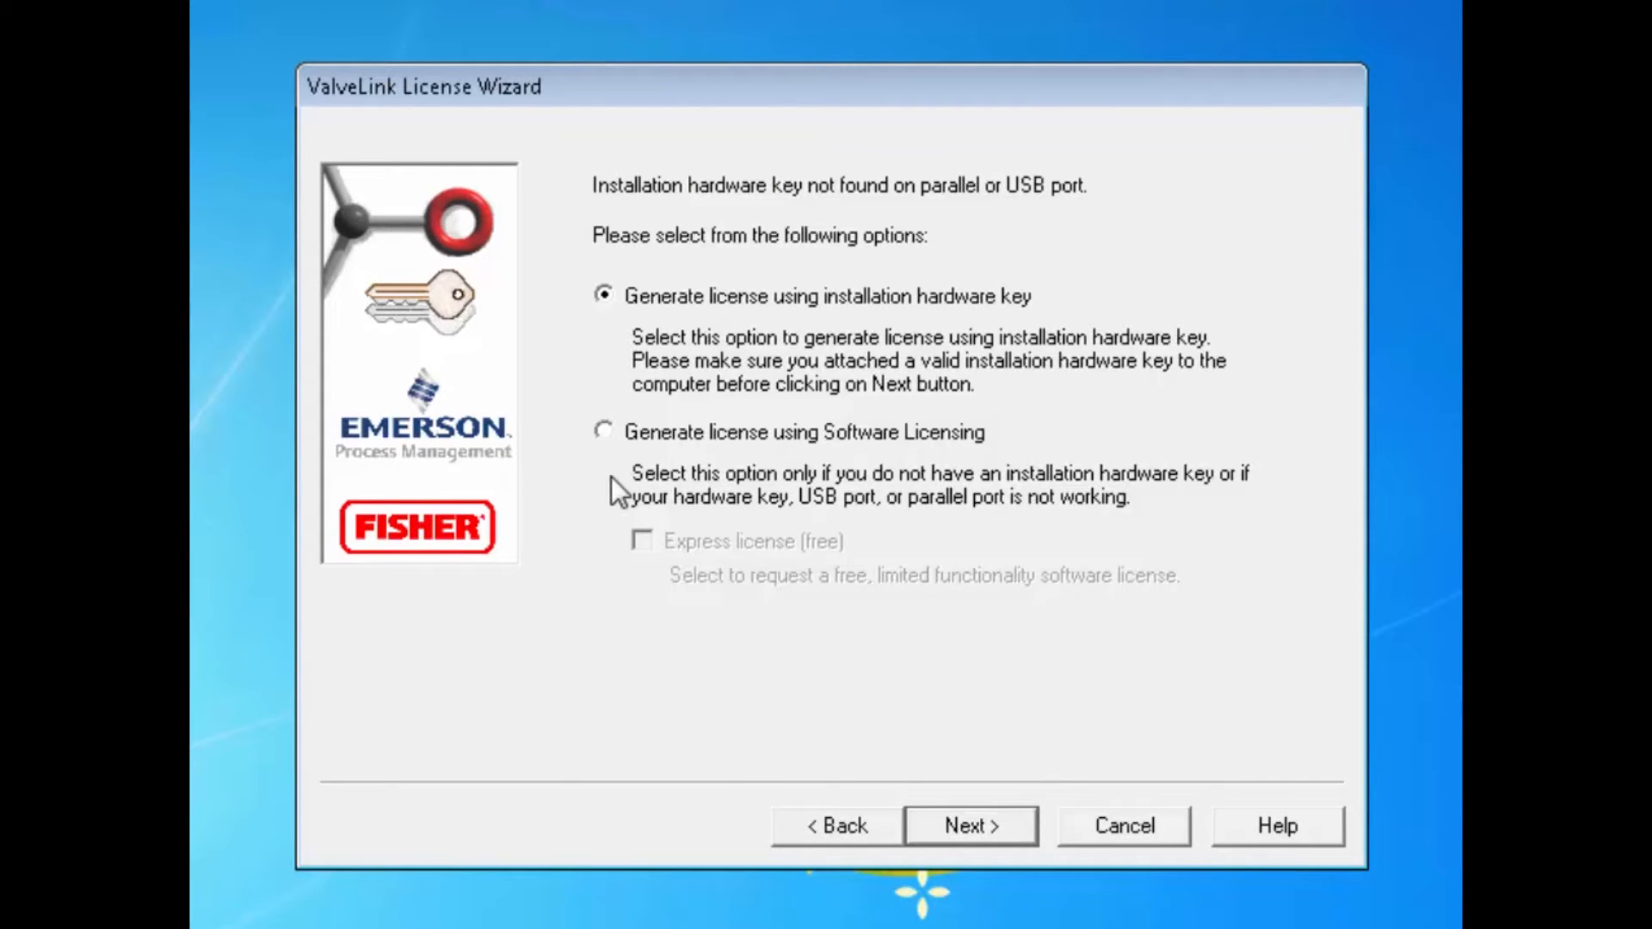
{"action": "left_click", "coordinate": [602, 432]}
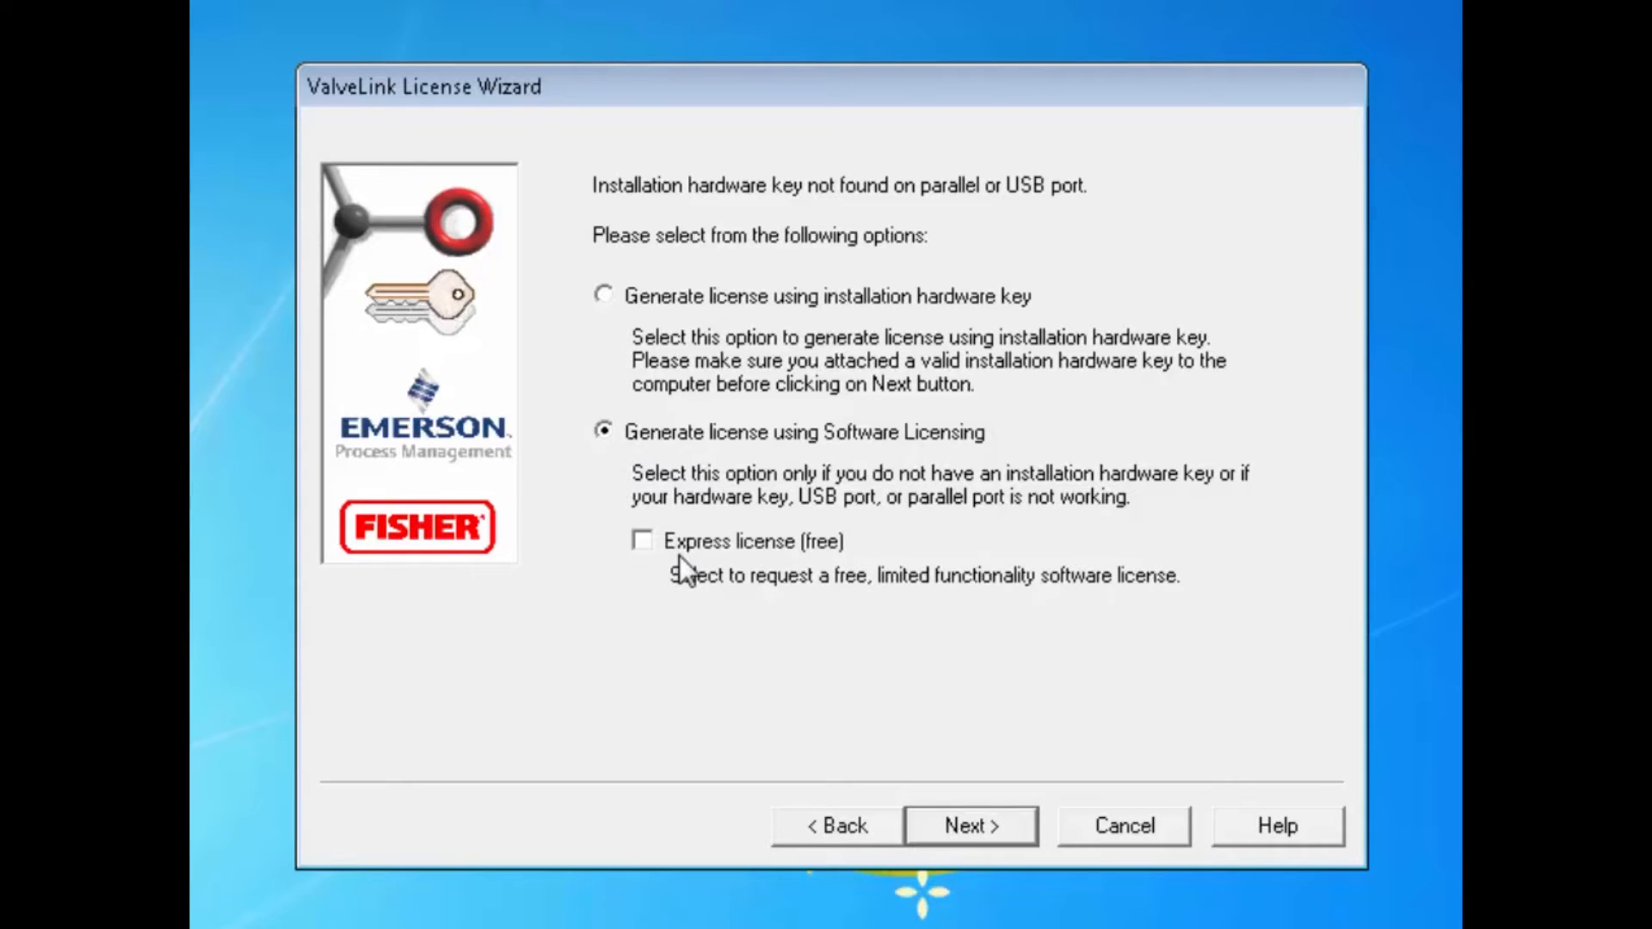
{"action": "left_click", "coordinate": [642, 540]}
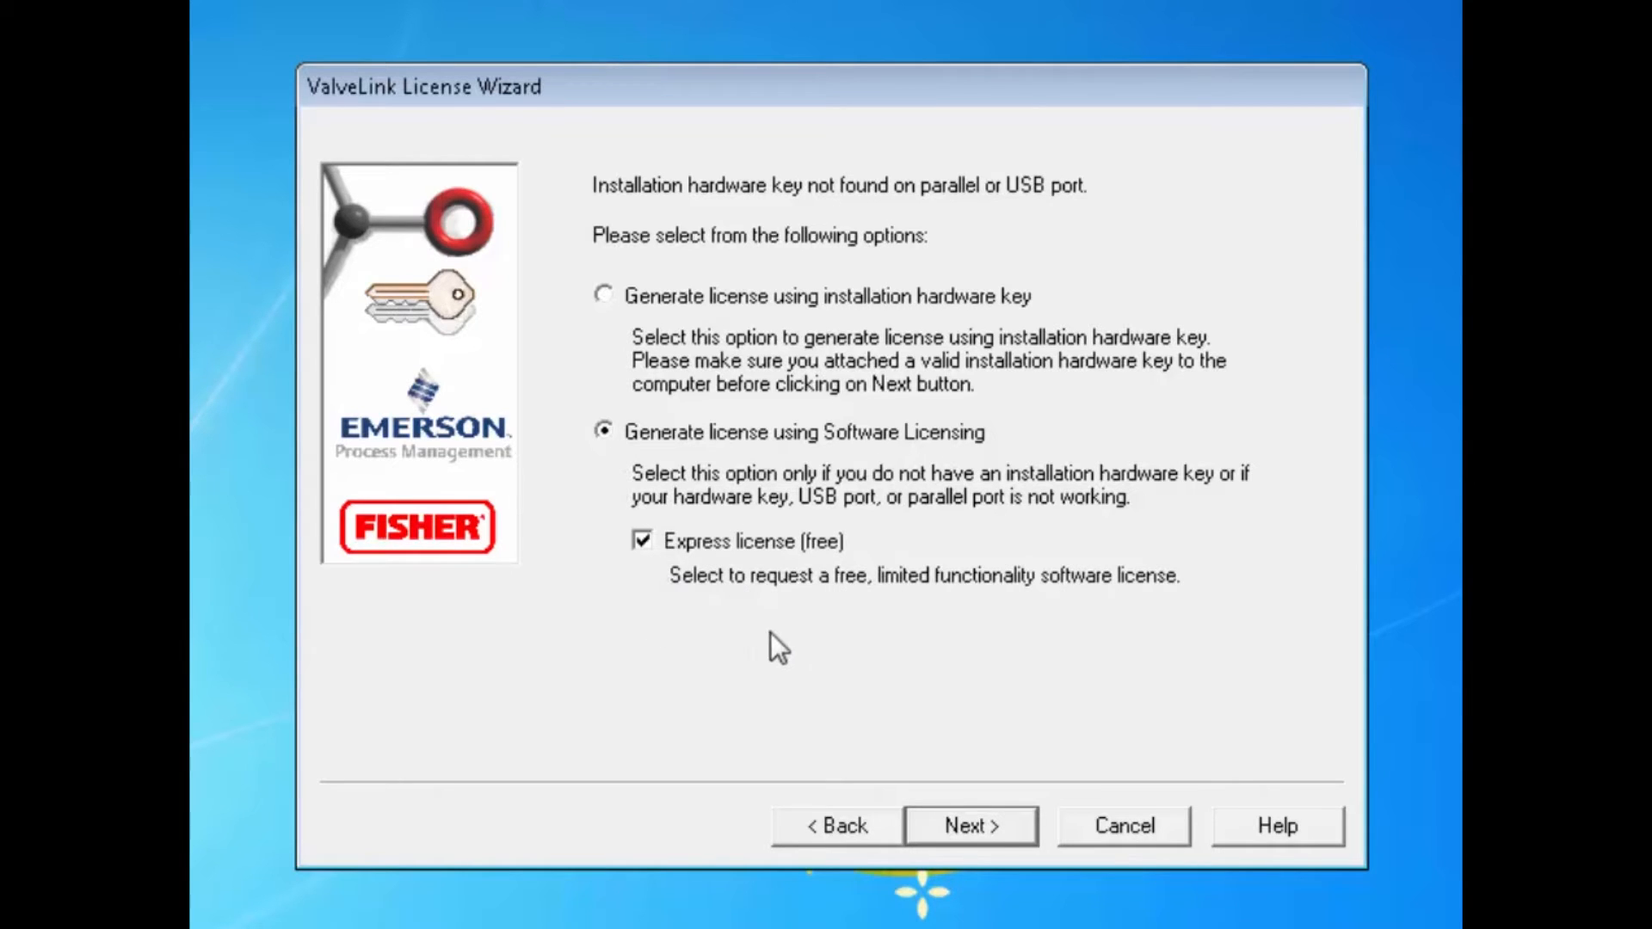
{"action": "left_click", "coordinate": [967, 824]}
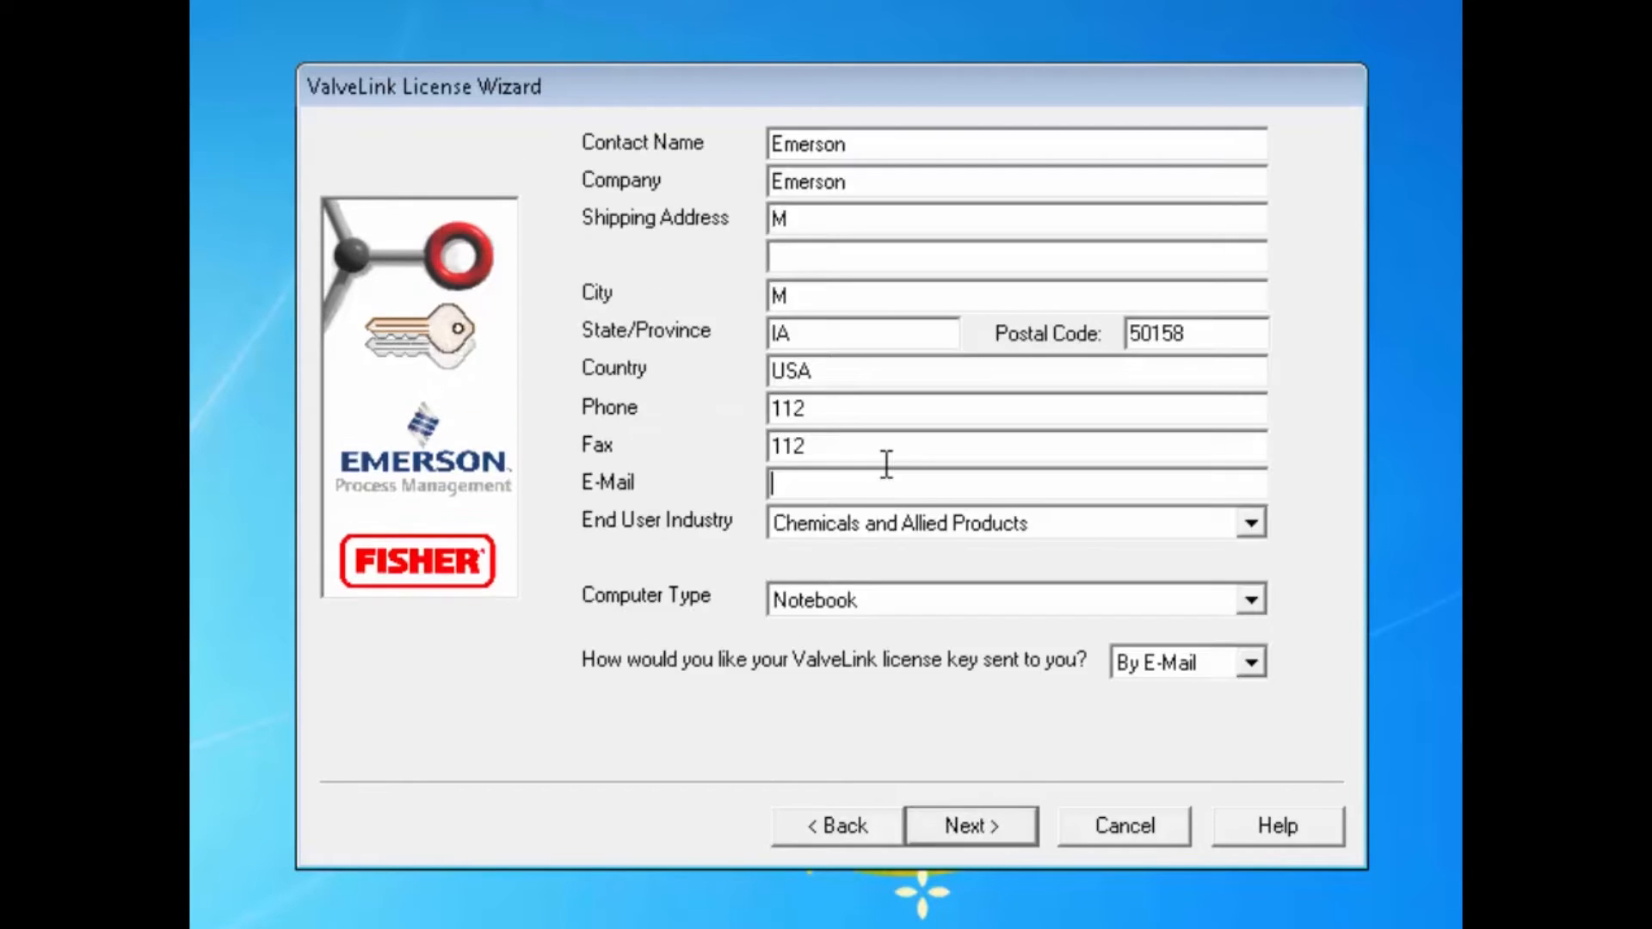
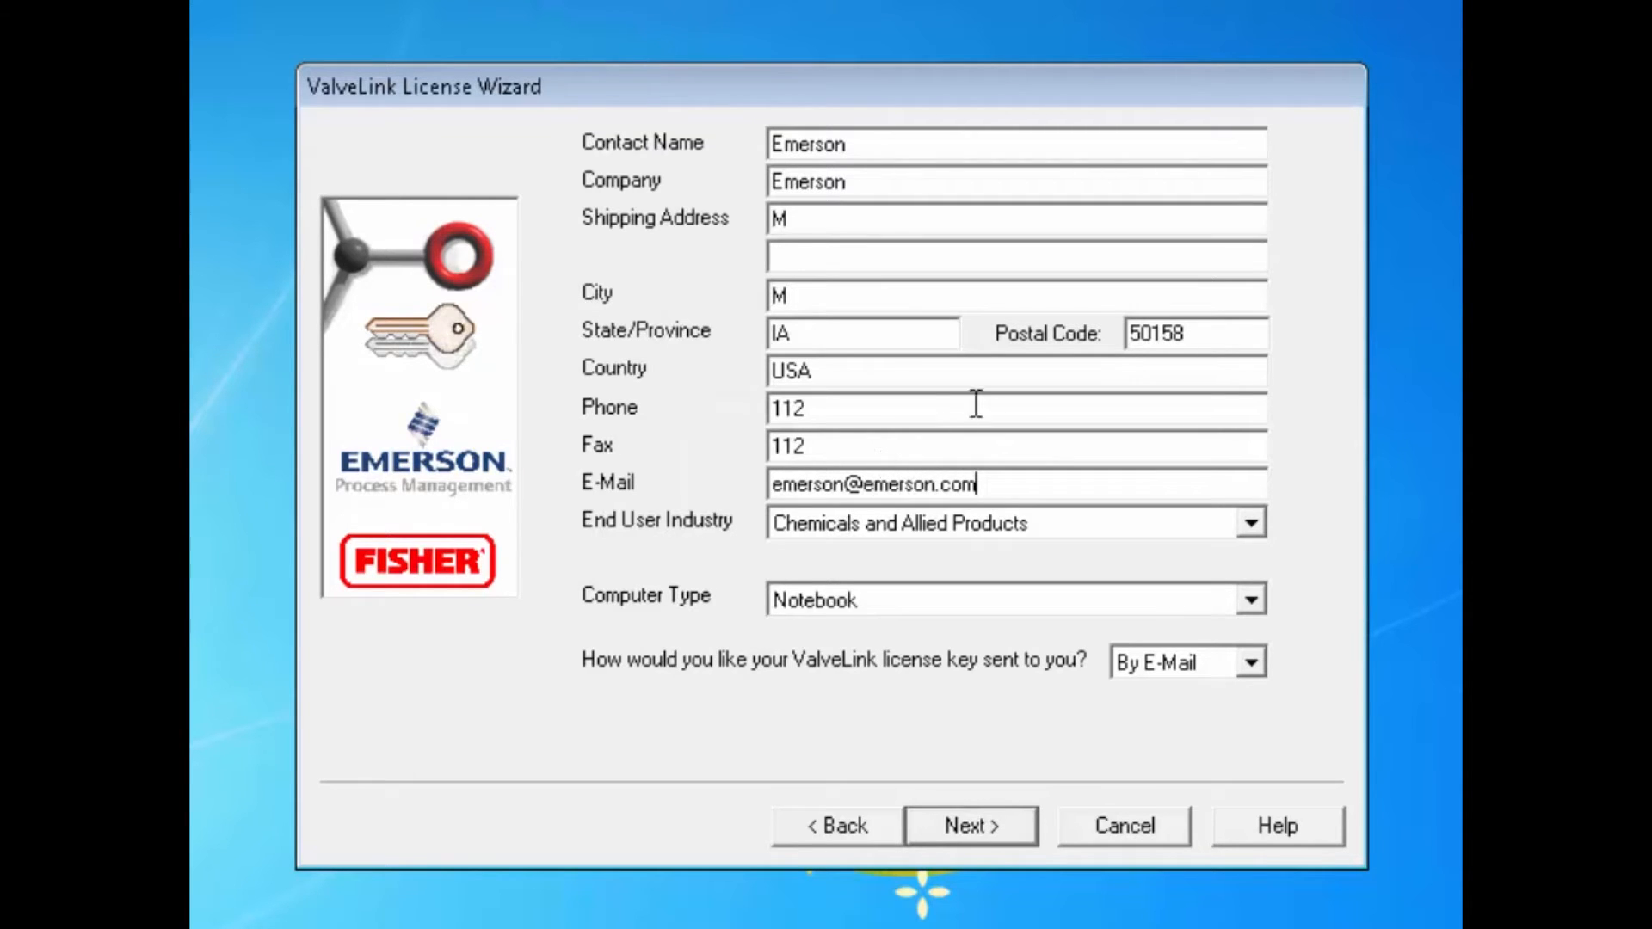
{"action": "left_click", "coordinate": [969, 824]}
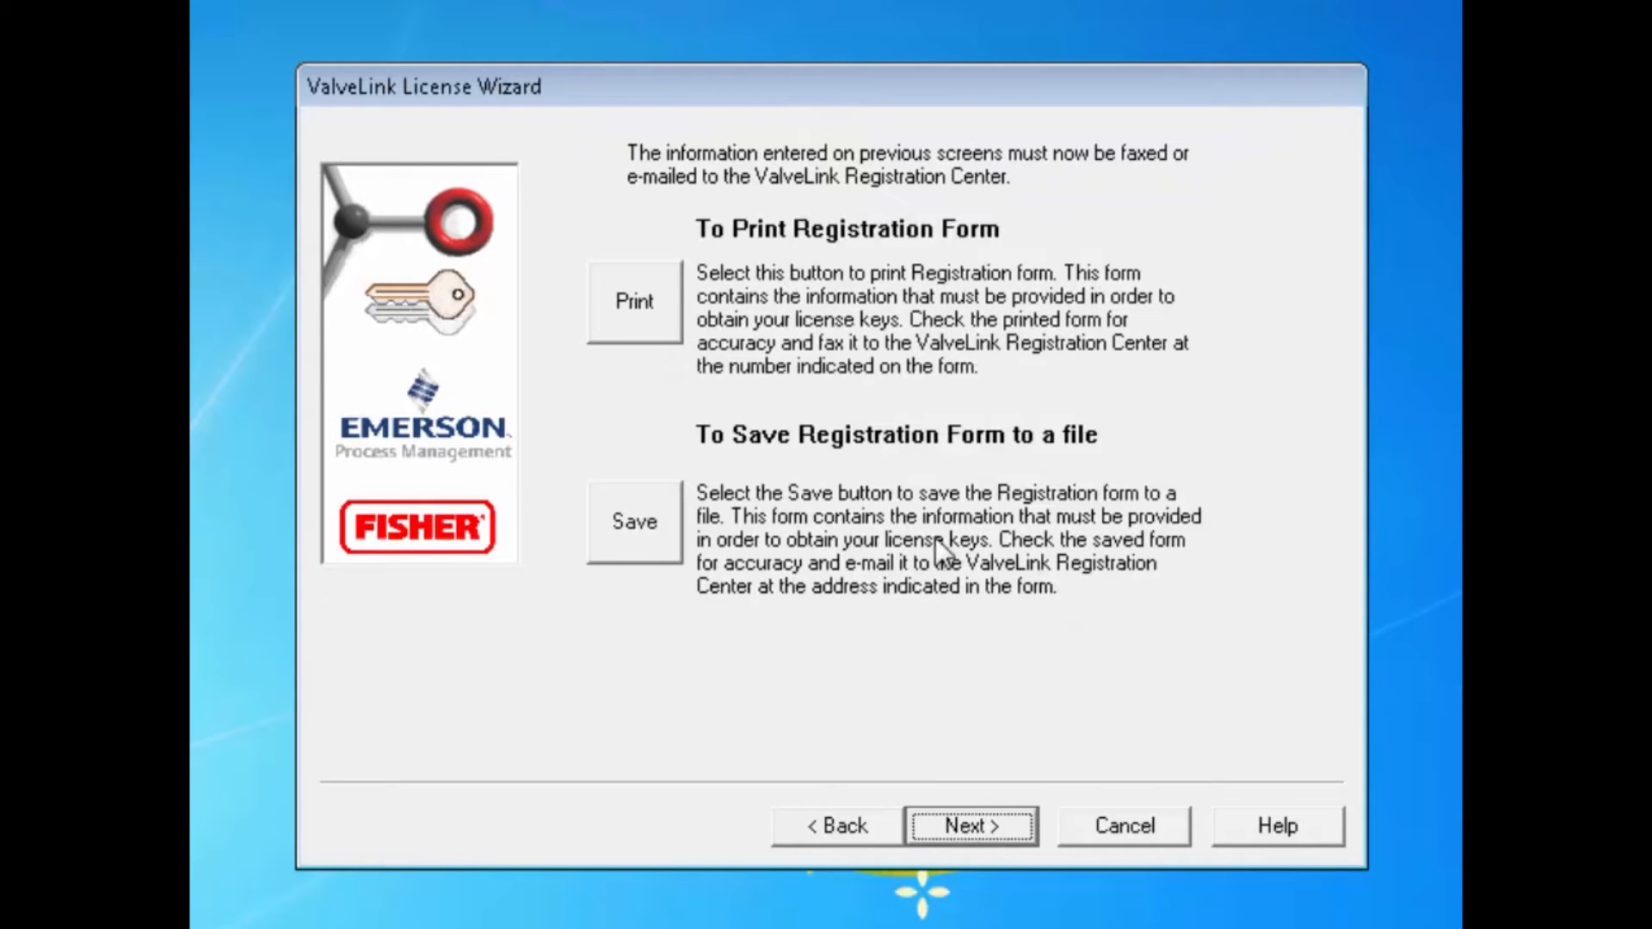
{"action": "mouse_move", "coordinate": [674, 203]}
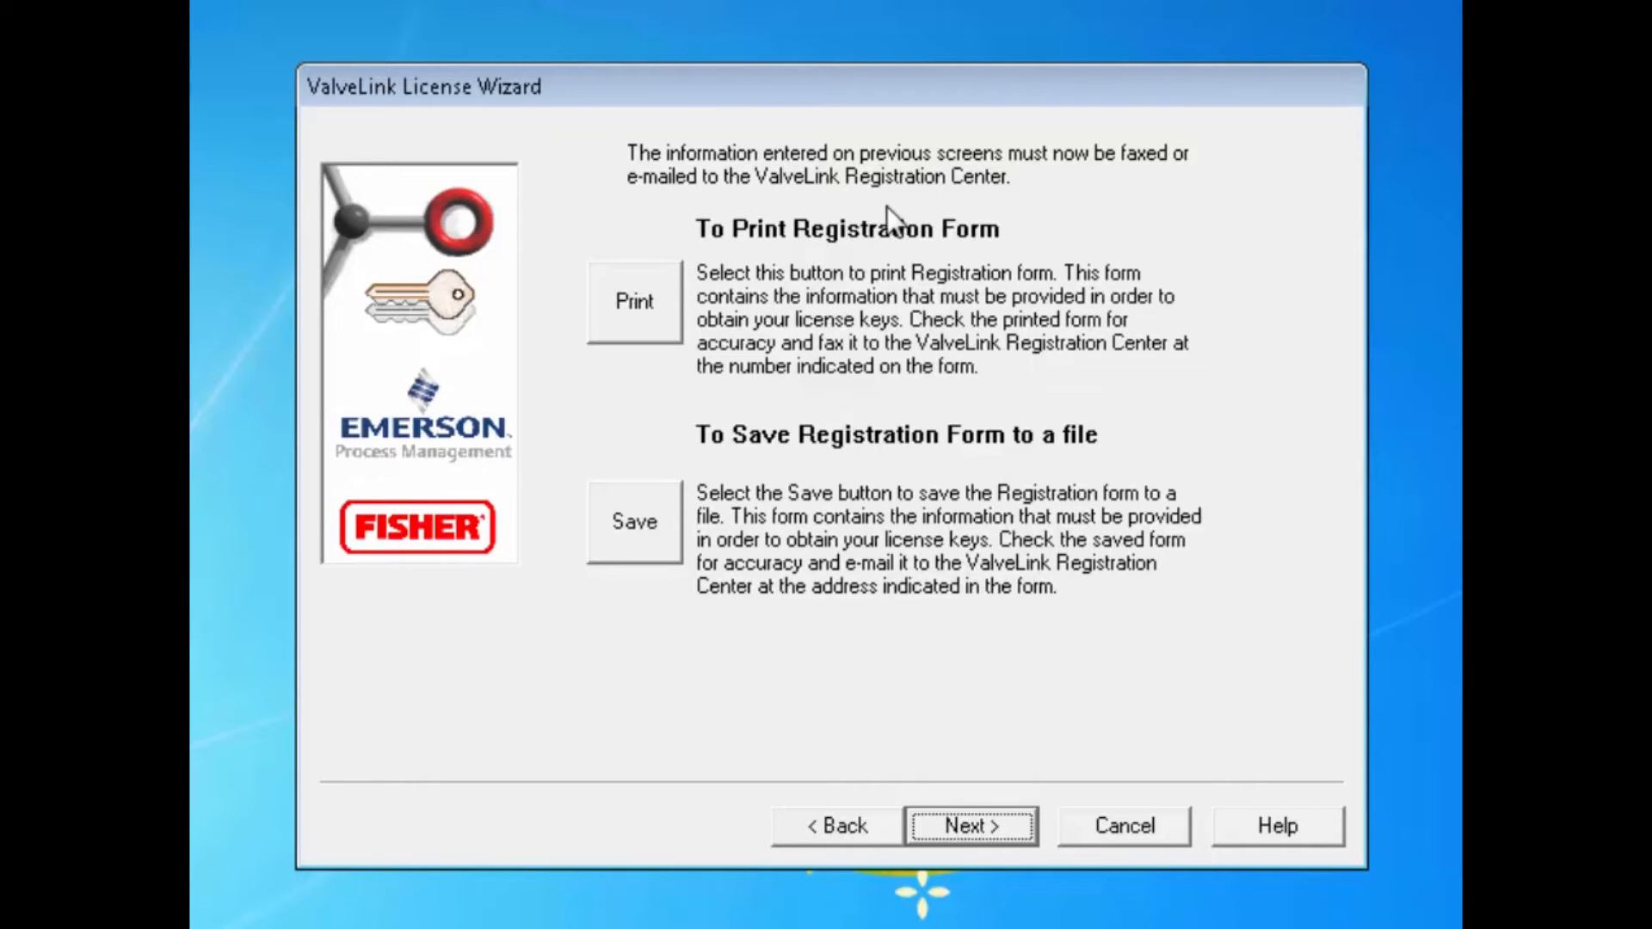
{"action": "mouse_move", "coordinate": [1100, 475]}
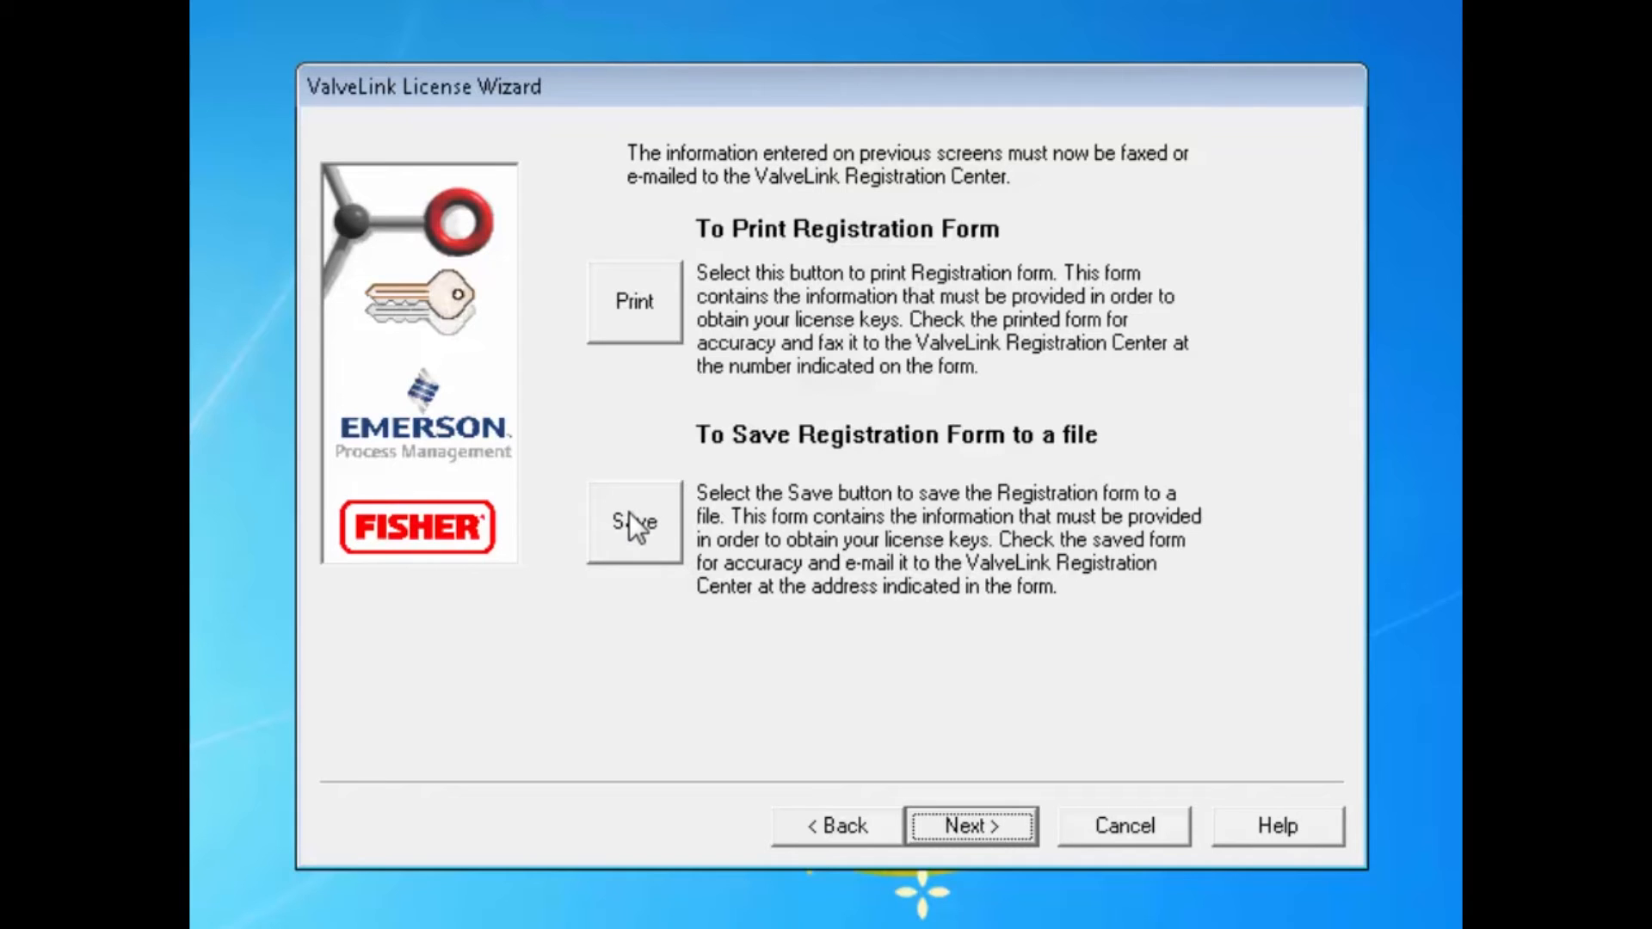
Save the registration form as the suggested VLRegCode text file on the Desktop.
{"action": "left_click", "coordinate": [633, 523]}
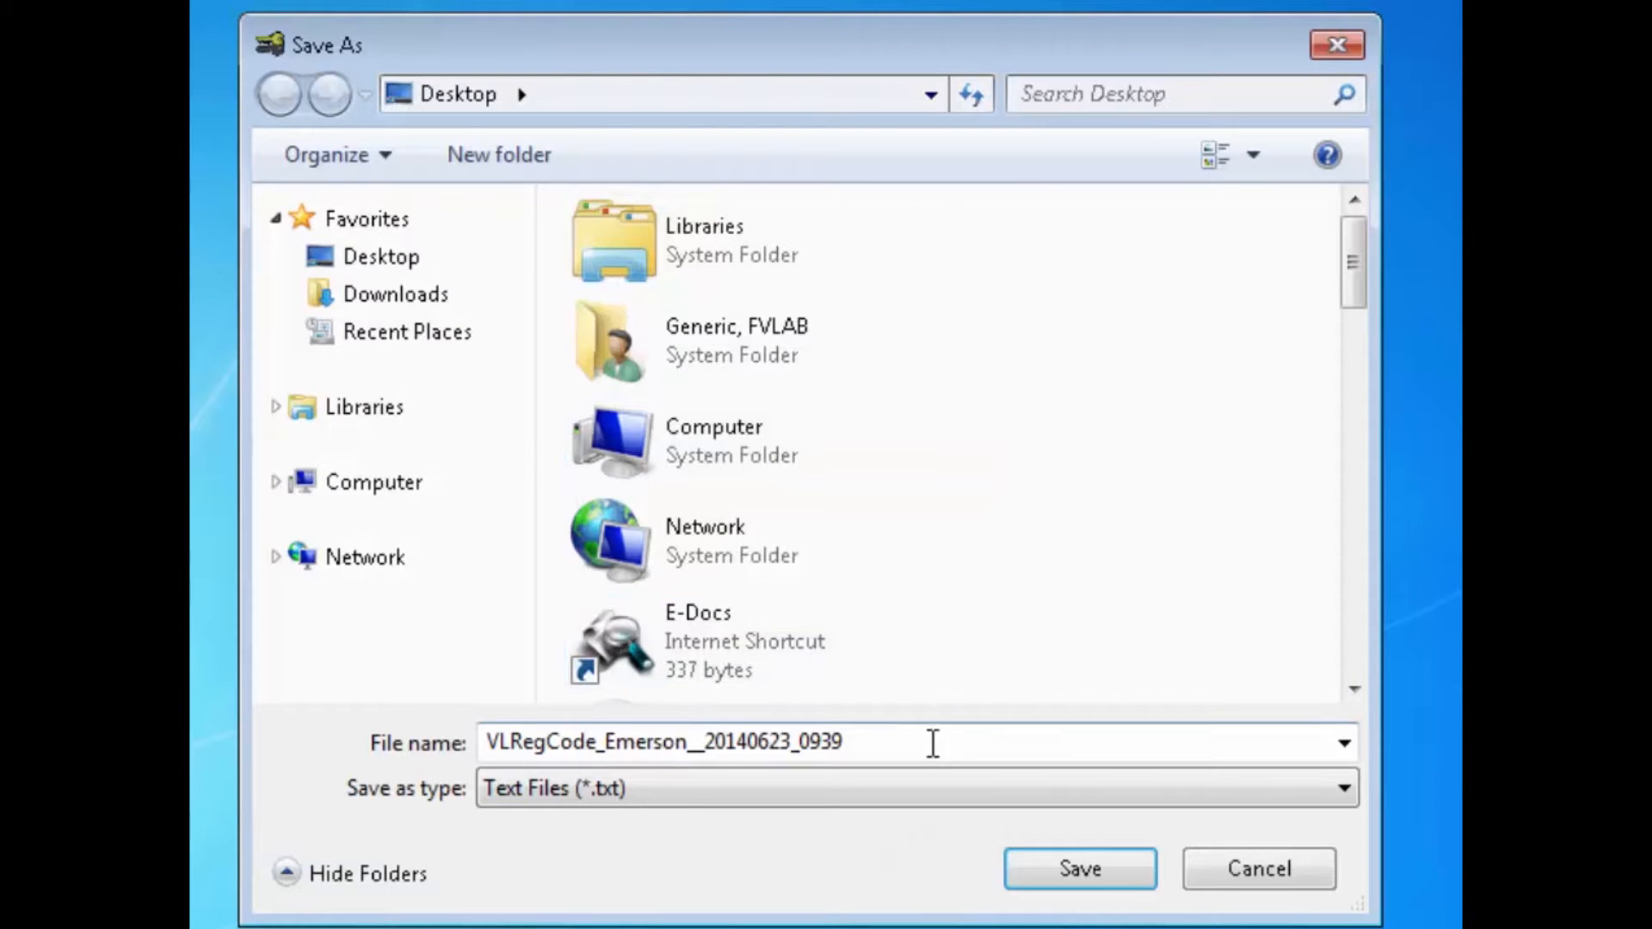
{"action": "left_click", "coordinate": [1078, 867]}
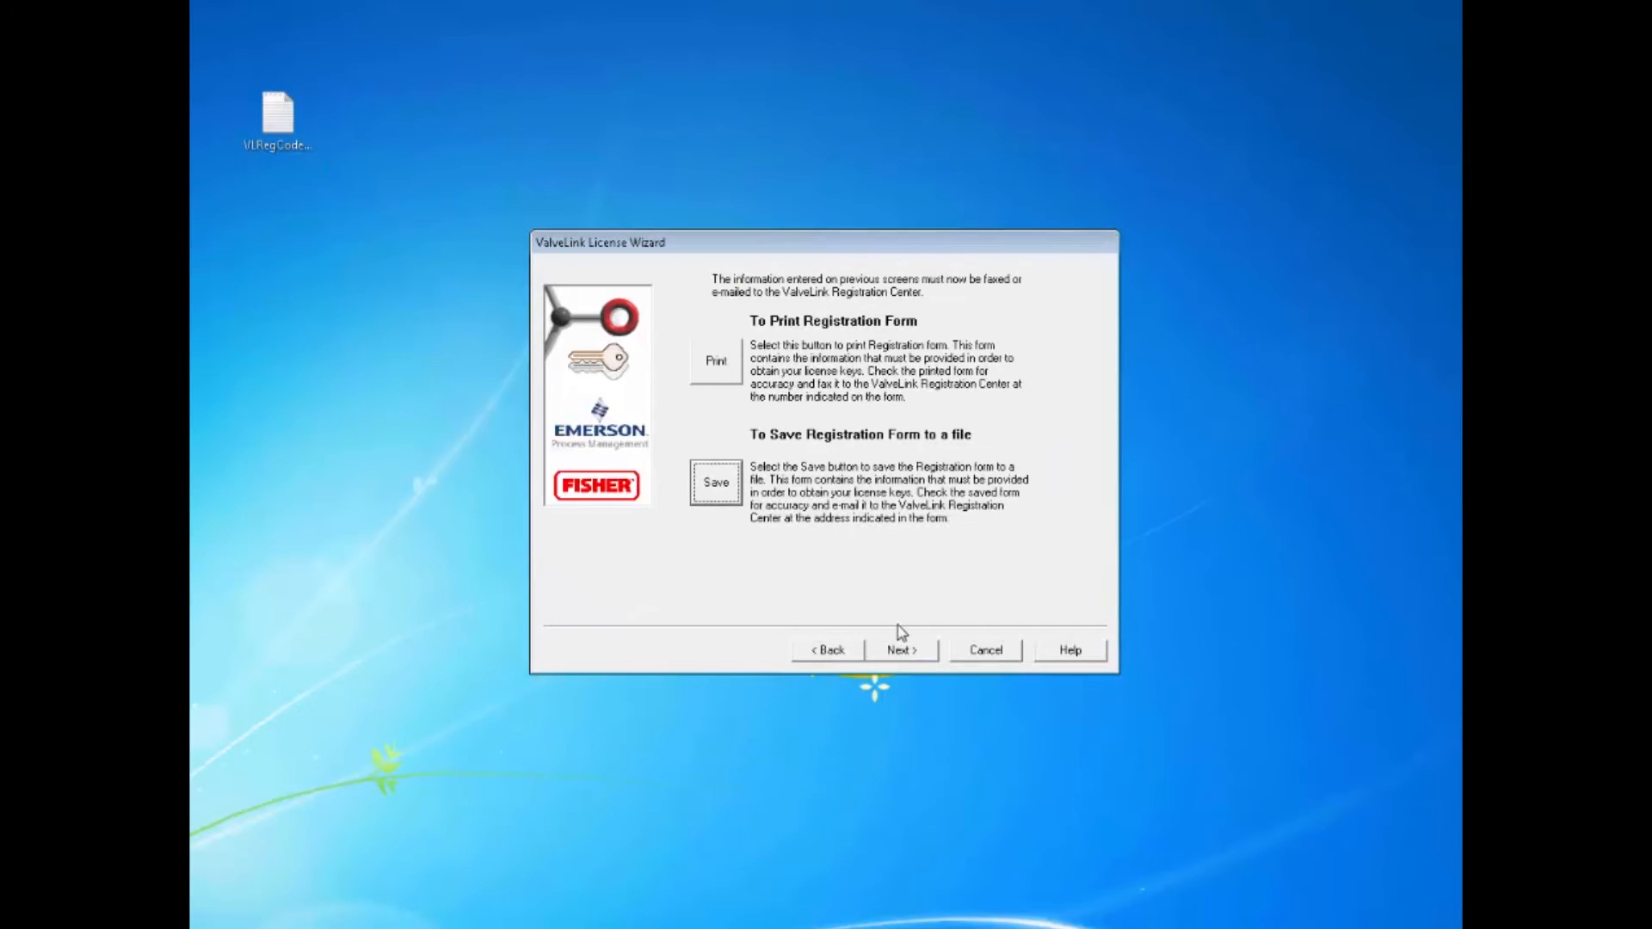
Generate a 60-day temporary license and finish the wizard.
{"action": "left_click", "coordinate": [901, 648]}
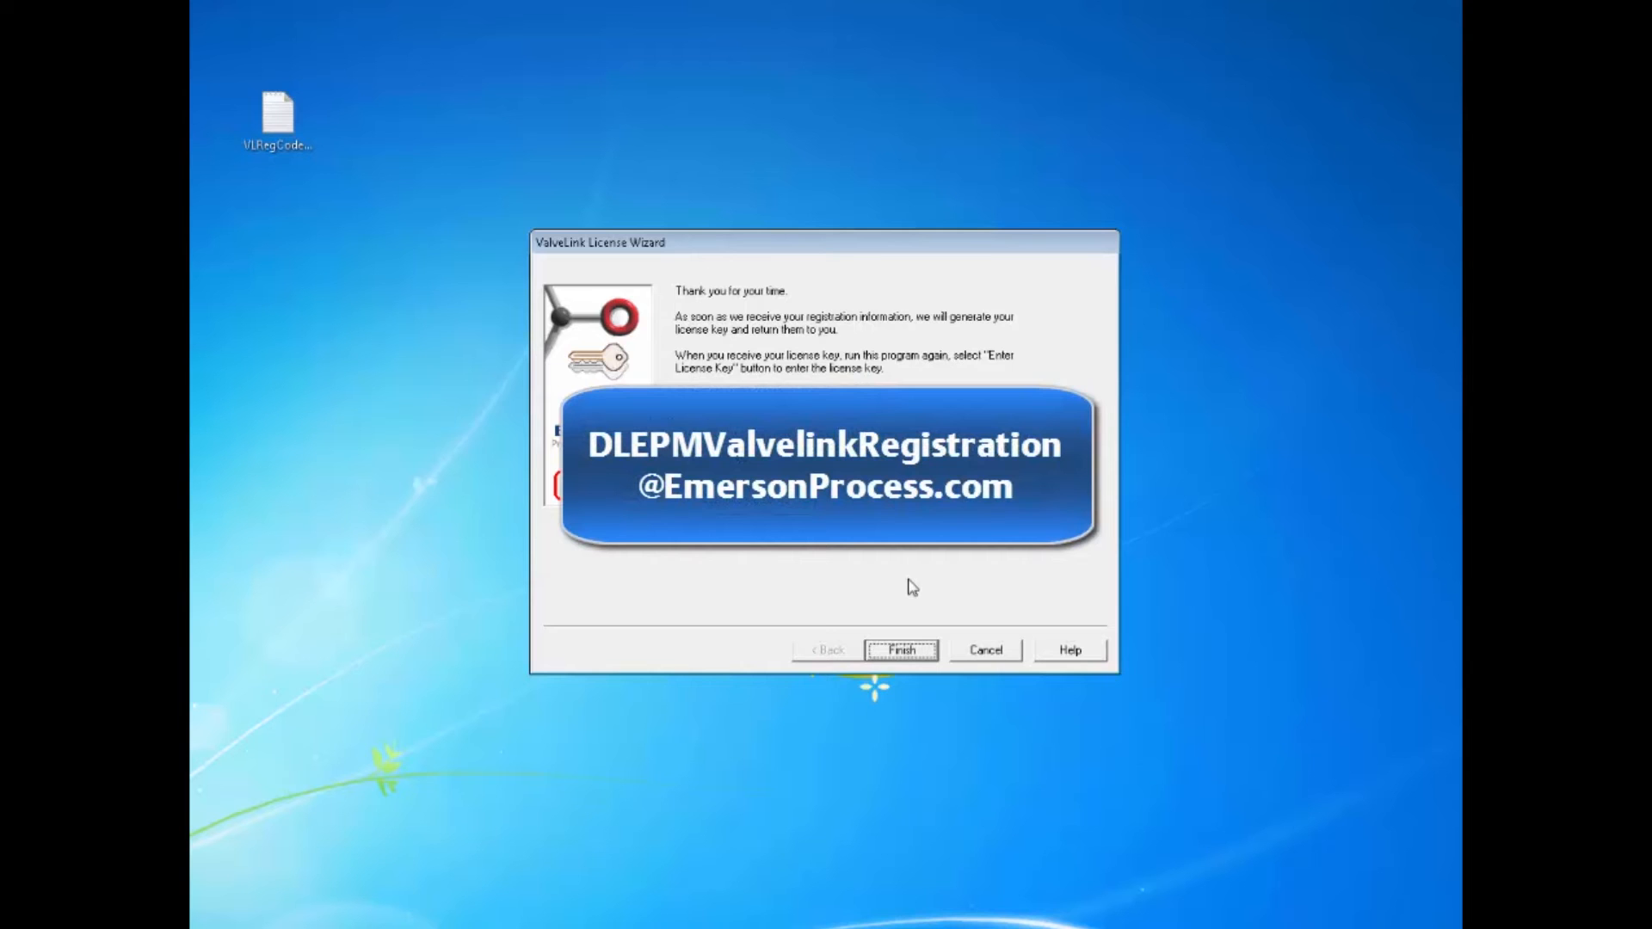
{"action": "mouse_move", "coordinate": [912, 583]}
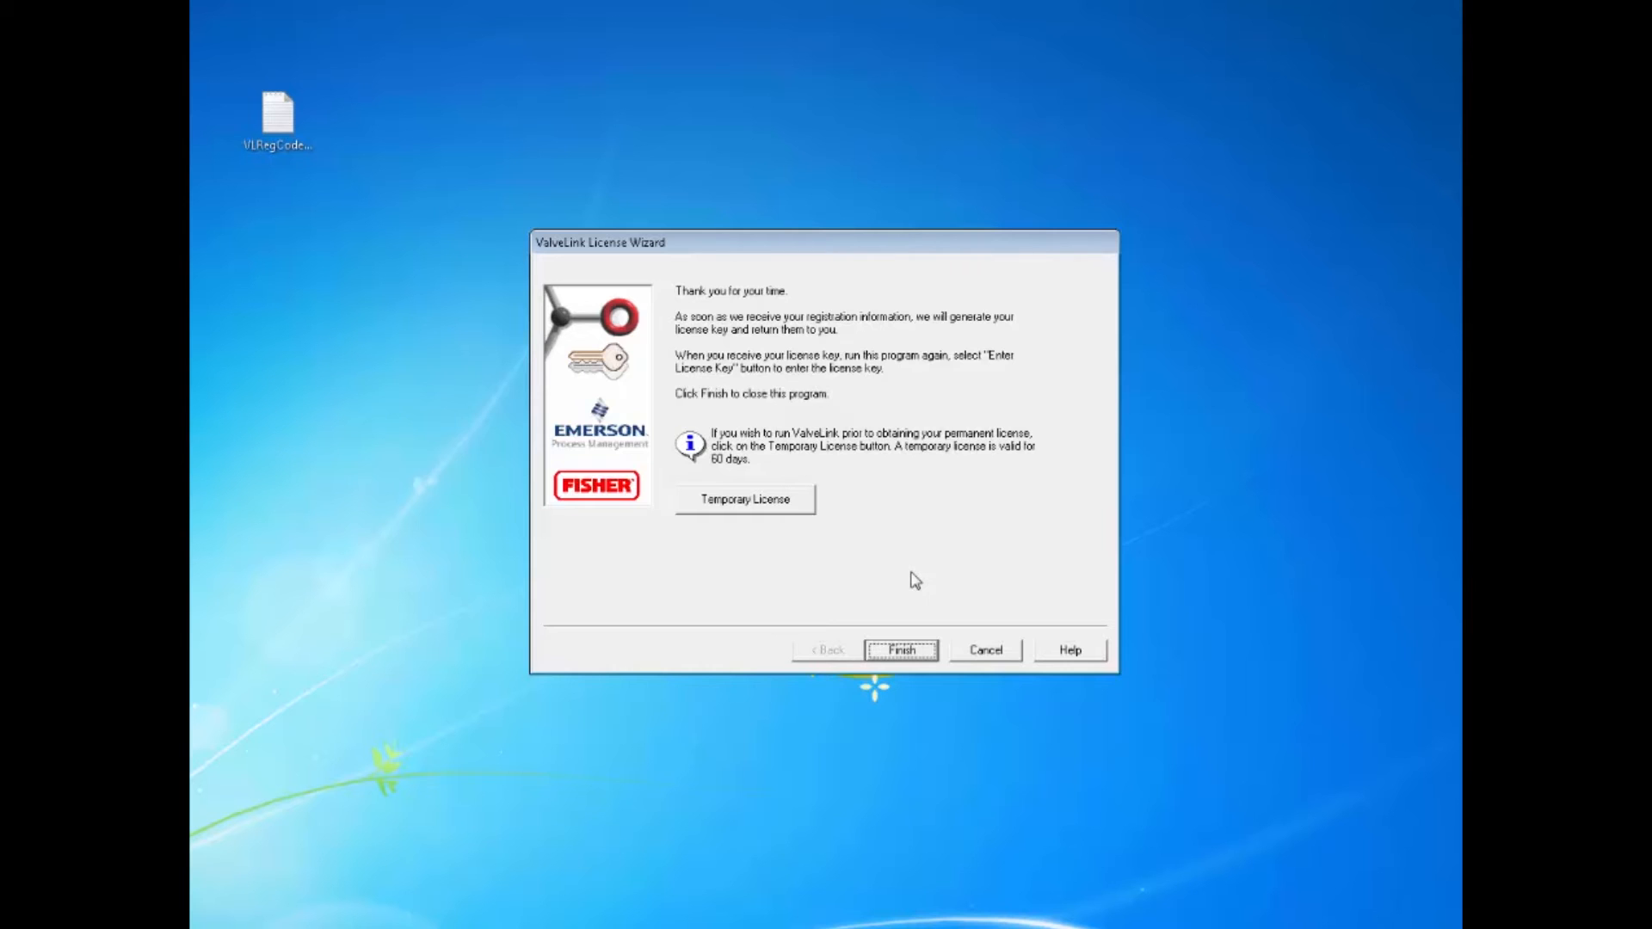
{"action": "mouse_move", "coordinate": [771, 516]}
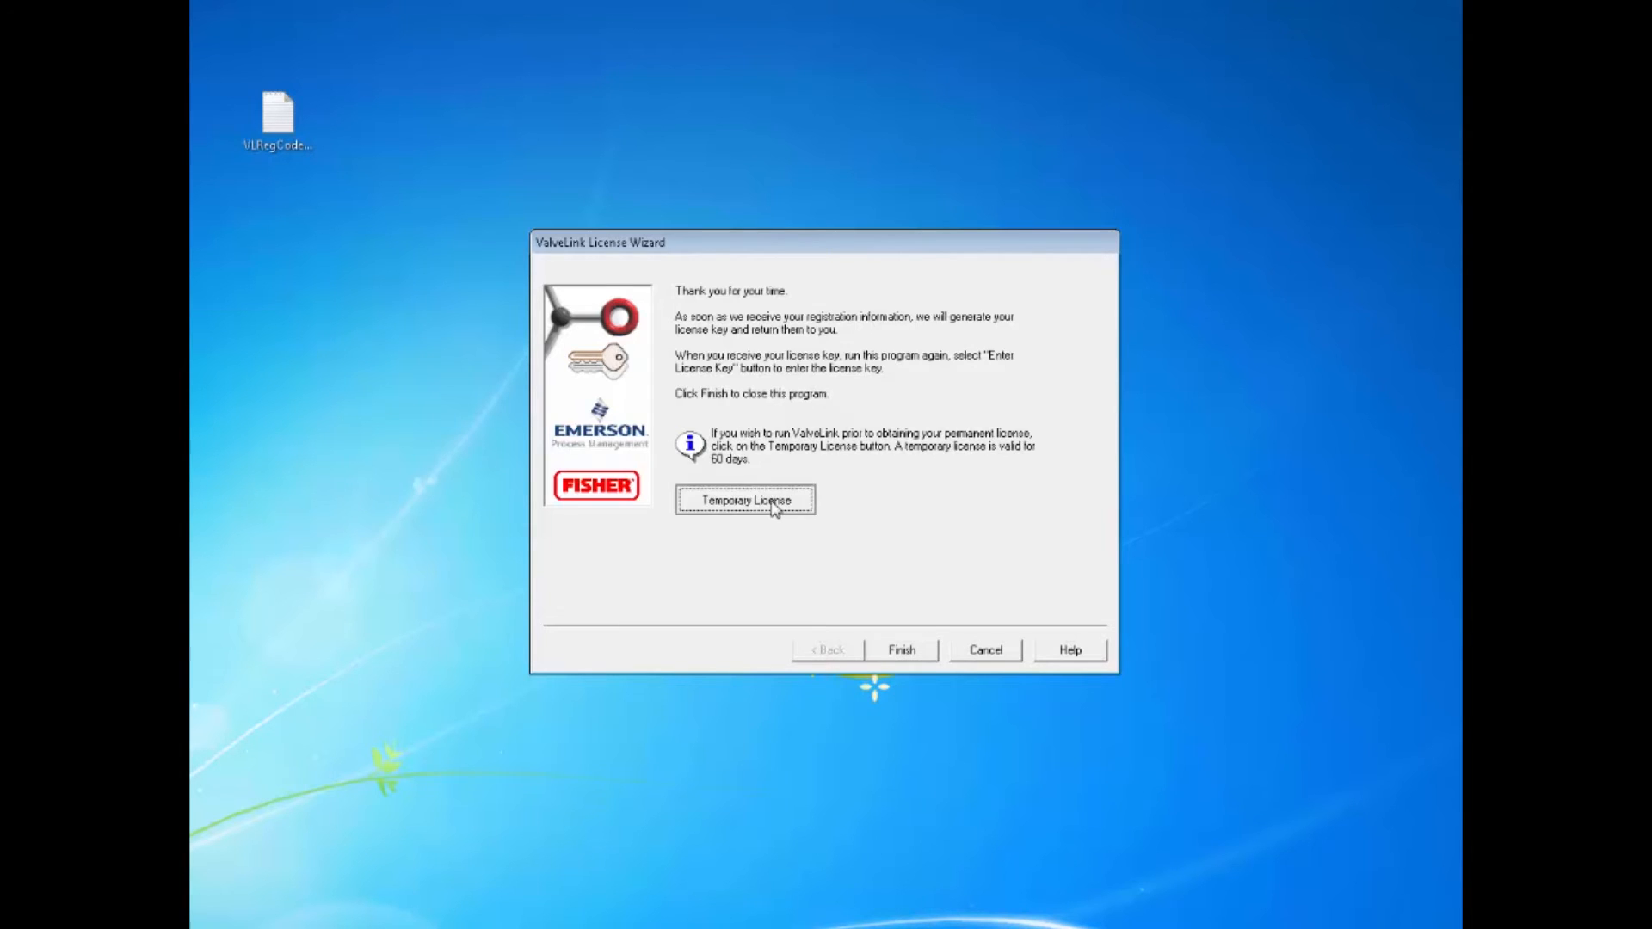
{"action": "left_click", "coordinate": [743, 499]}
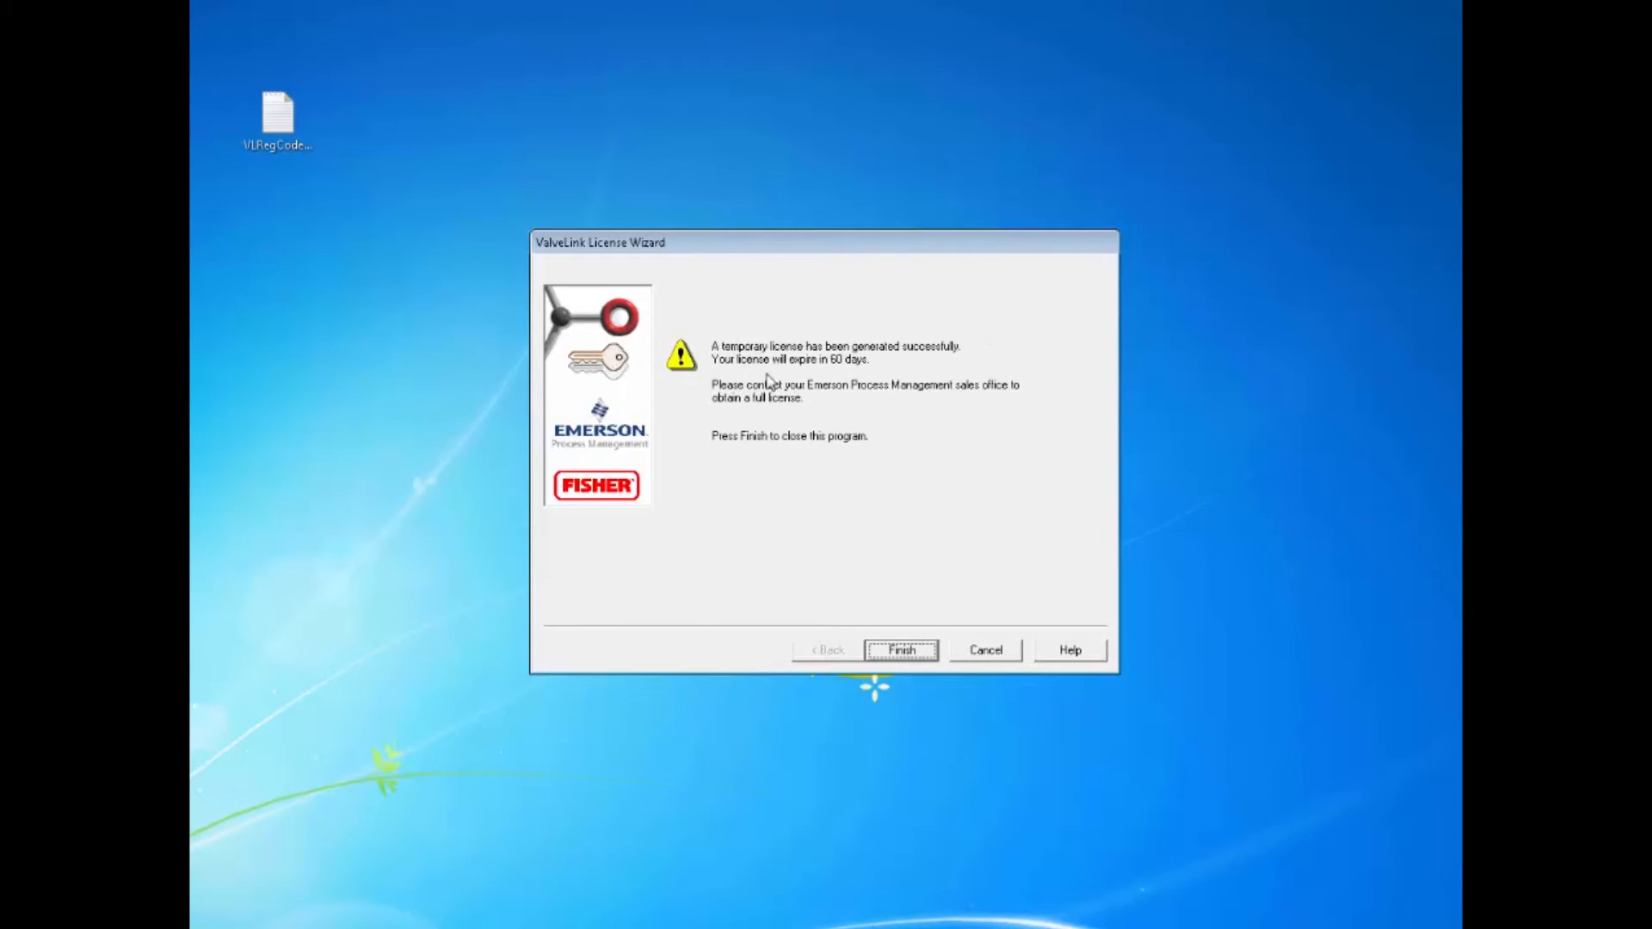
{"action": "mouse_move", "coordinate": [833, 472]}
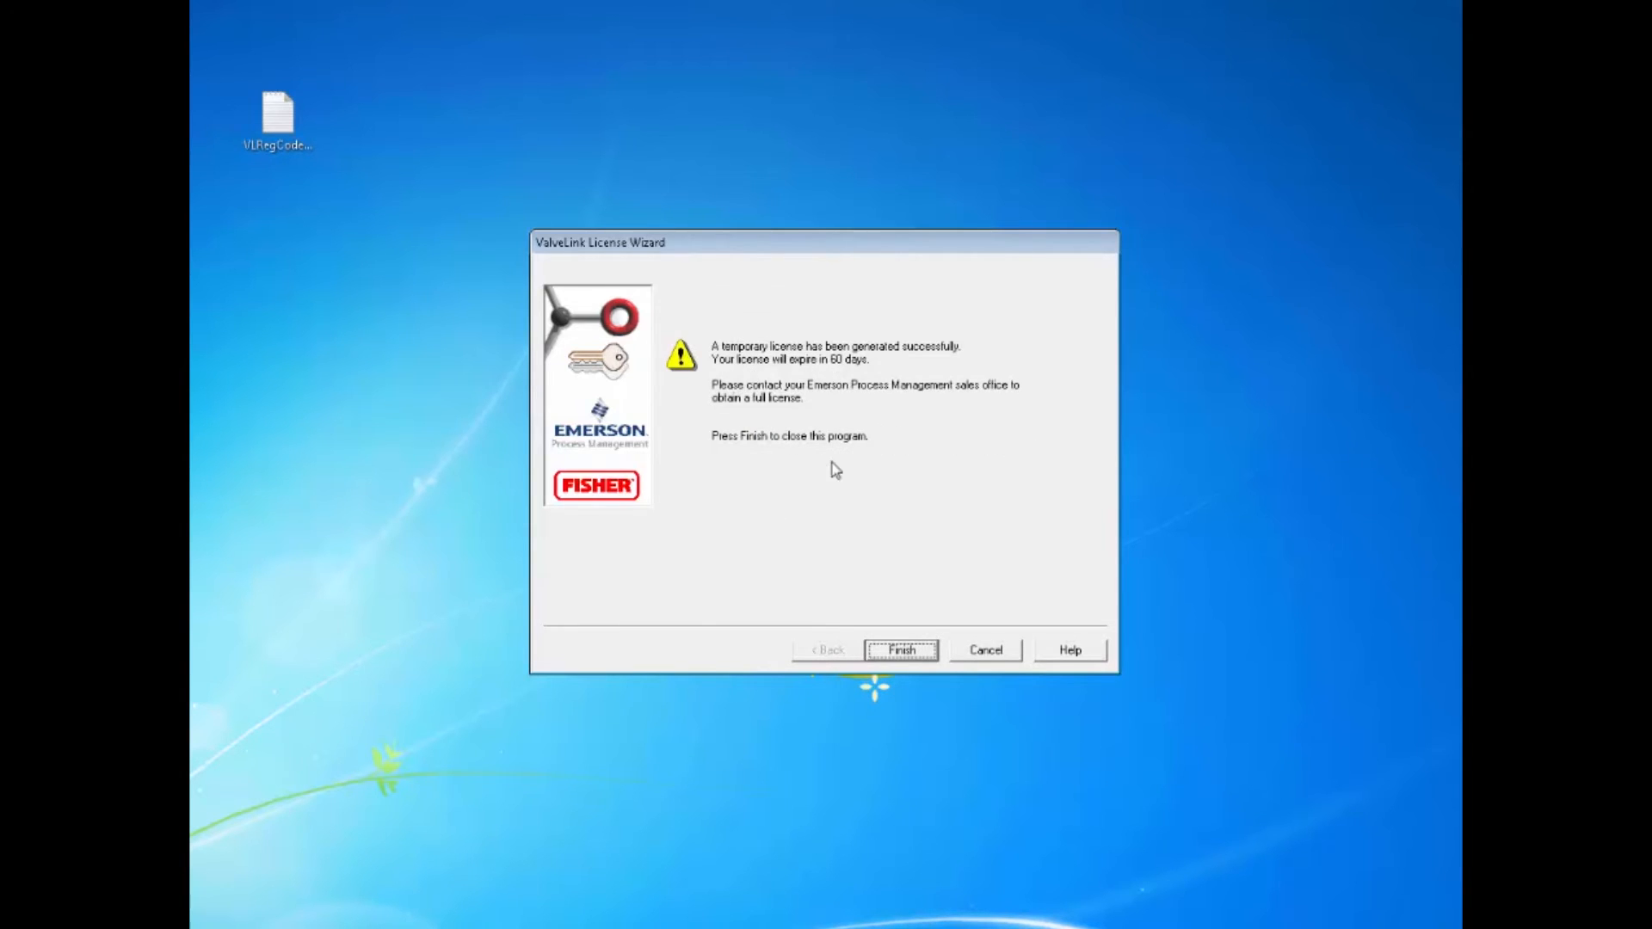
{"action": "left_click", "coordinate": [900, 651]}
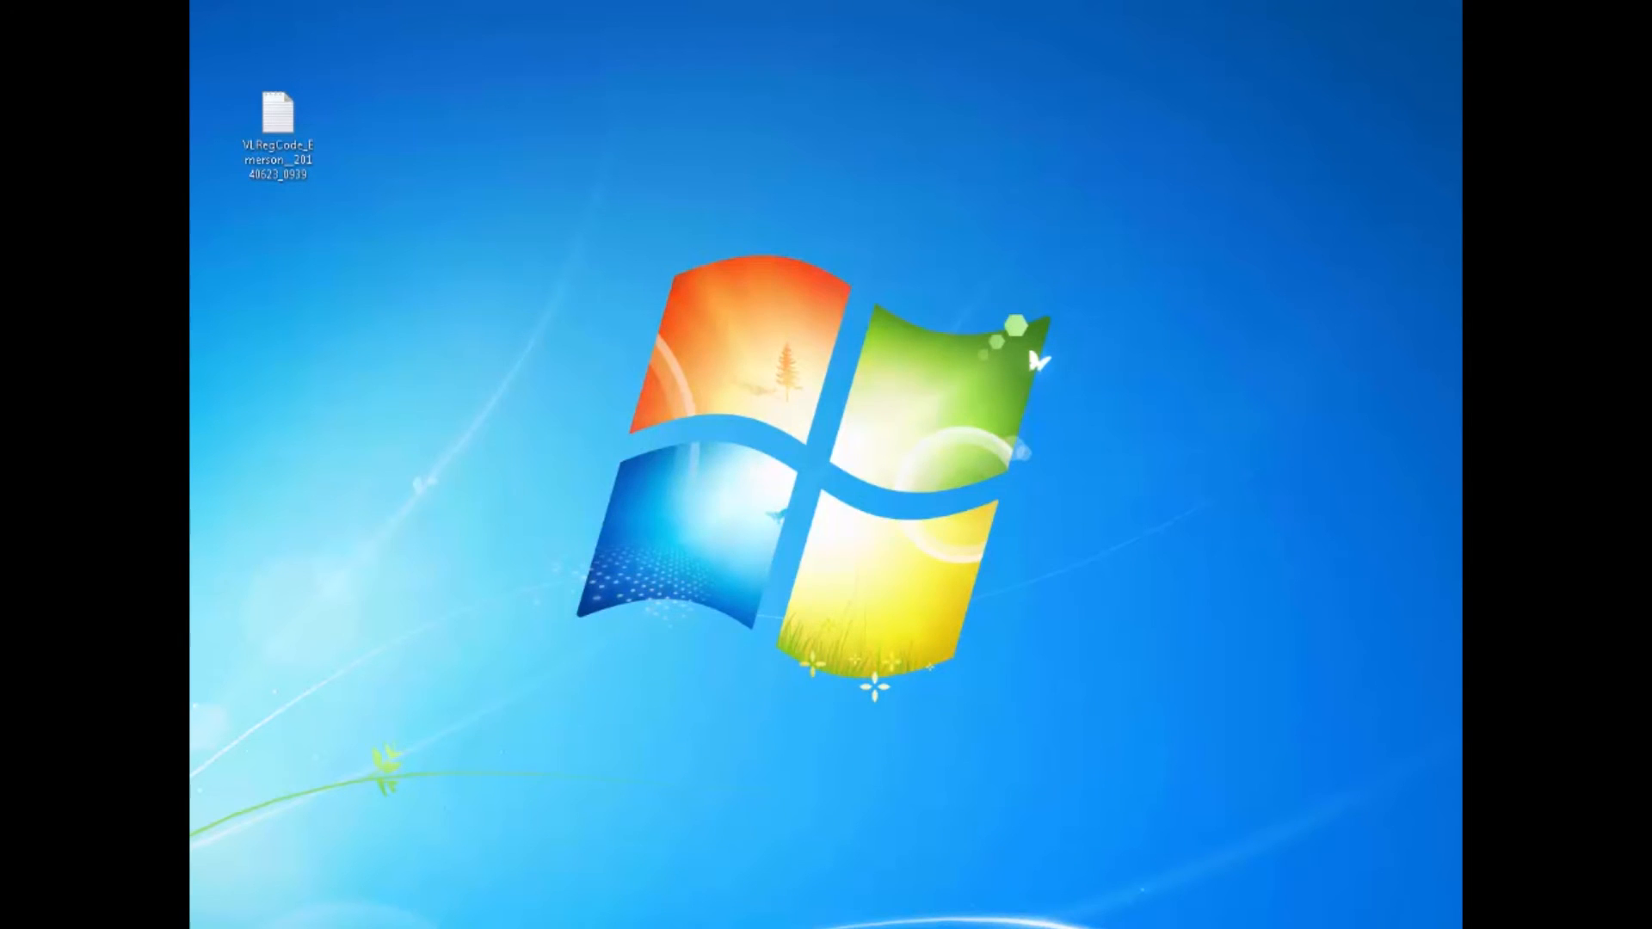
{"action": "mouse_move", "coordinate": [448, 546]}
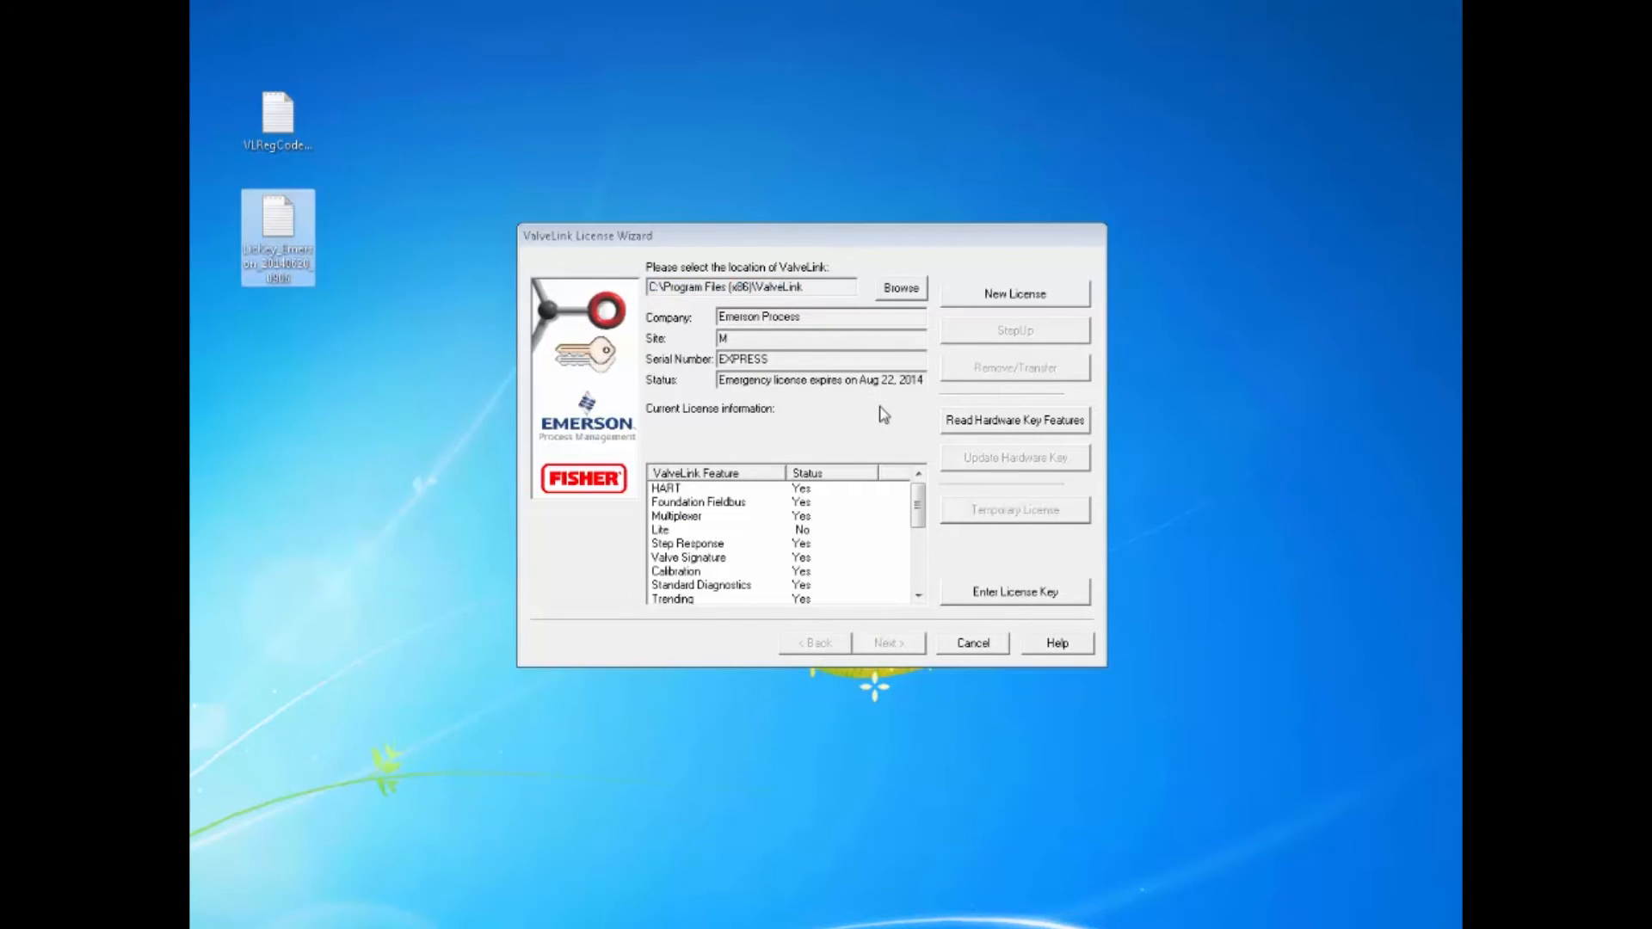
{"action": "mouse_move", "coordinate": [893, 412]}
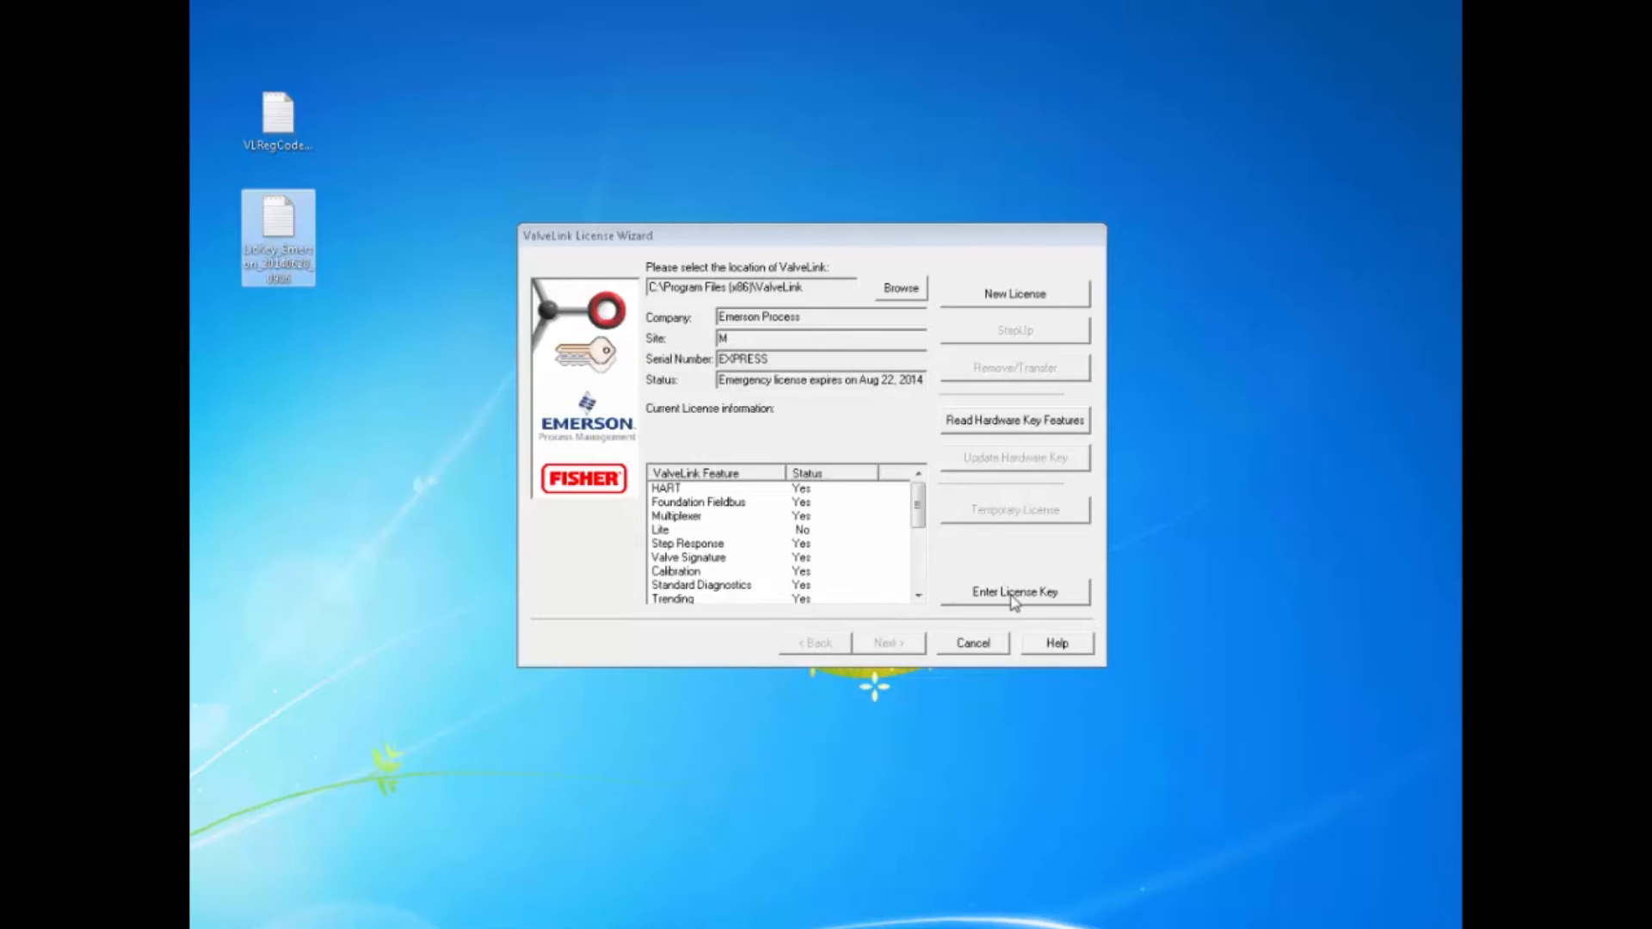
Choose Enter License Key in the reopened License Wizard.
{"action": "left_click", "coordinate": [1011, 590]}
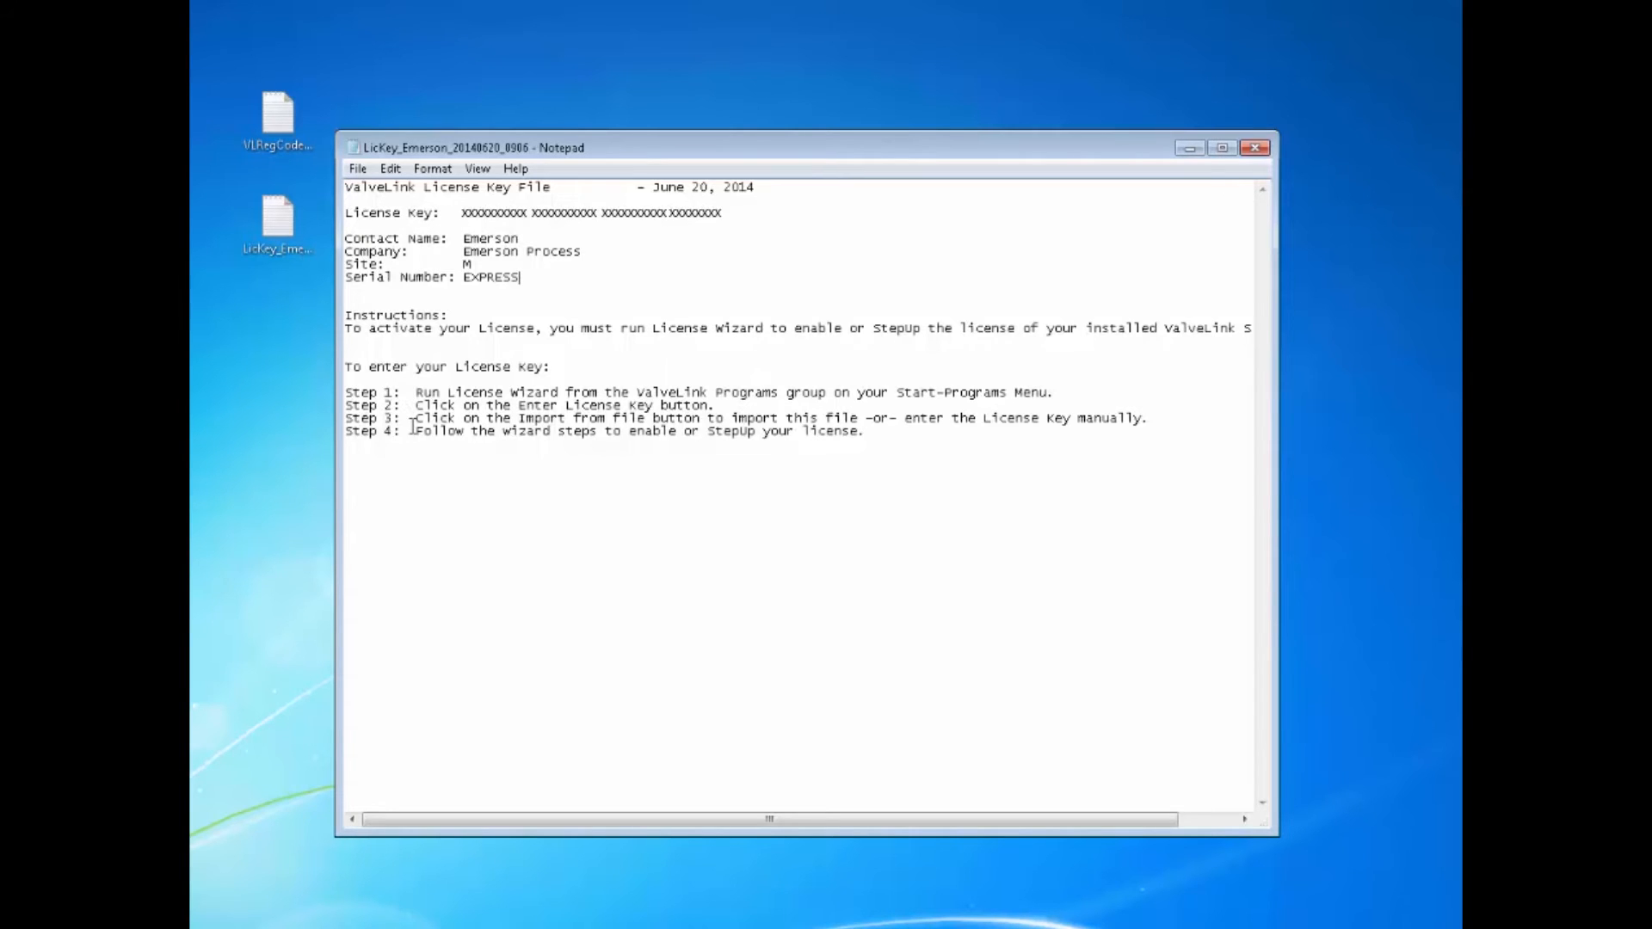
{"action": "mouse_move", "coordinate": [546, 253]}
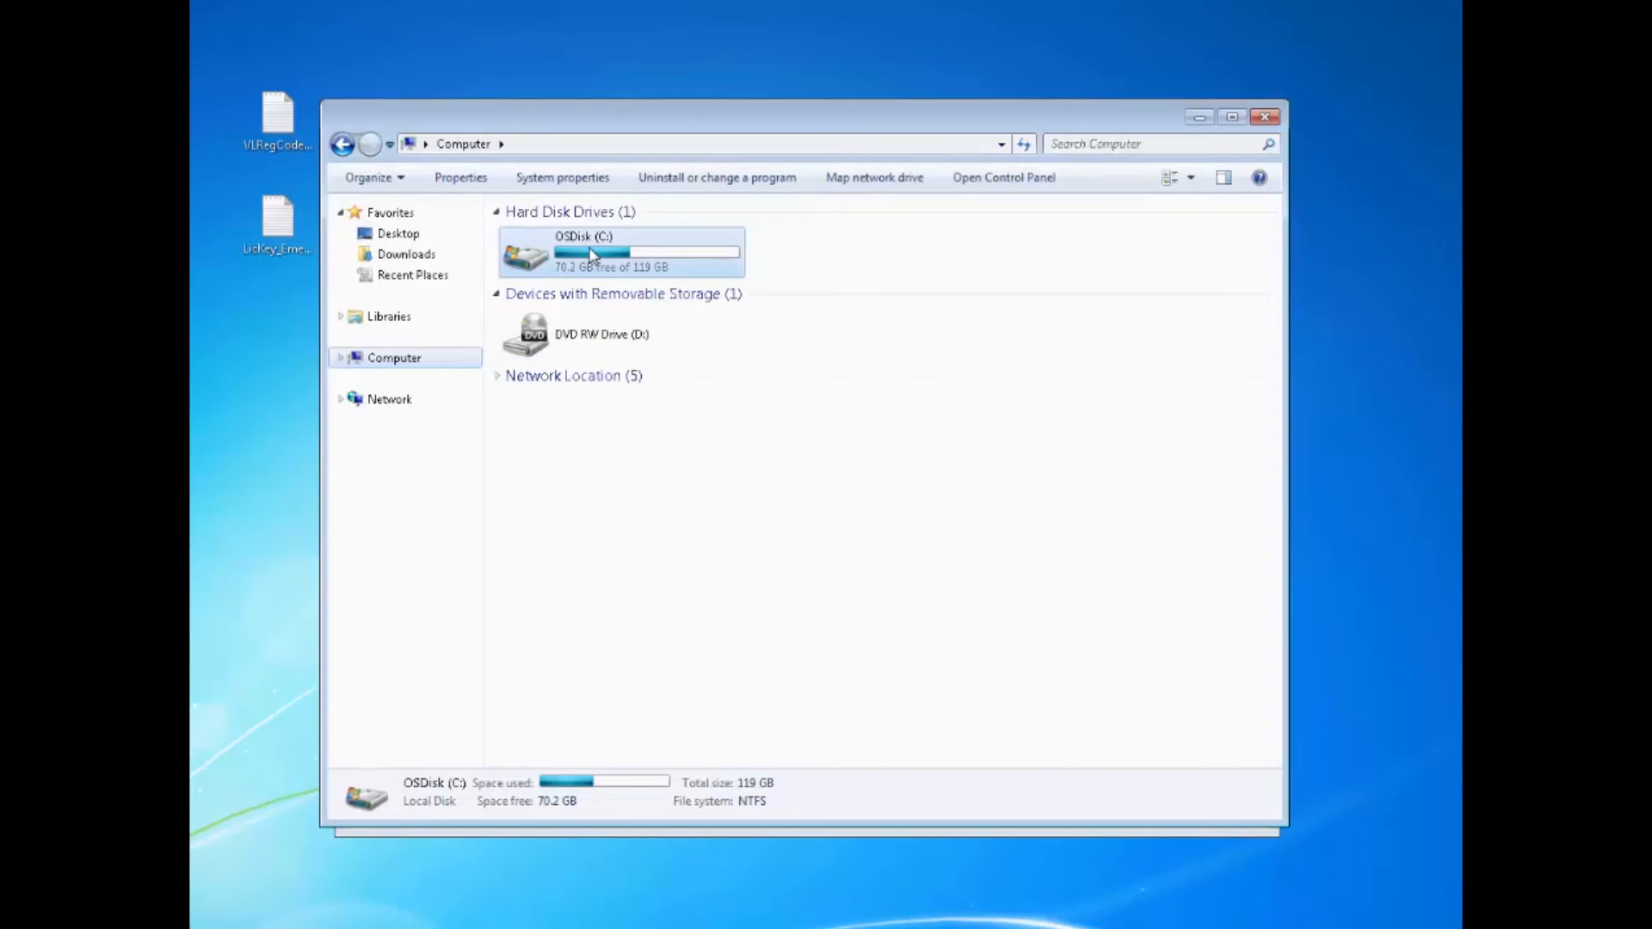
Browse C: > Program Files (x86) > ValveLink installation folder in Explorer.
{"action": "double_click", "coordinate": [583, 251]}
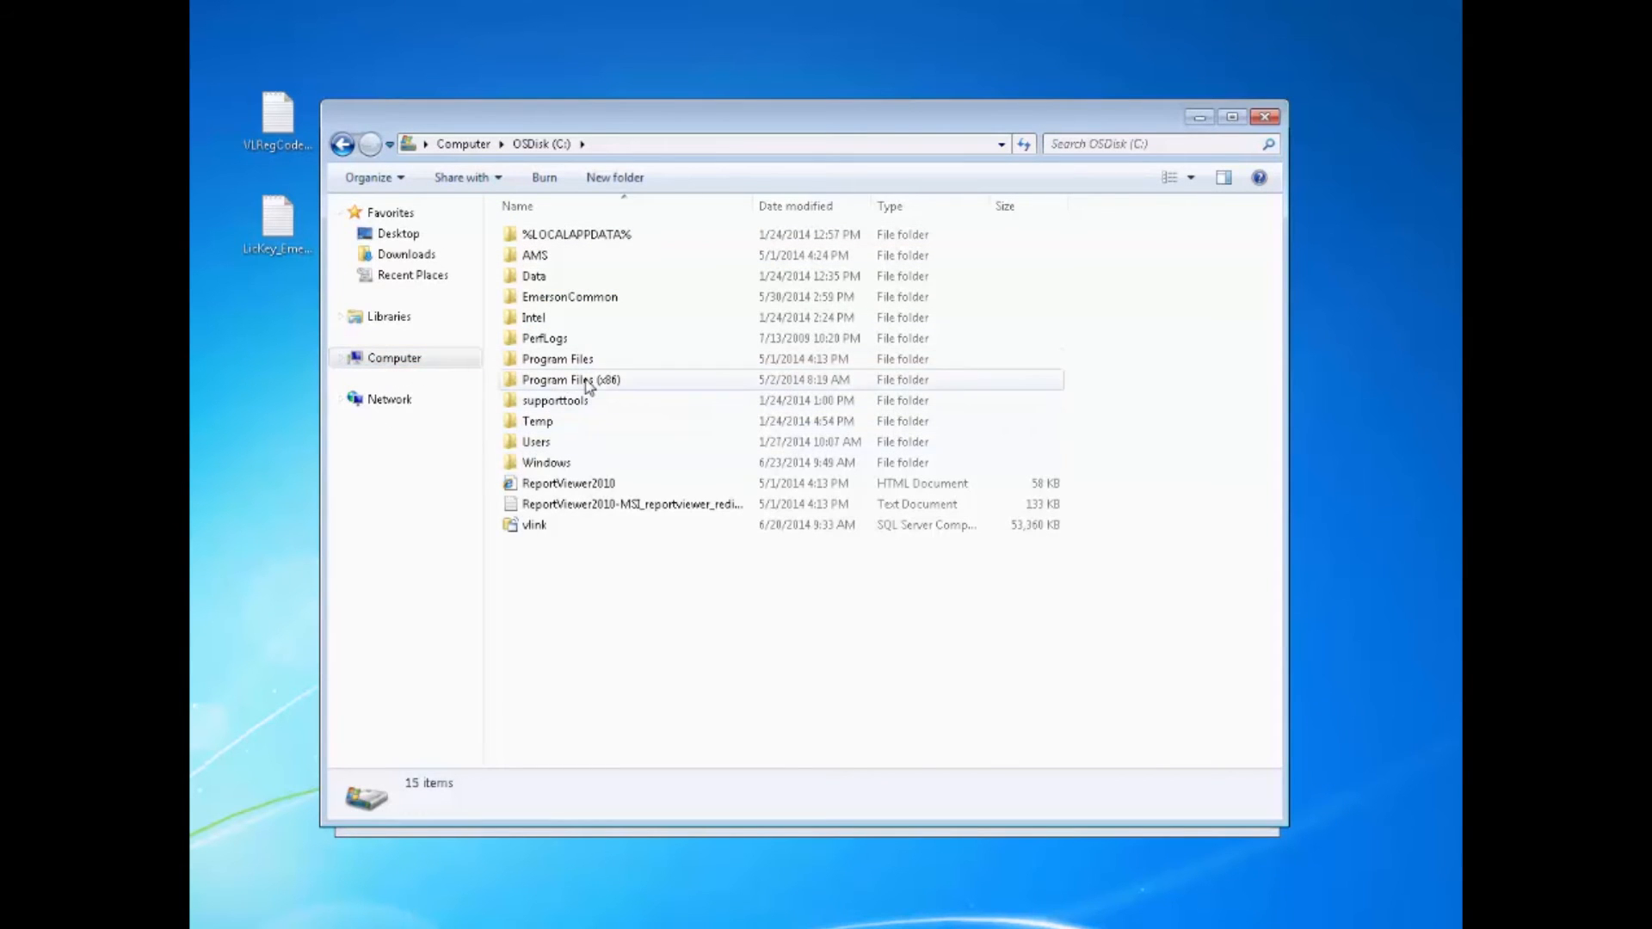
{"action": "double_click", "coordinate": [571, 378]}
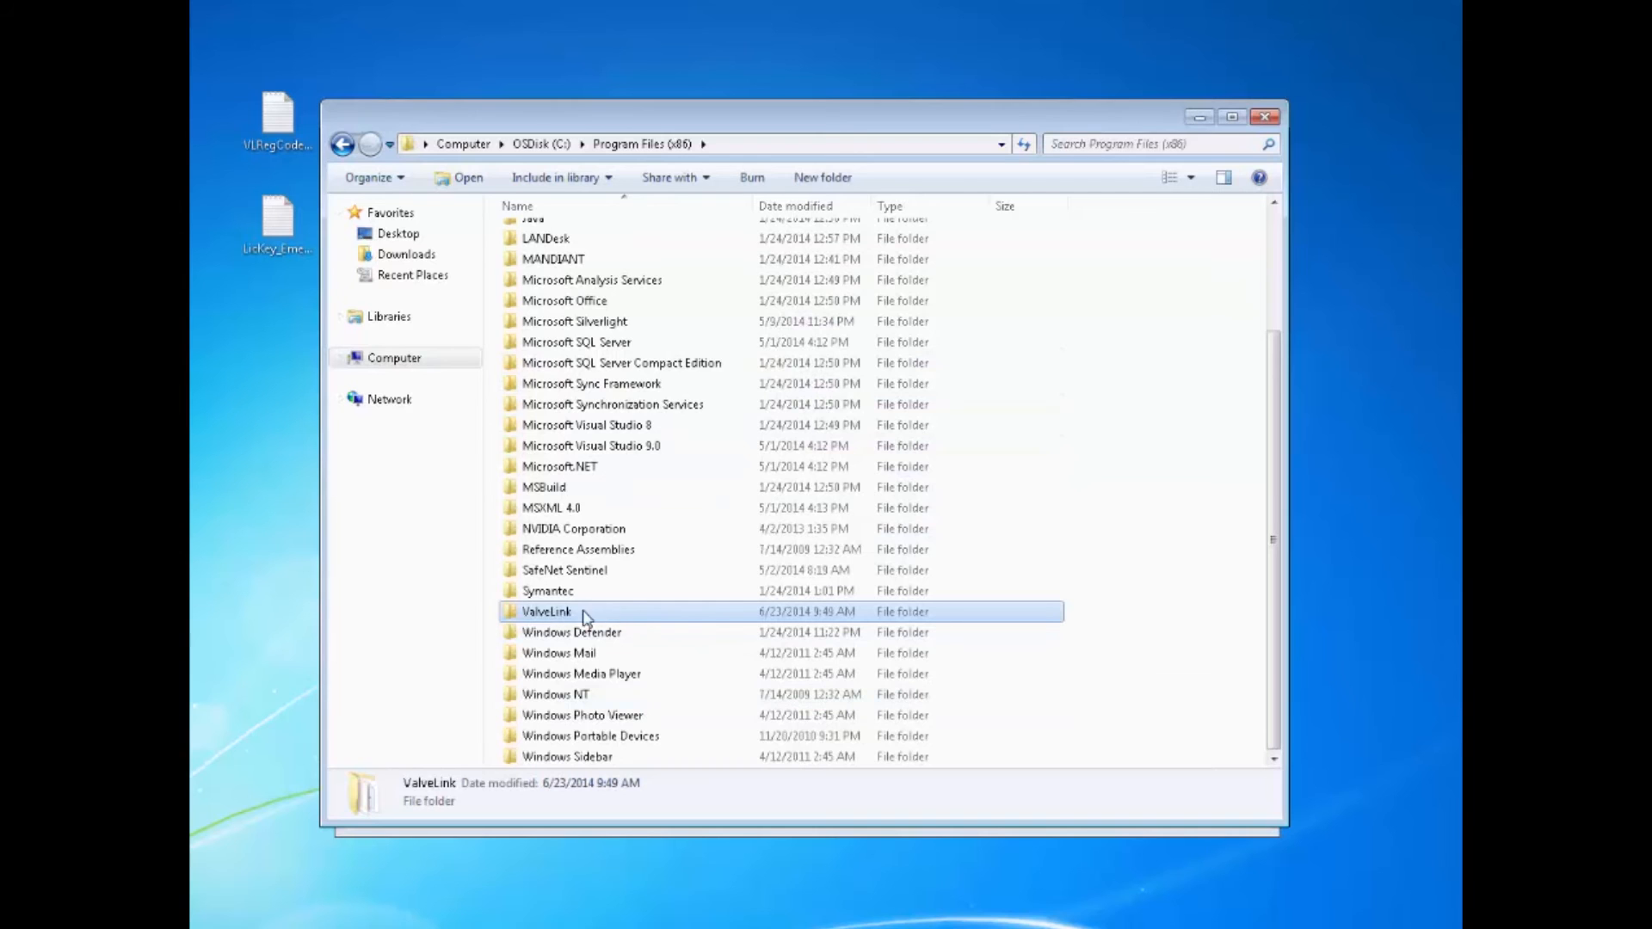
{"action": "double_click", "coordinate": [546, 610]}
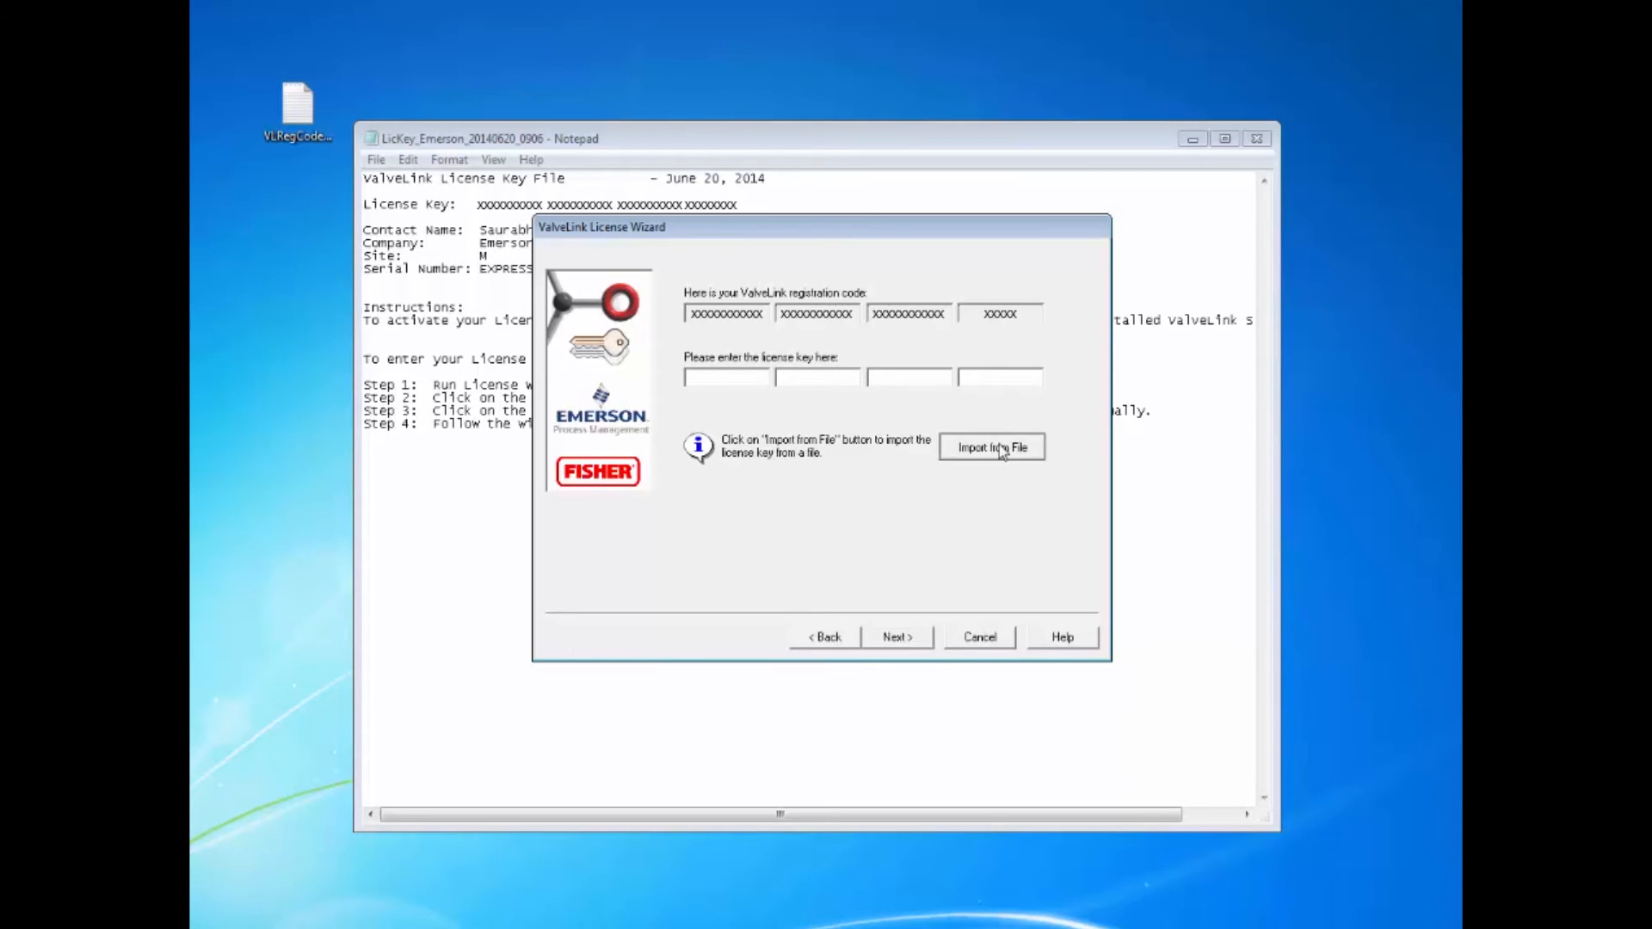
Import the license key from its file under Program Files (x86).
{"action": "left_click", "coordinate": [989, 446]}
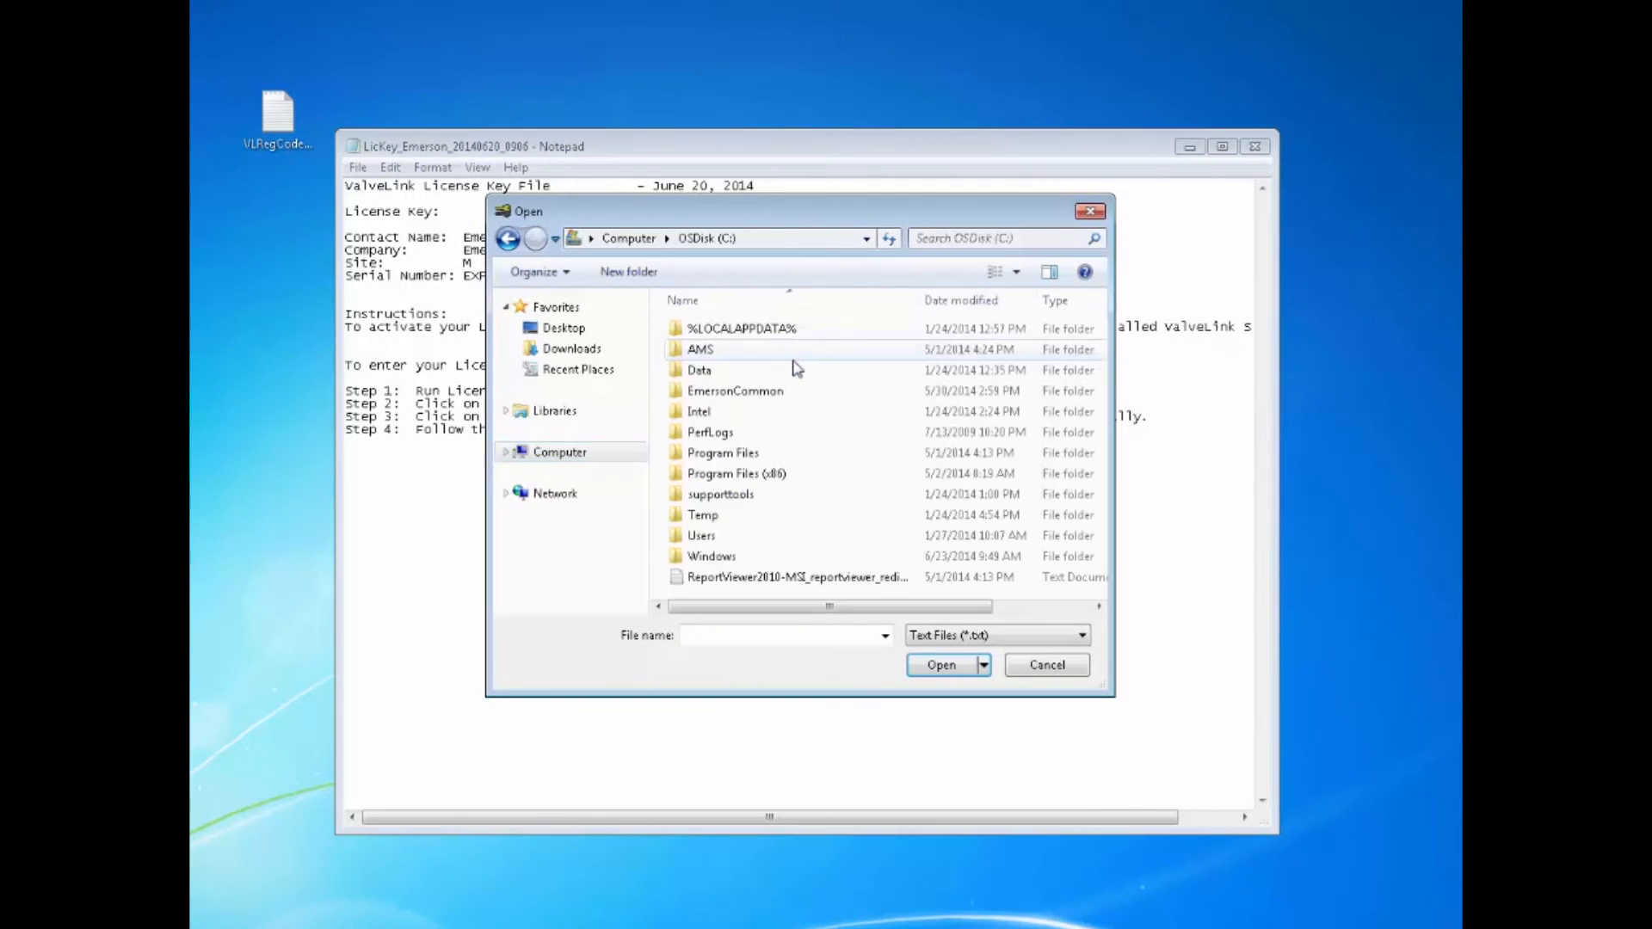
{"action": "left_click", "coordinate": [737, 473]}
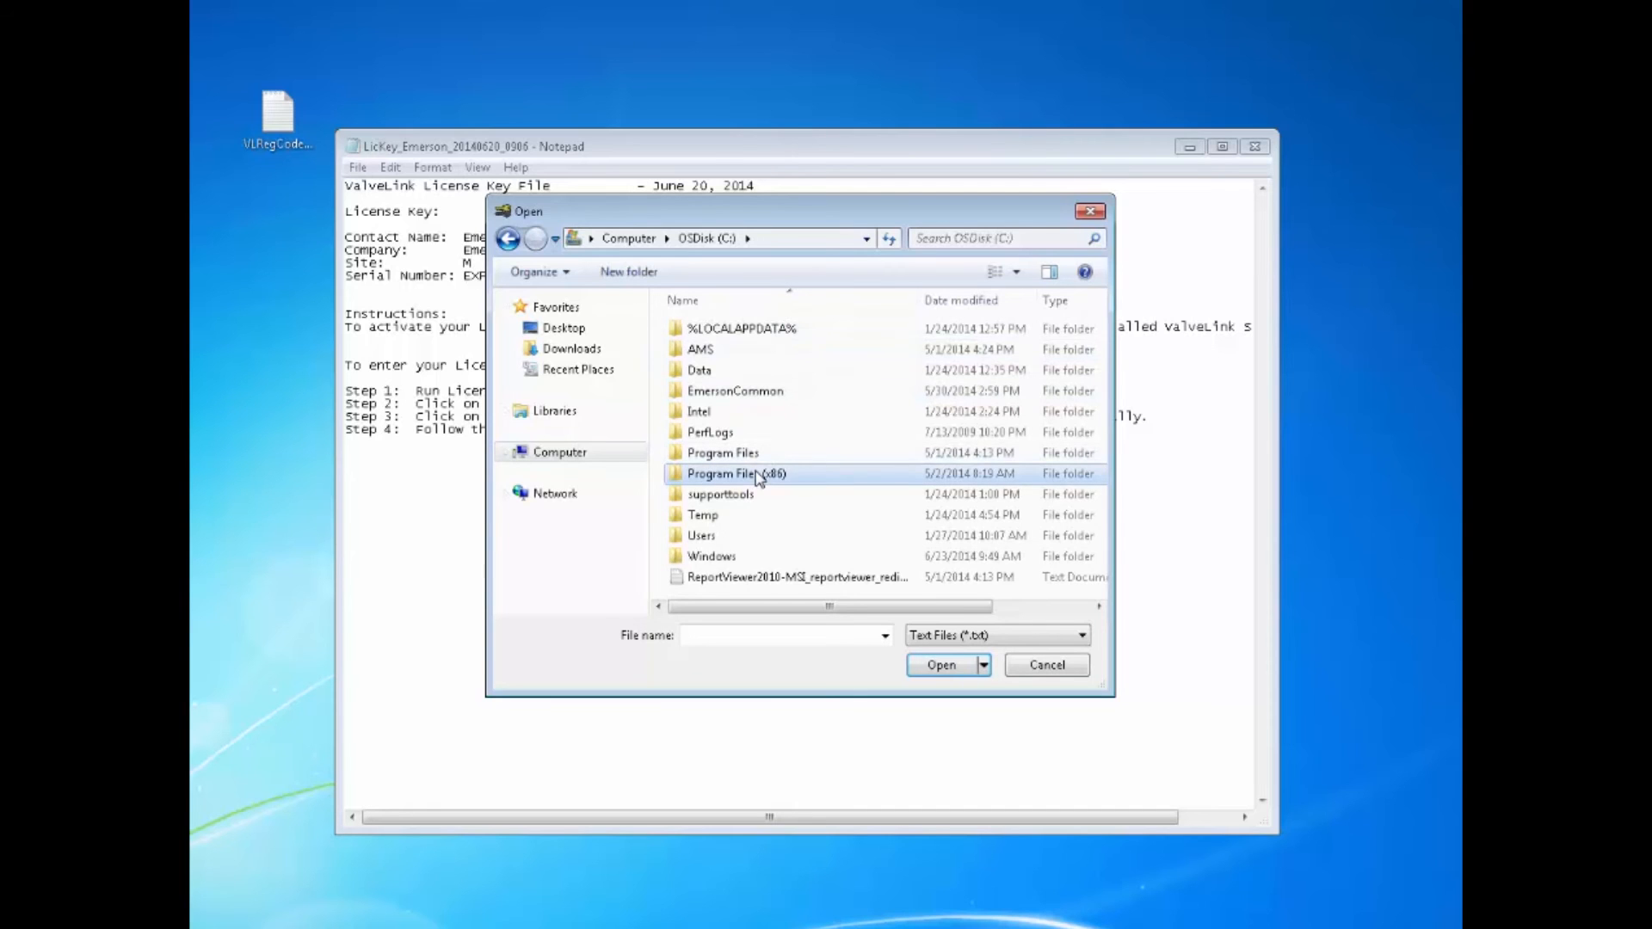
{"action": "double_click", "coordinate": [738, 474]}
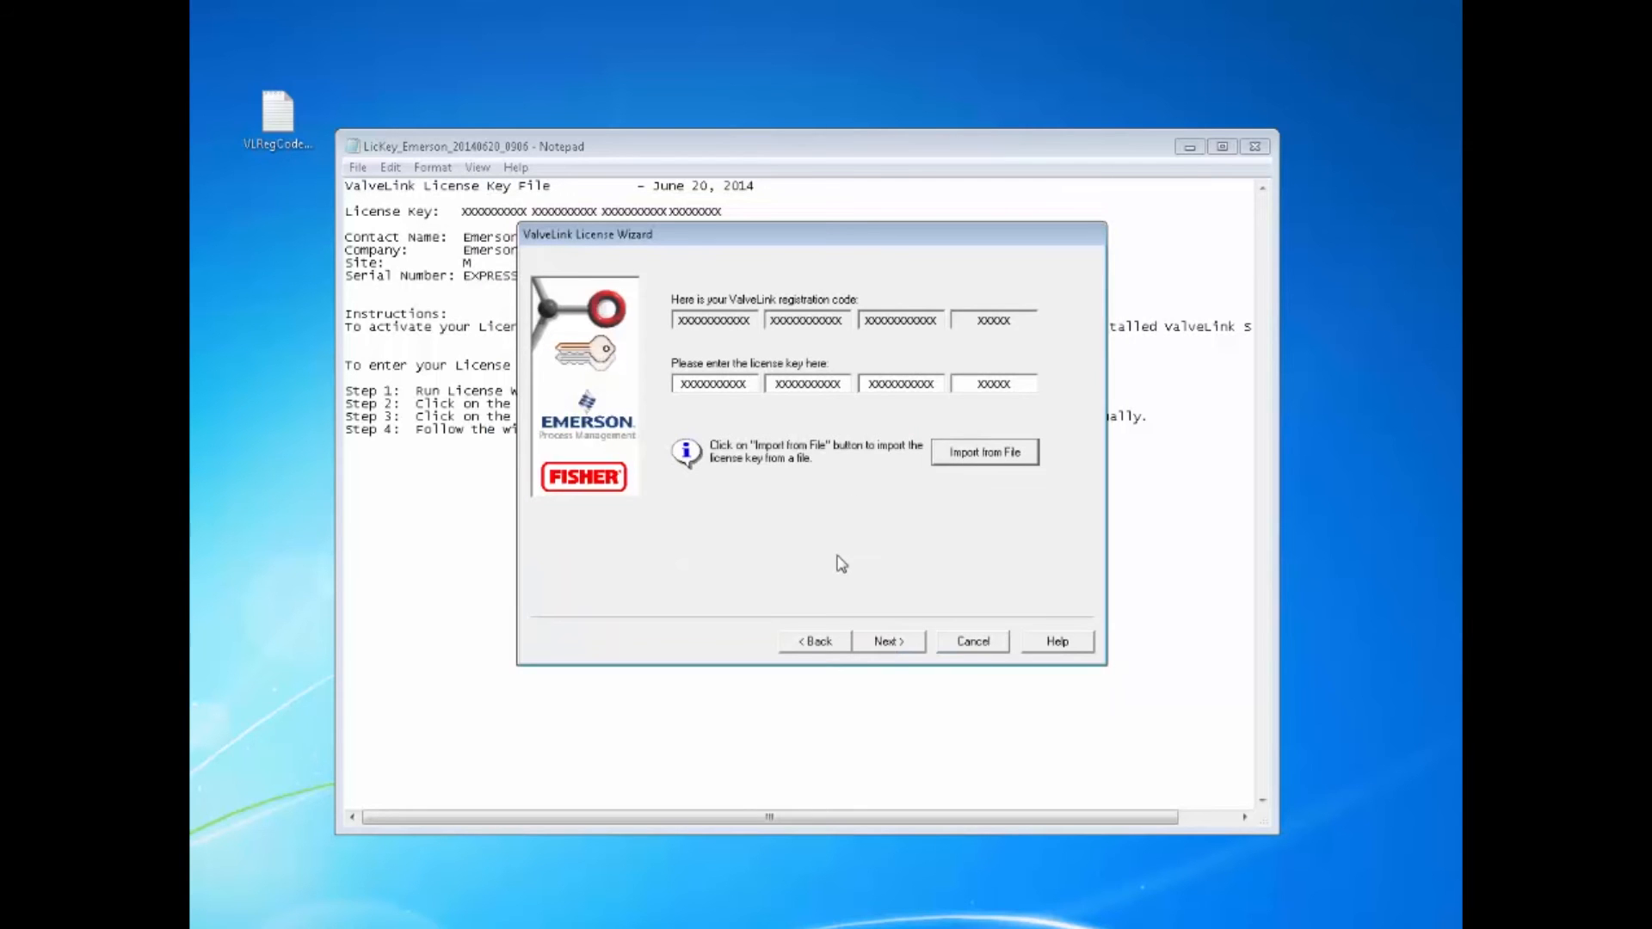
Confirm the registration details and generate the license.
{"action": "left_click", "coordinate": [888, 640]}
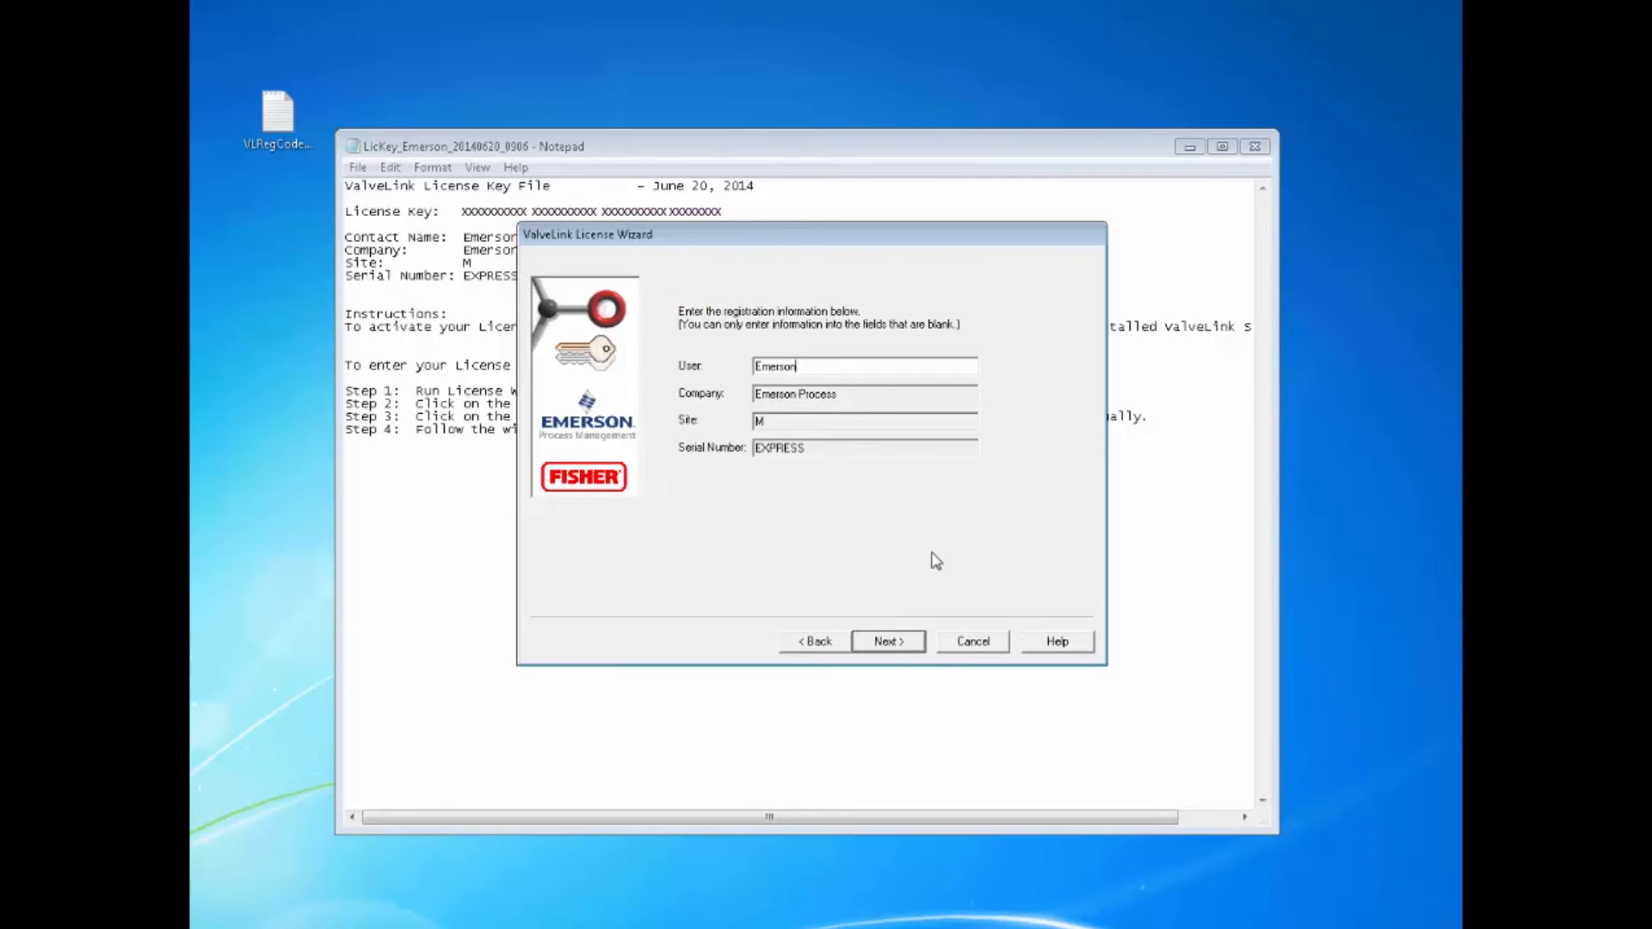
{"action": "mouse_move", "coordinate": [762, 475]}
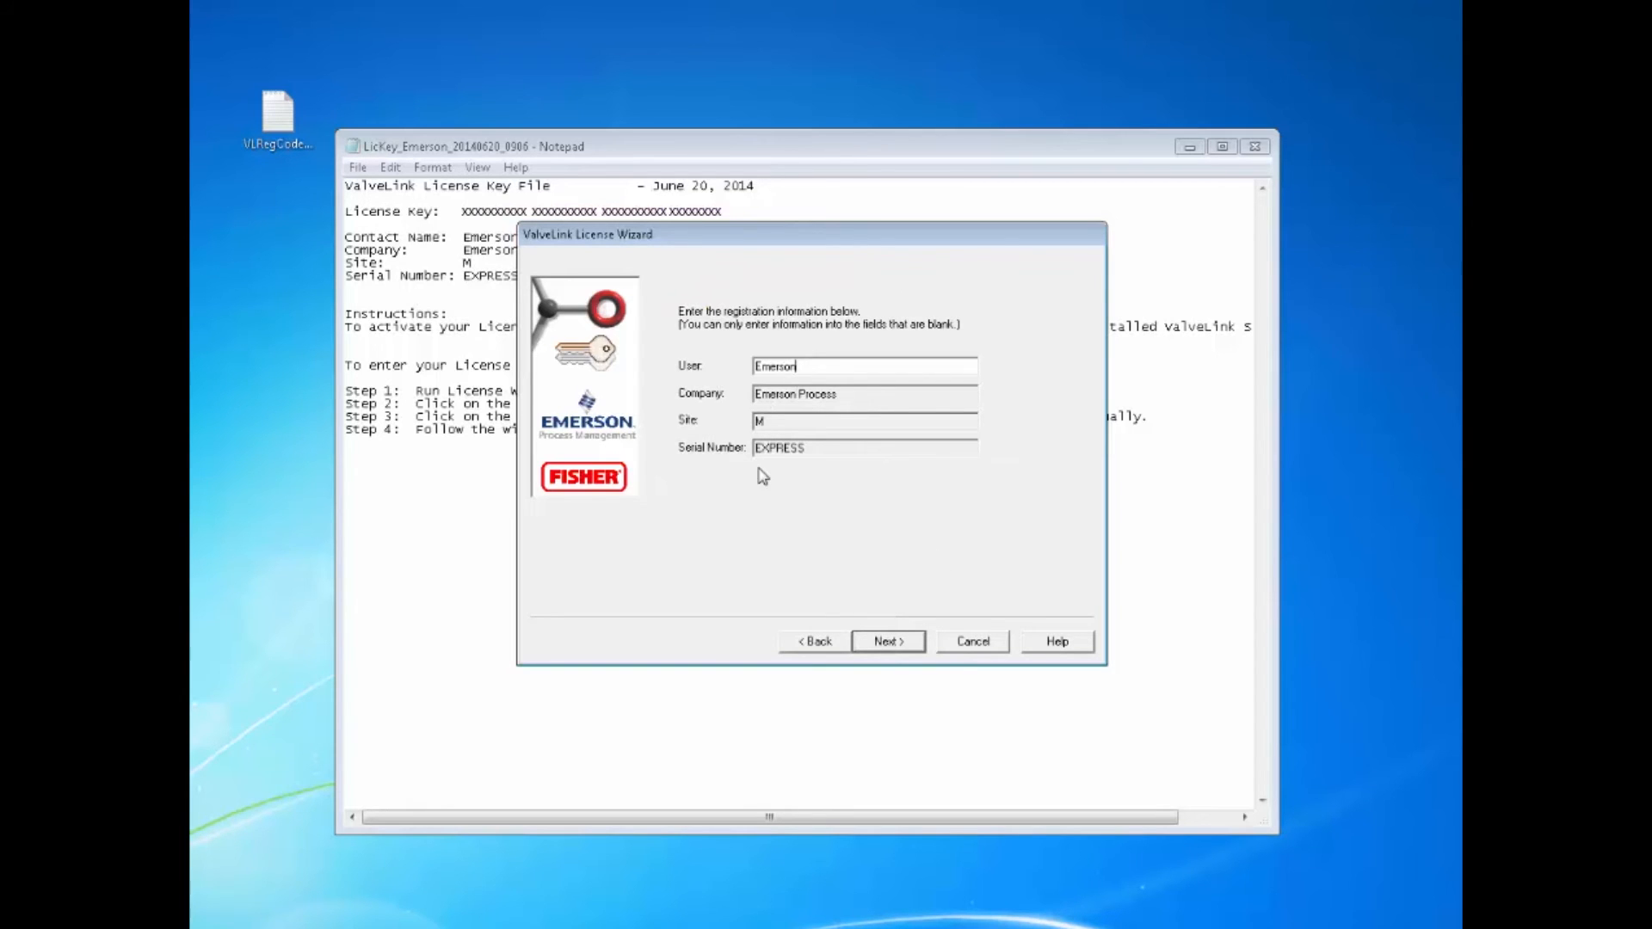
{"action": "left_click", "coordinate": [886, 641]}
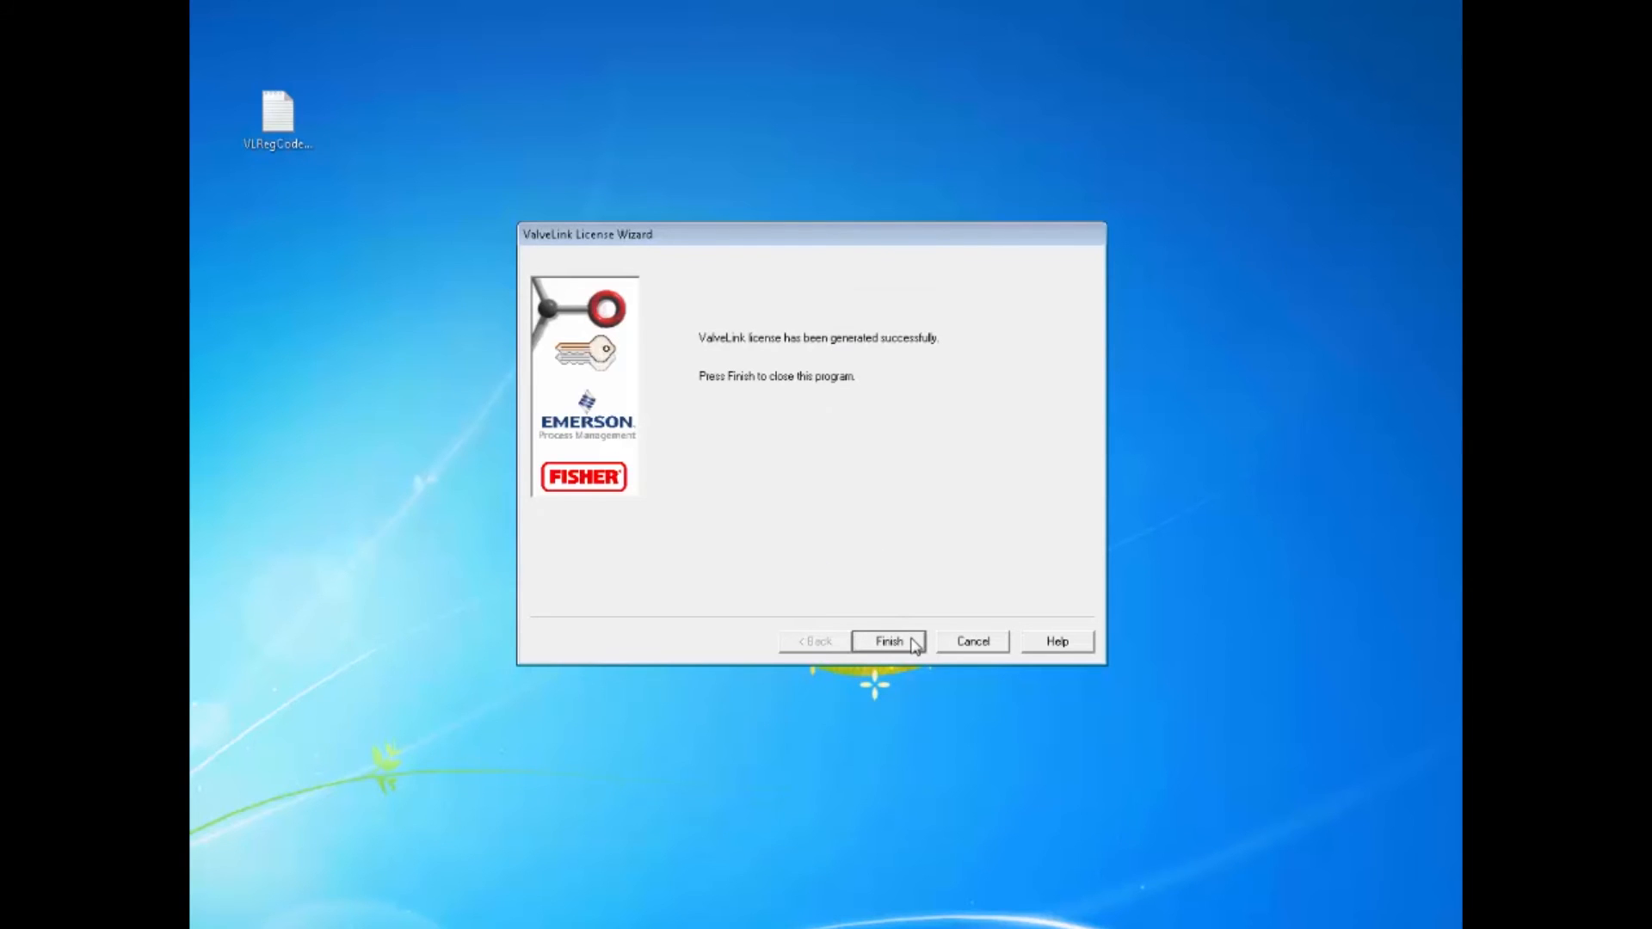
Finish the wizard and sign in to ValveLink as user MANAGER.
{"action": "left_click", "coordinate": [888, 641]}
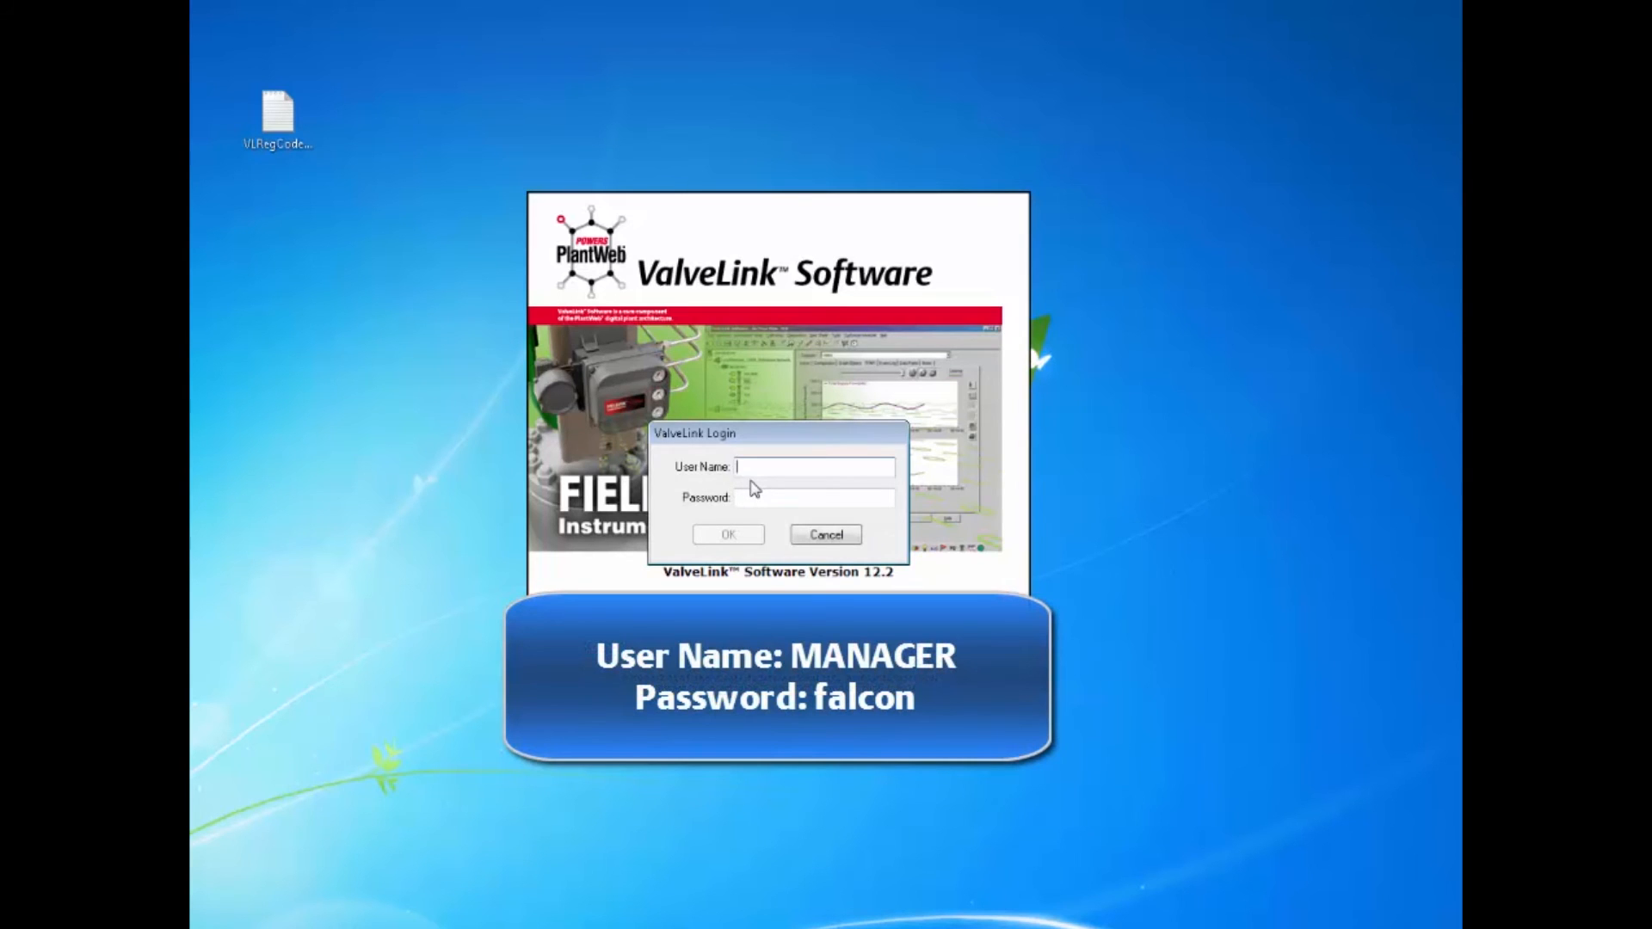
{"action": "type", "text": "MANAGER"}
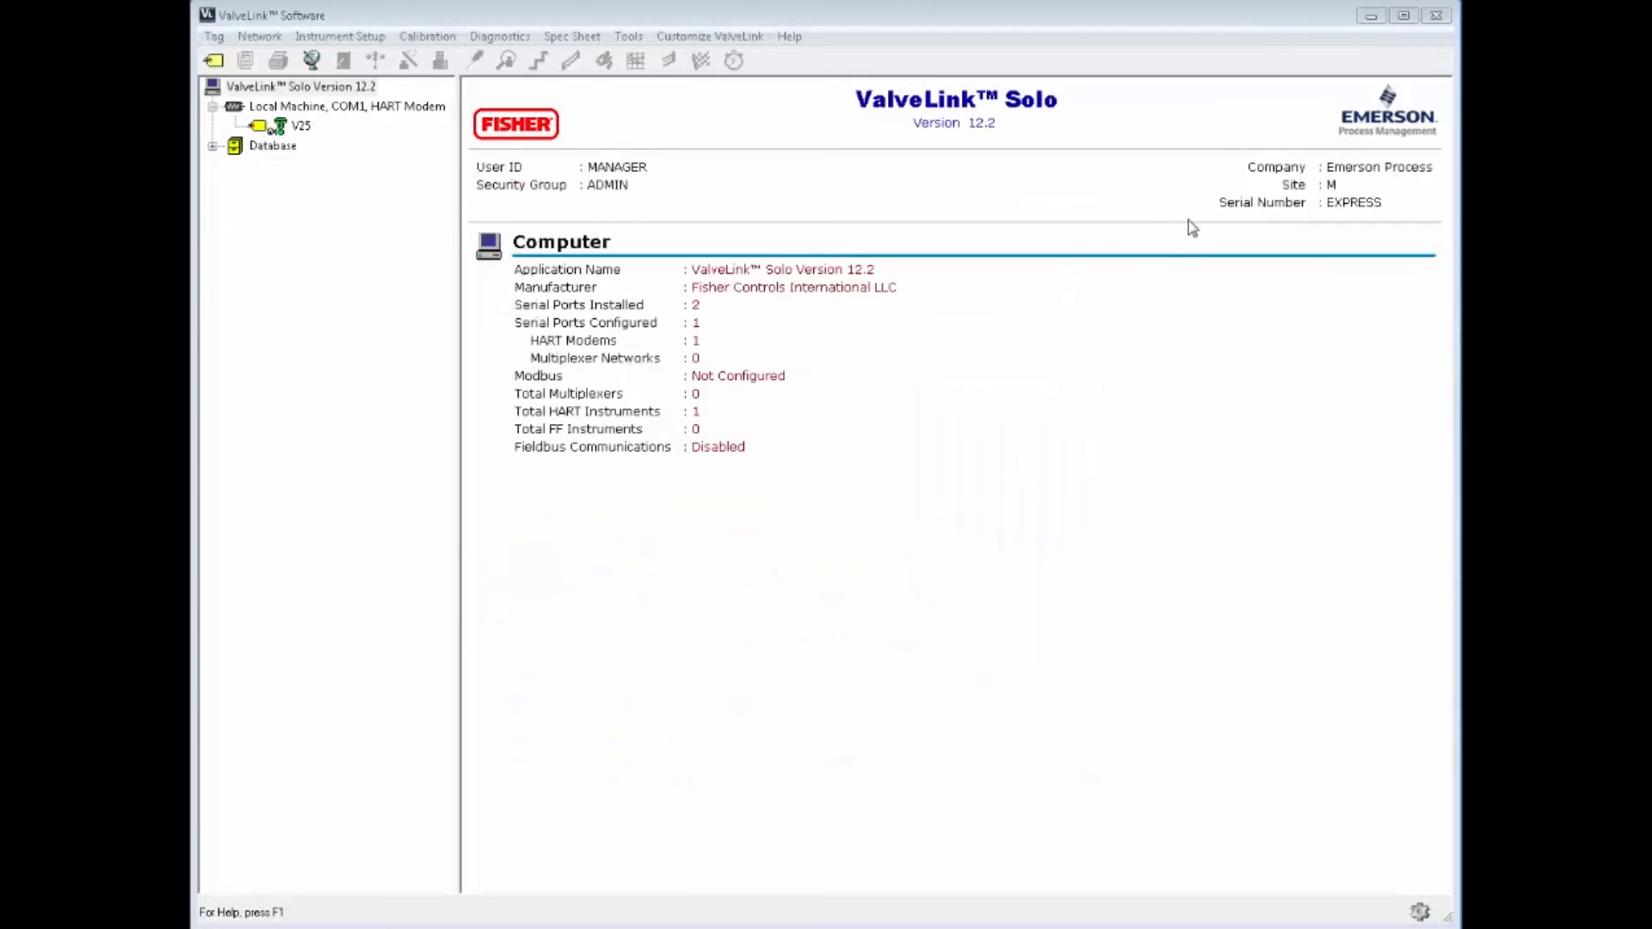
{"action": "mouse_move", "coordinate": [998, 236]}
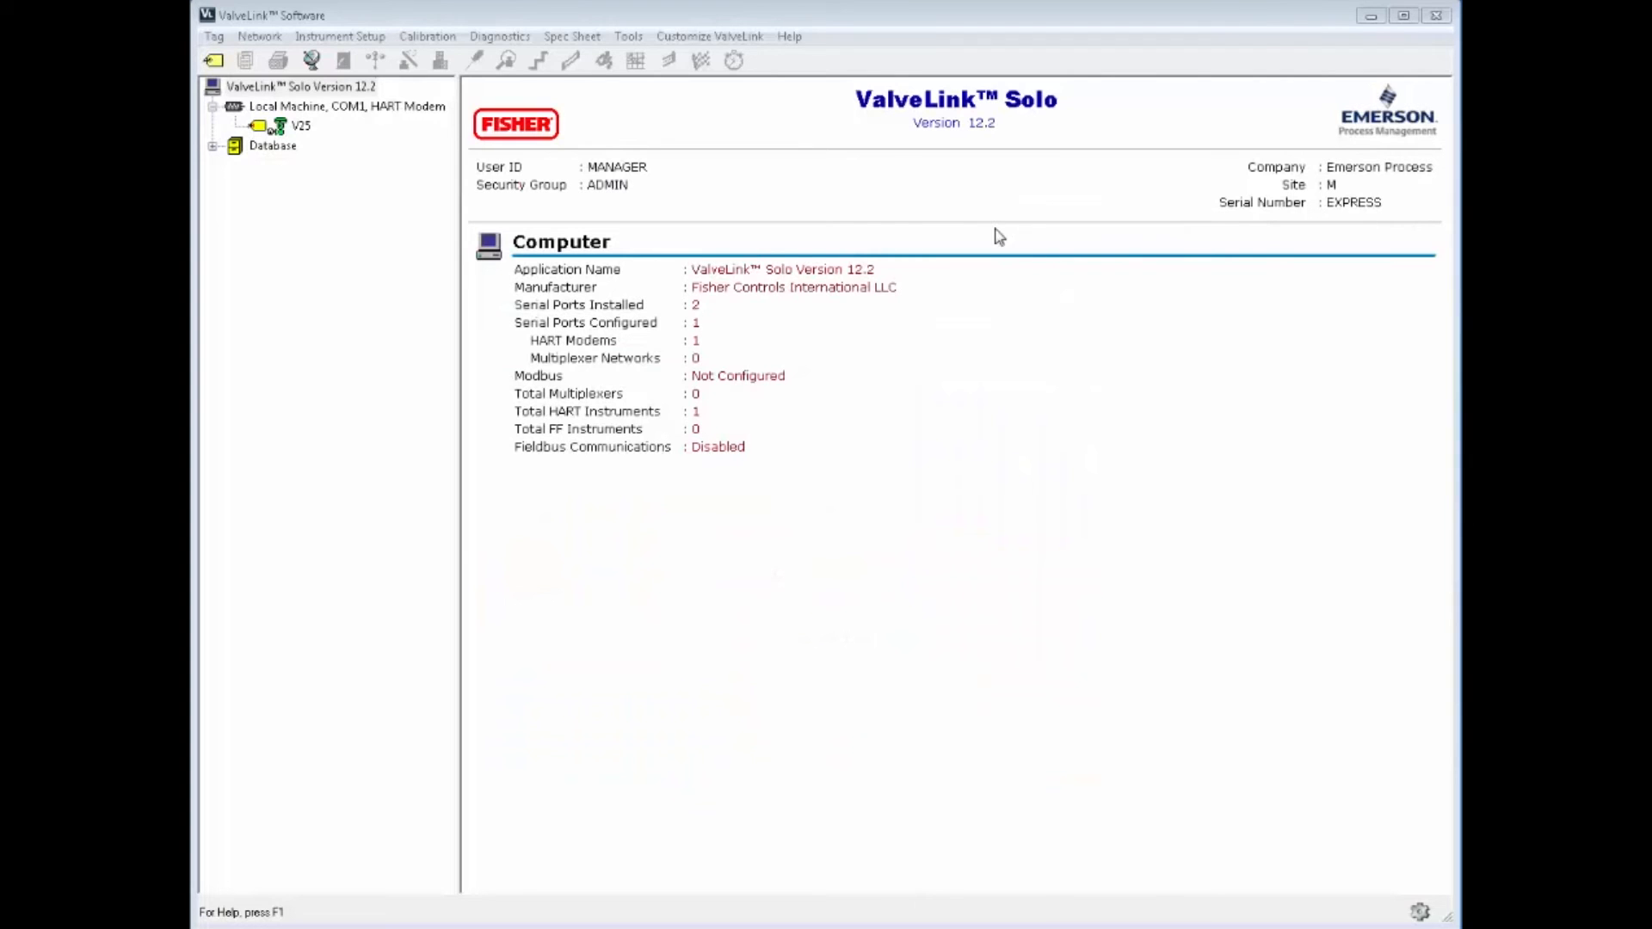
Review the ENGINEERING group's privileges under Customize ValveLink > Security Groups and confirm with OK.
{"action": "left_click", "coordinate": [709, 36]}
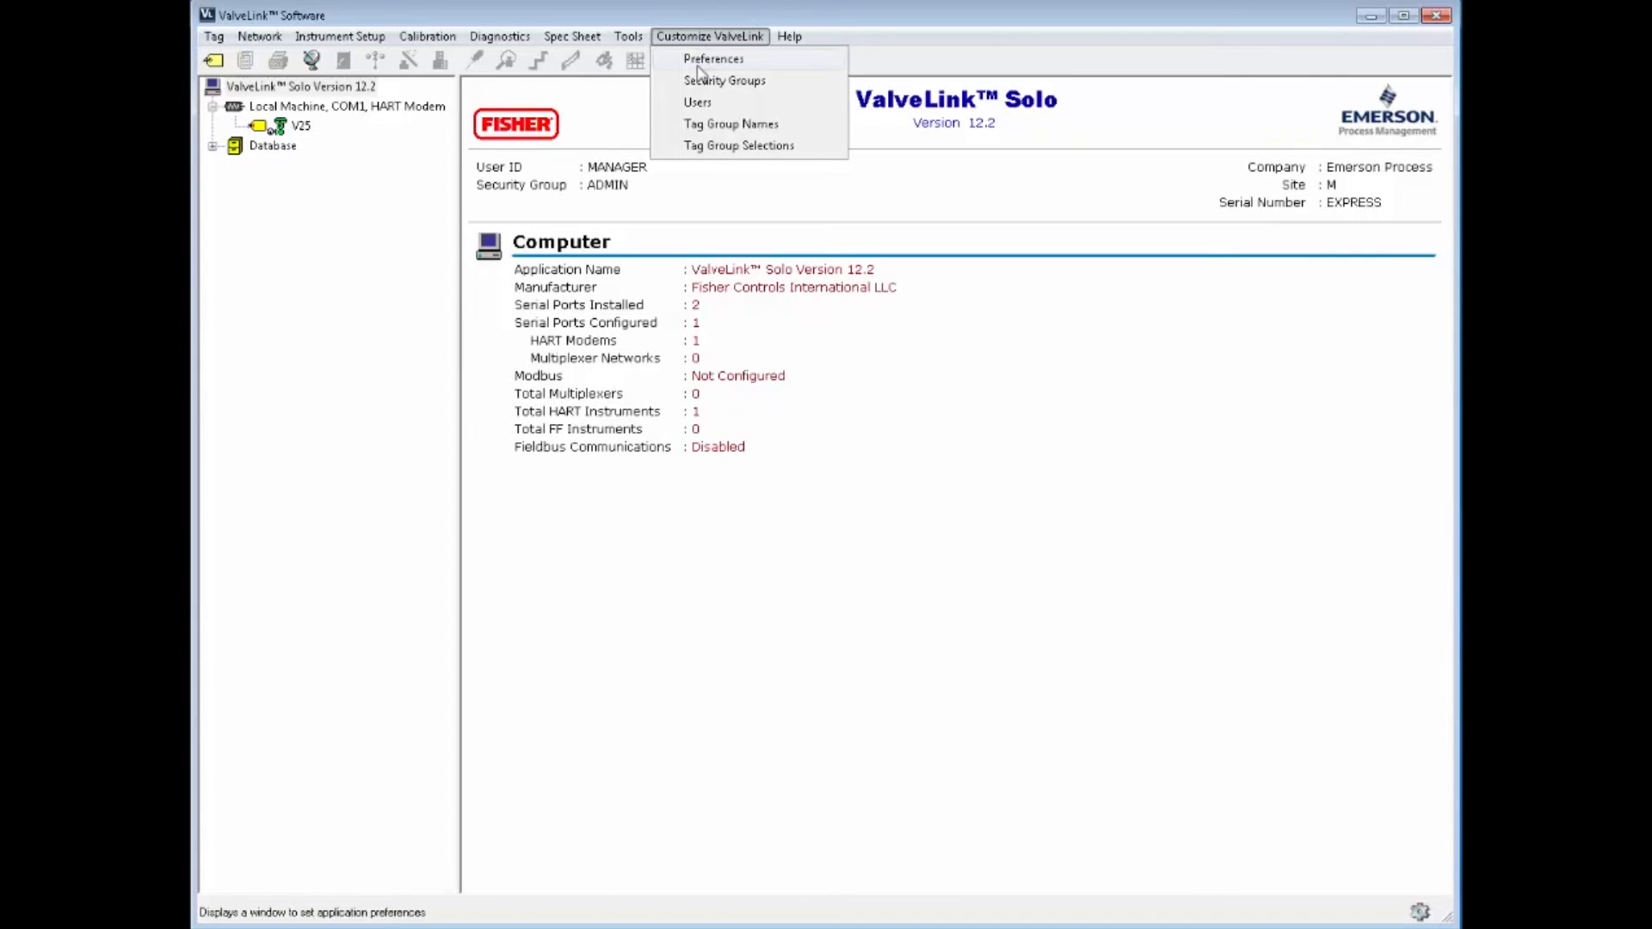
{"action": "mouse_move", "coordinate": [725, 81]}
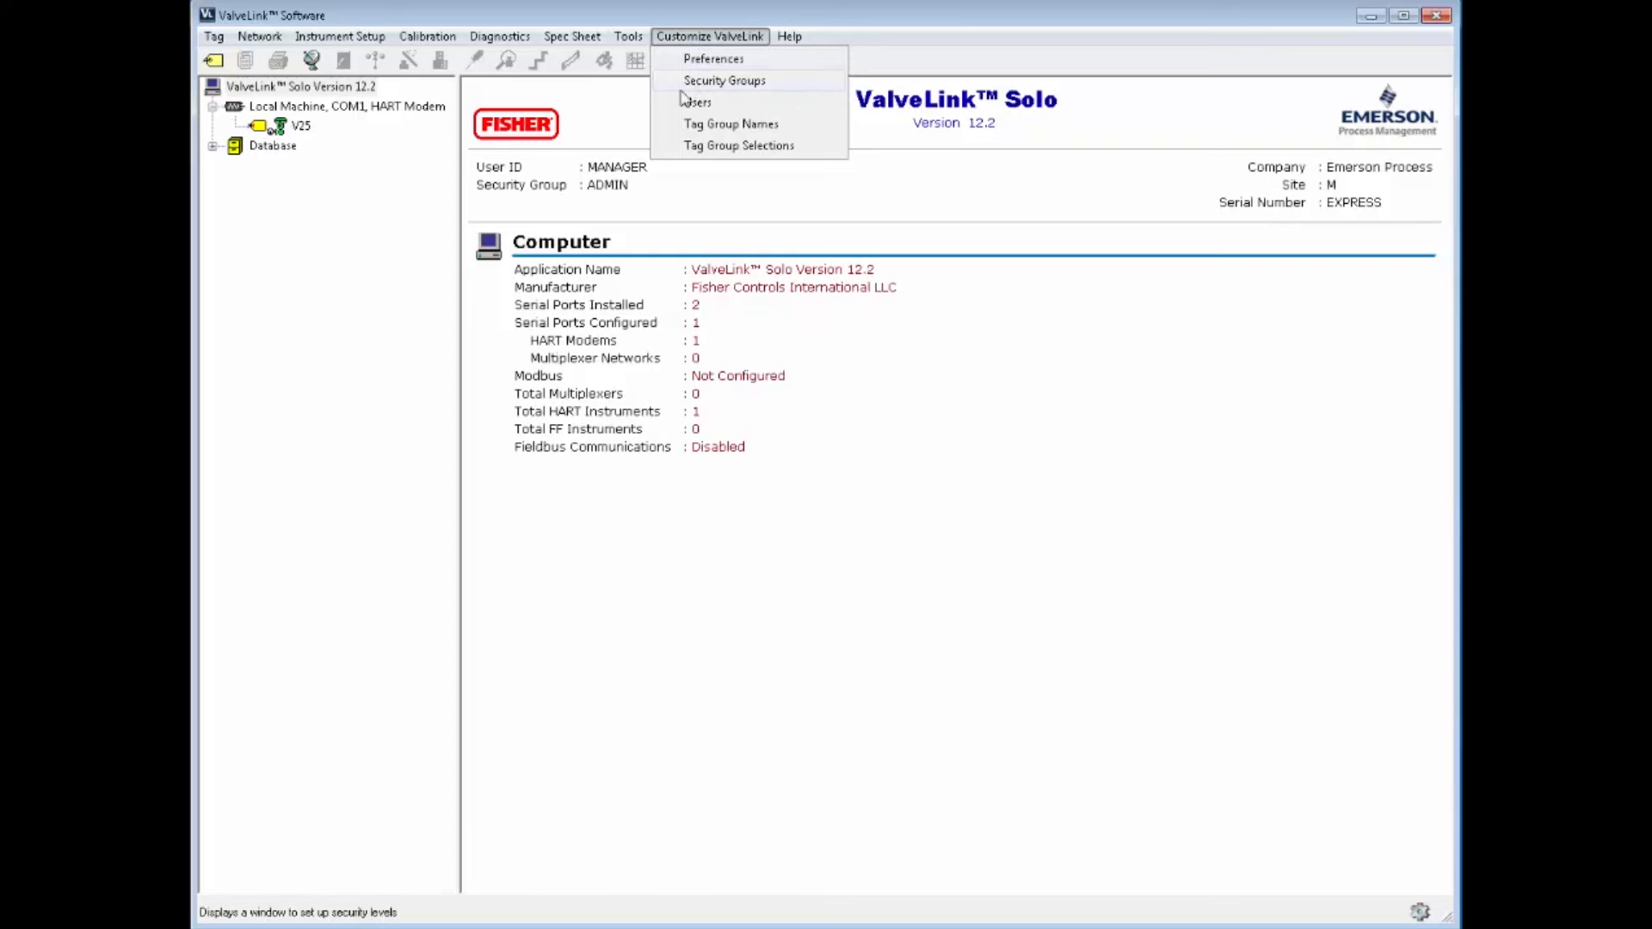
{"action": "left_click", "coordinate": [724, 81]}
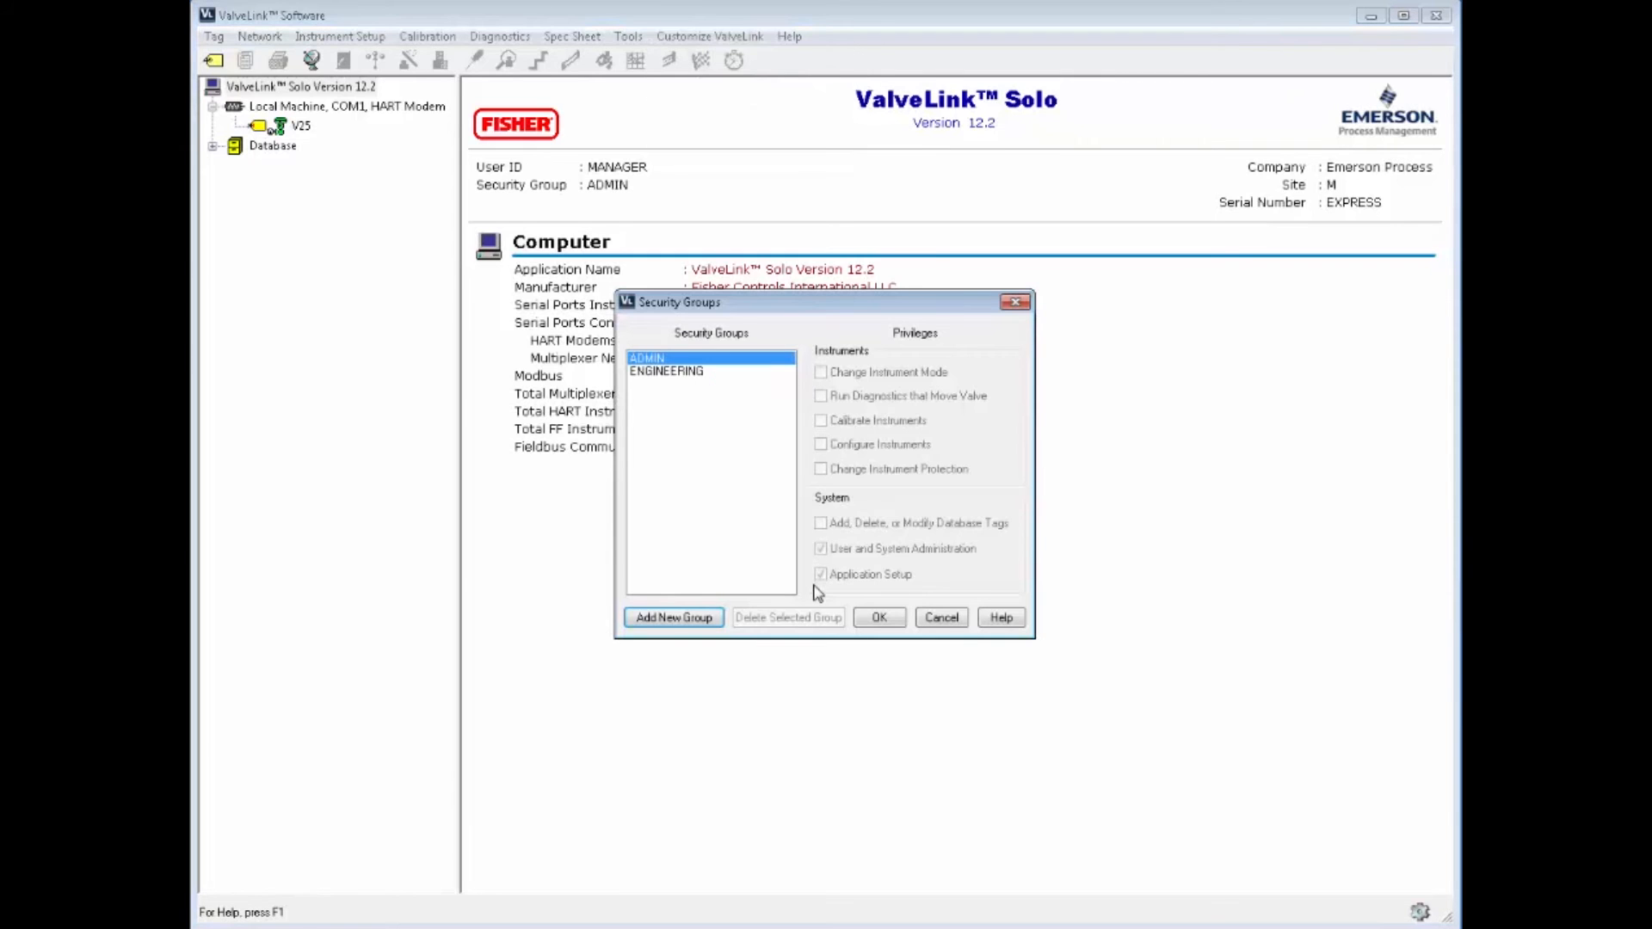
{"action": "mouse_move", "coordinate": [967, 588]}
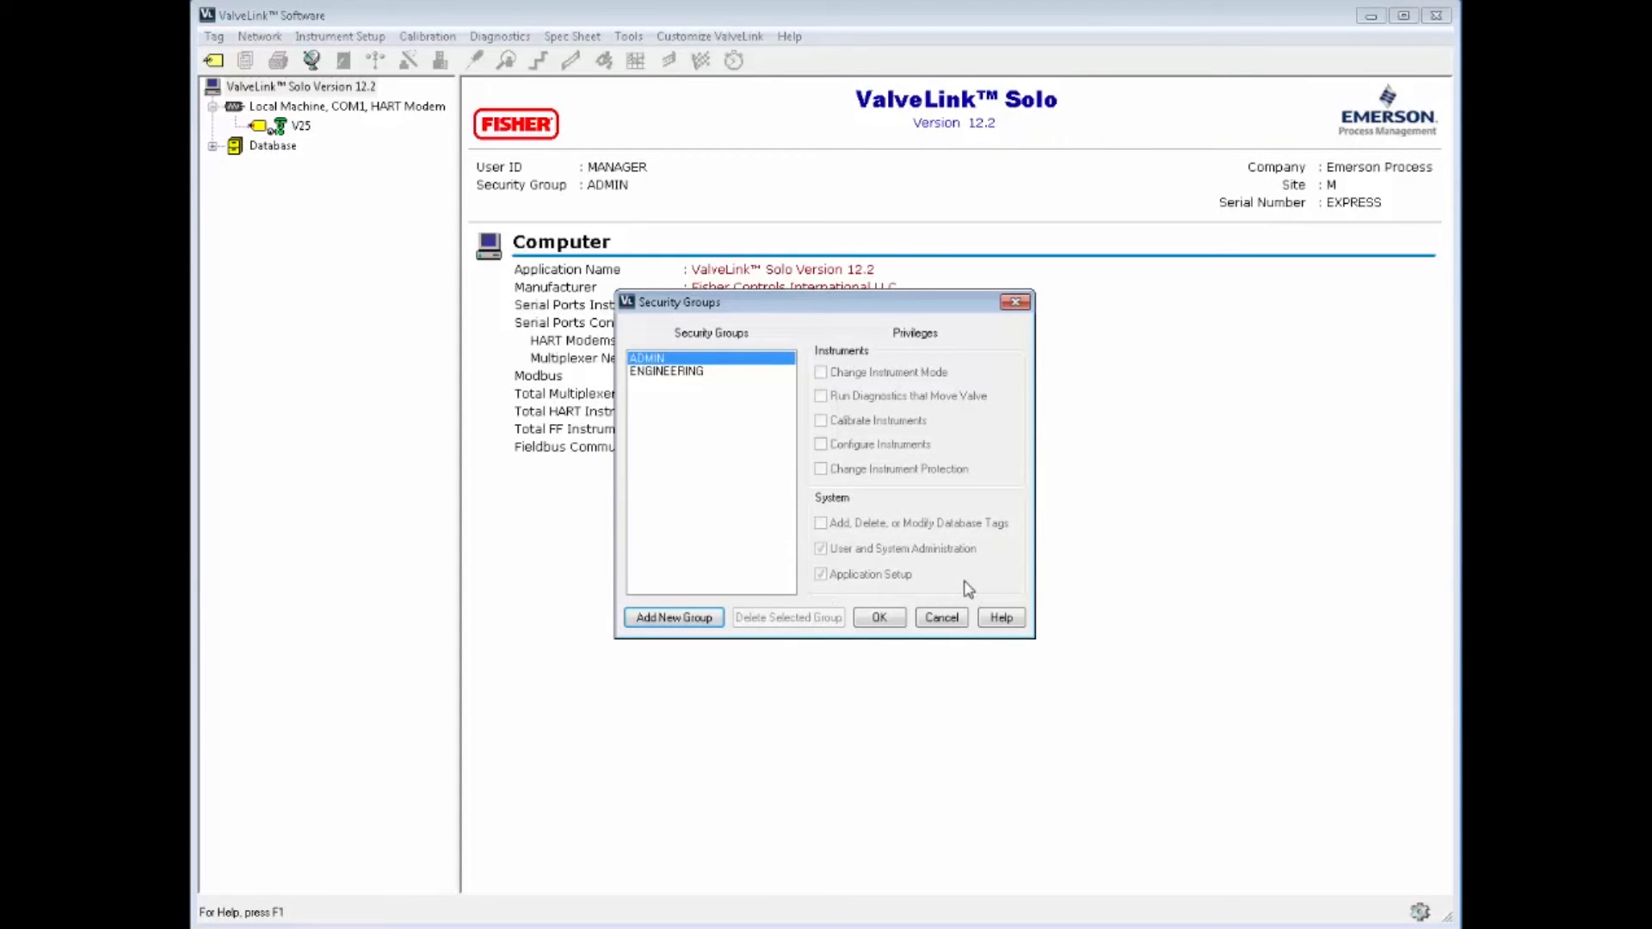
{"action": "left_click", "coordinate": [666, 371]}
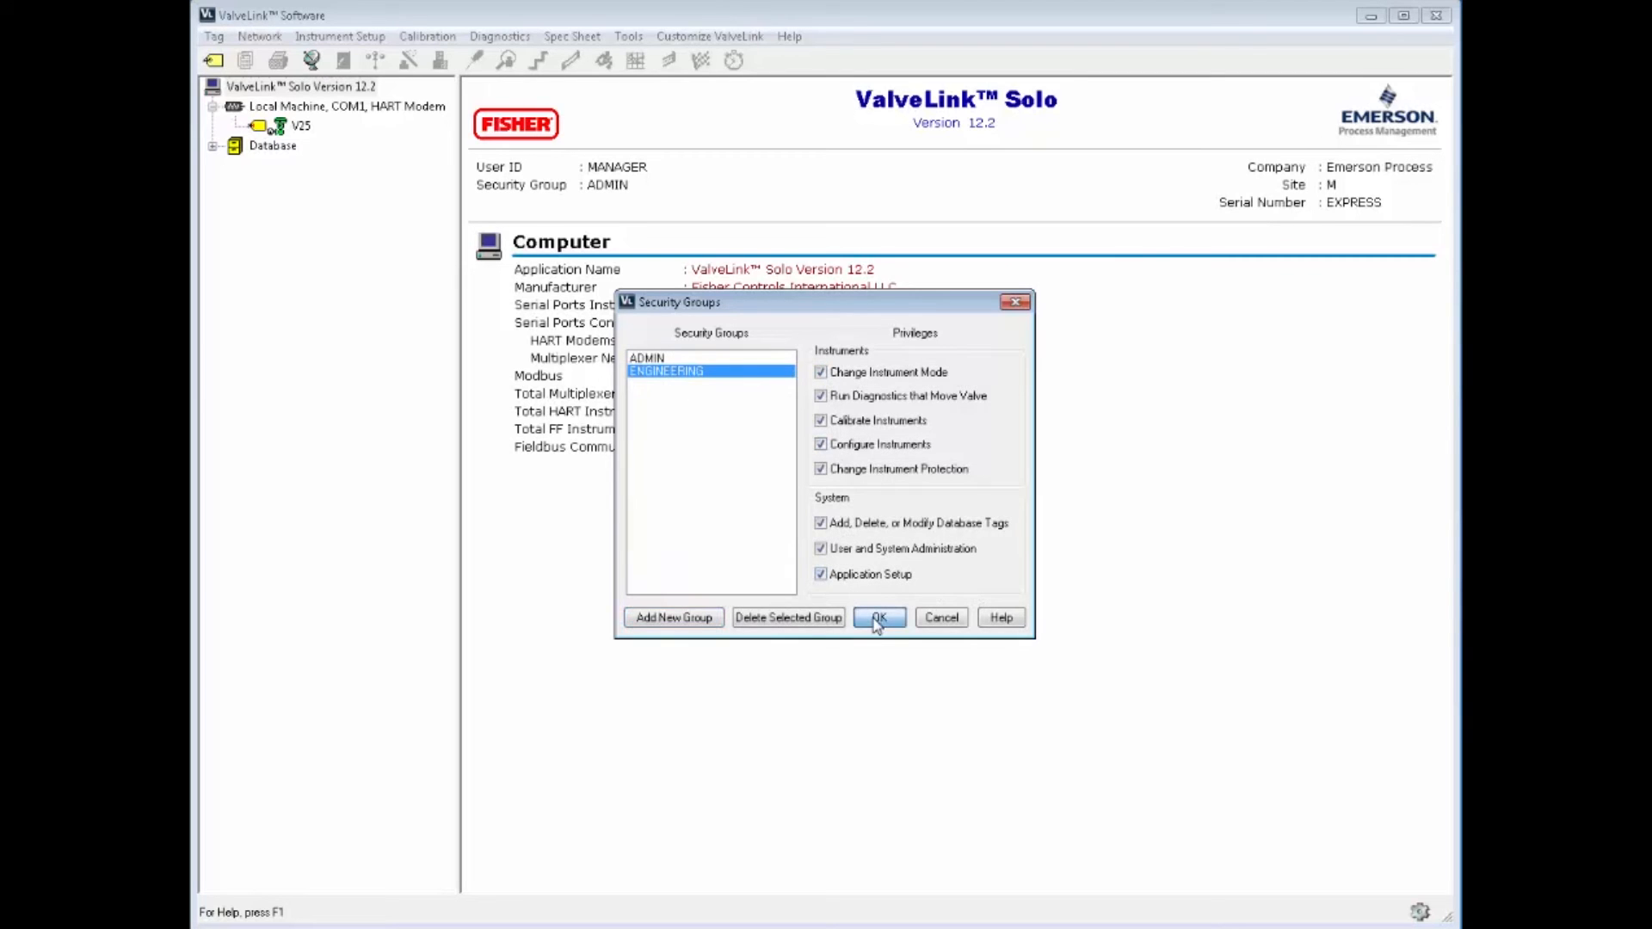
{"action": "left_click", "coordinate": [879, 618]}
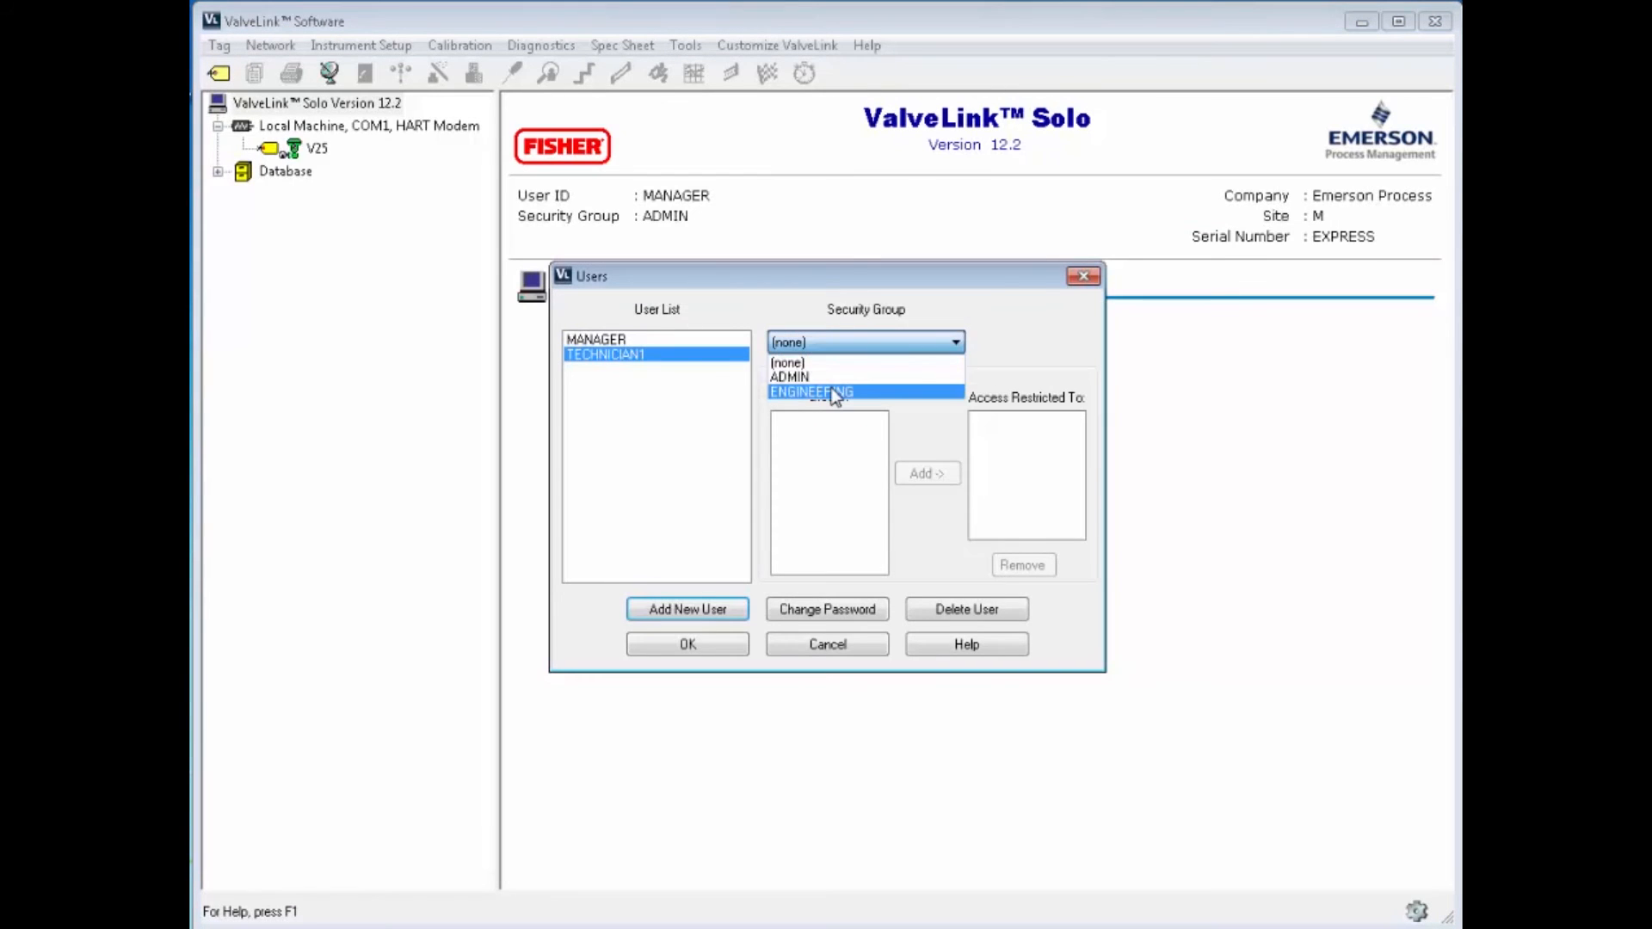
Assign TECHNICIAN1 to the ENGINEERING security group and confirm the user settings with OK.
{"action": "left_click", "coordinate": [810, 391]}
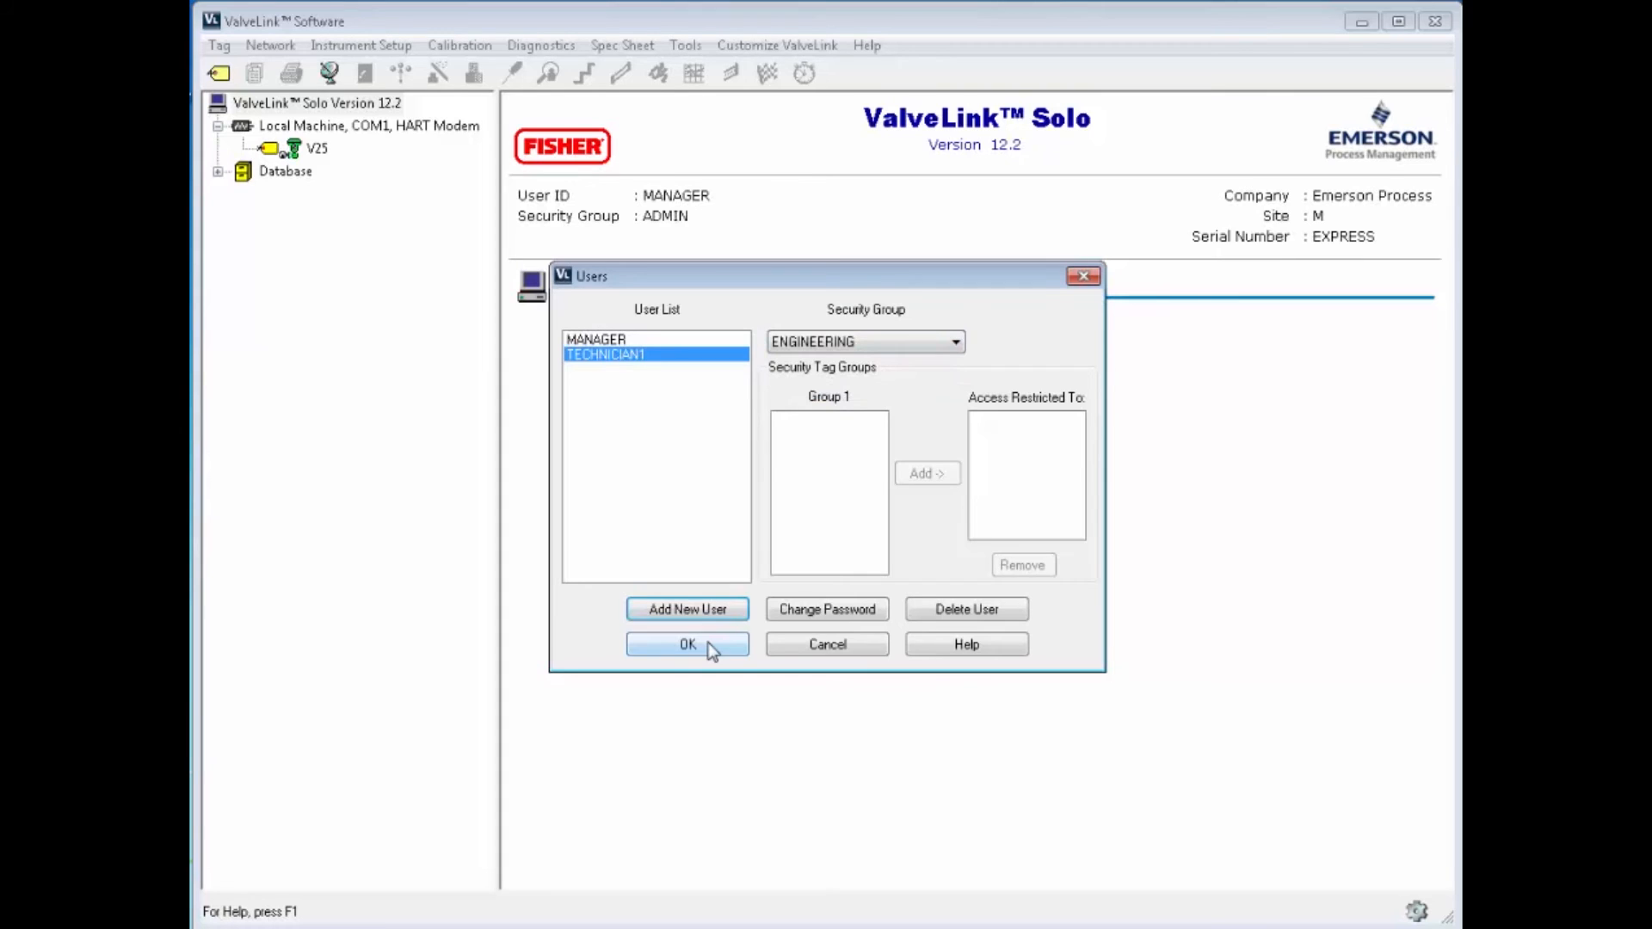
{"action": "left_click", "coordinate": [687, 644]}
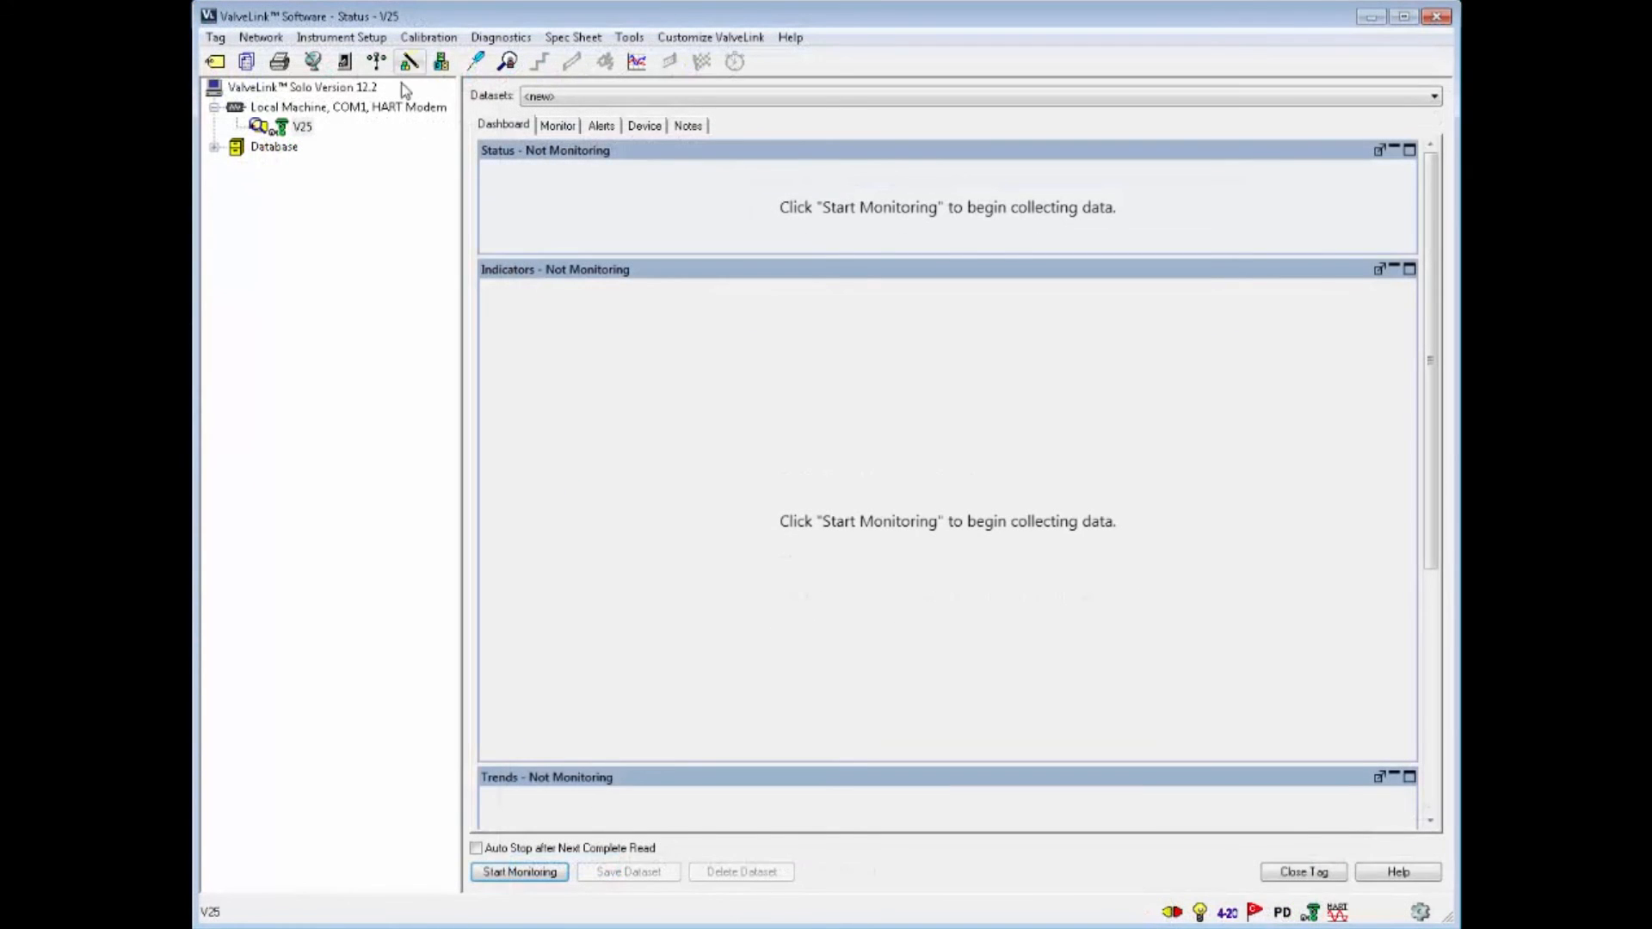
Review the Diagnostics and Calibration menus available for the V25 valve, then dismiss them.
{"action": "left_click", "coordinate": [501, 36]}
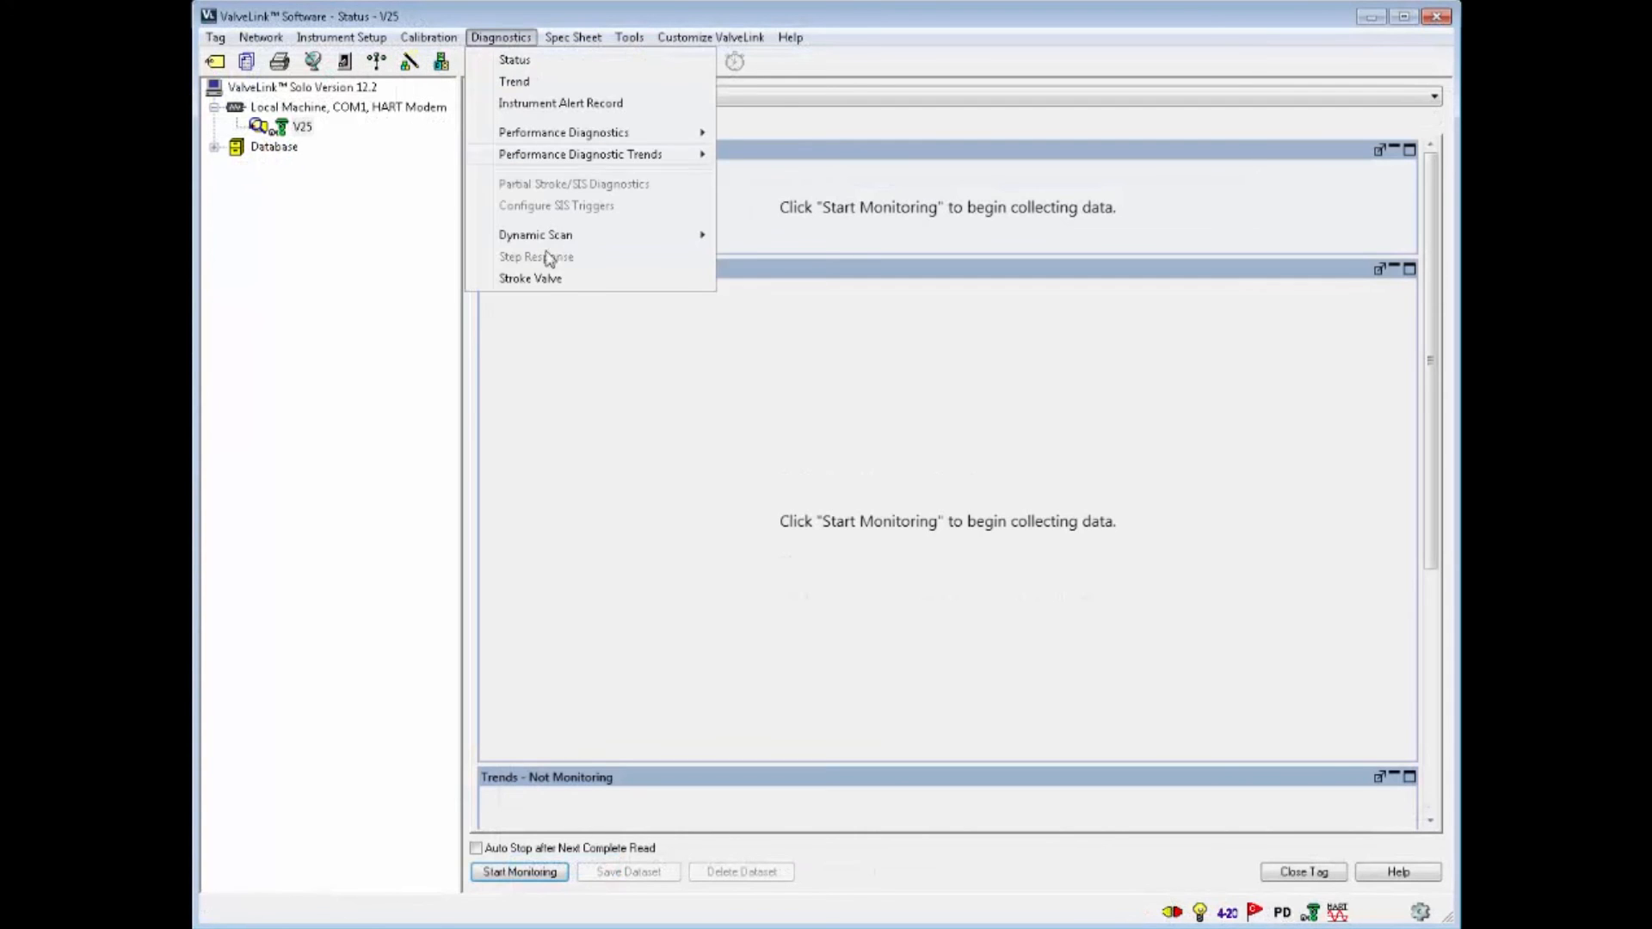
{"action": "left_click", "coordinate": [501, 36]}
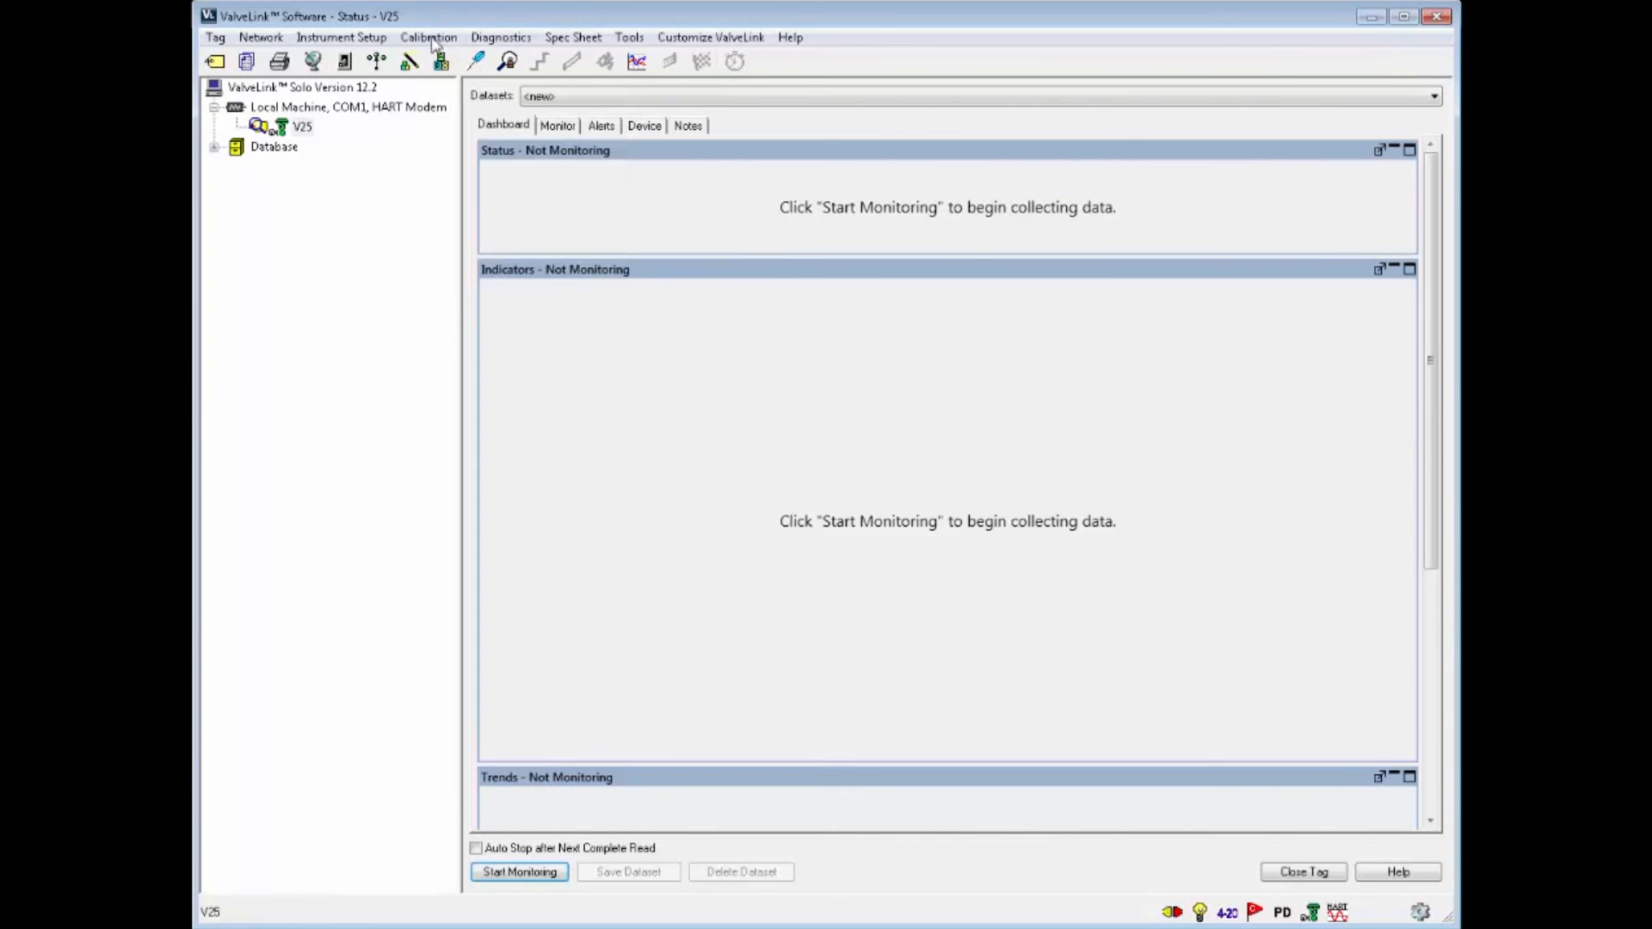
{"action": "left_click", "coordinate": [428, 36]}
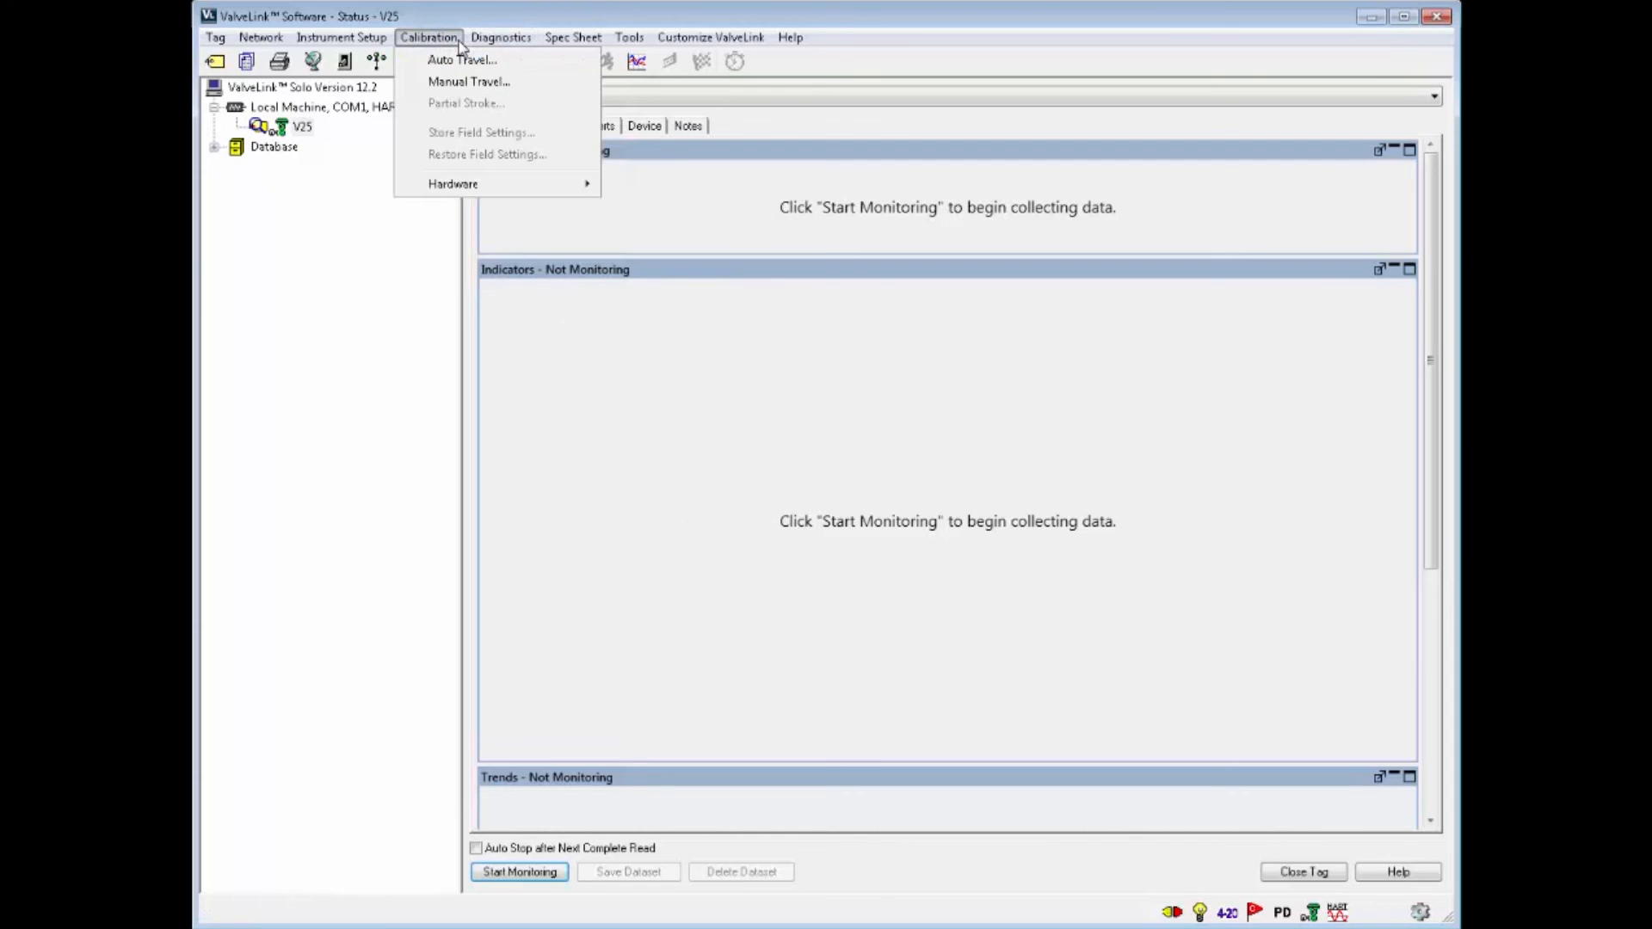
{"action": "left_click", "coordinate": [429, 36]}
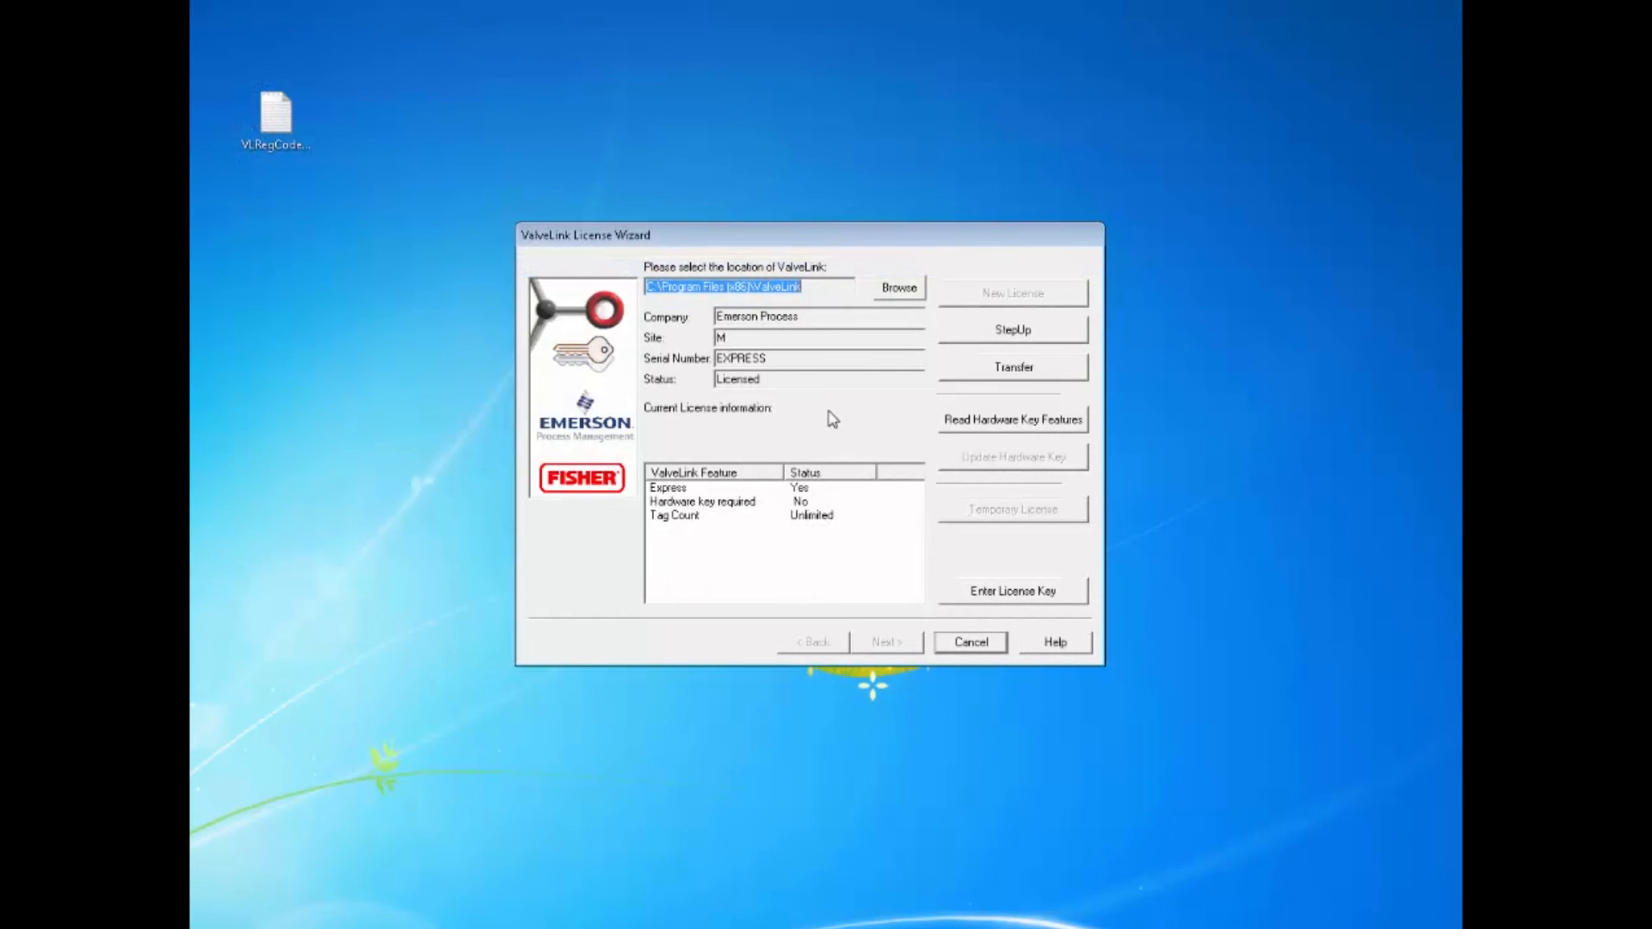
{"action": "mouse_move", "coordinate": [711, 366]}
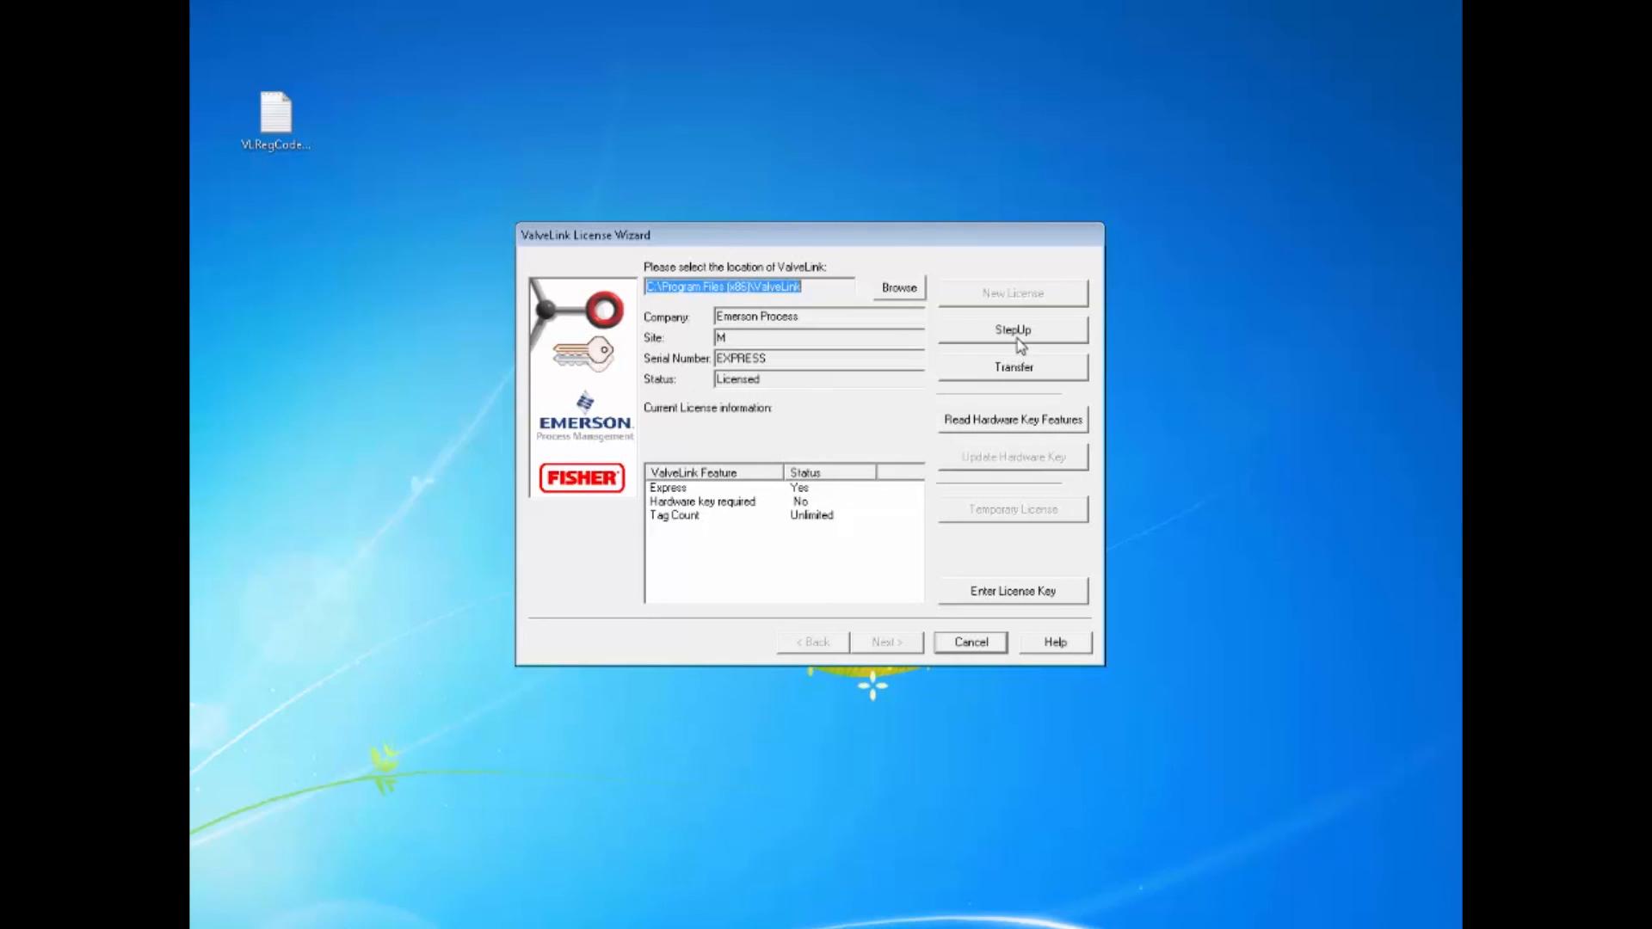
{"action": "mouse_move", "coordinate": [1079, 339]}
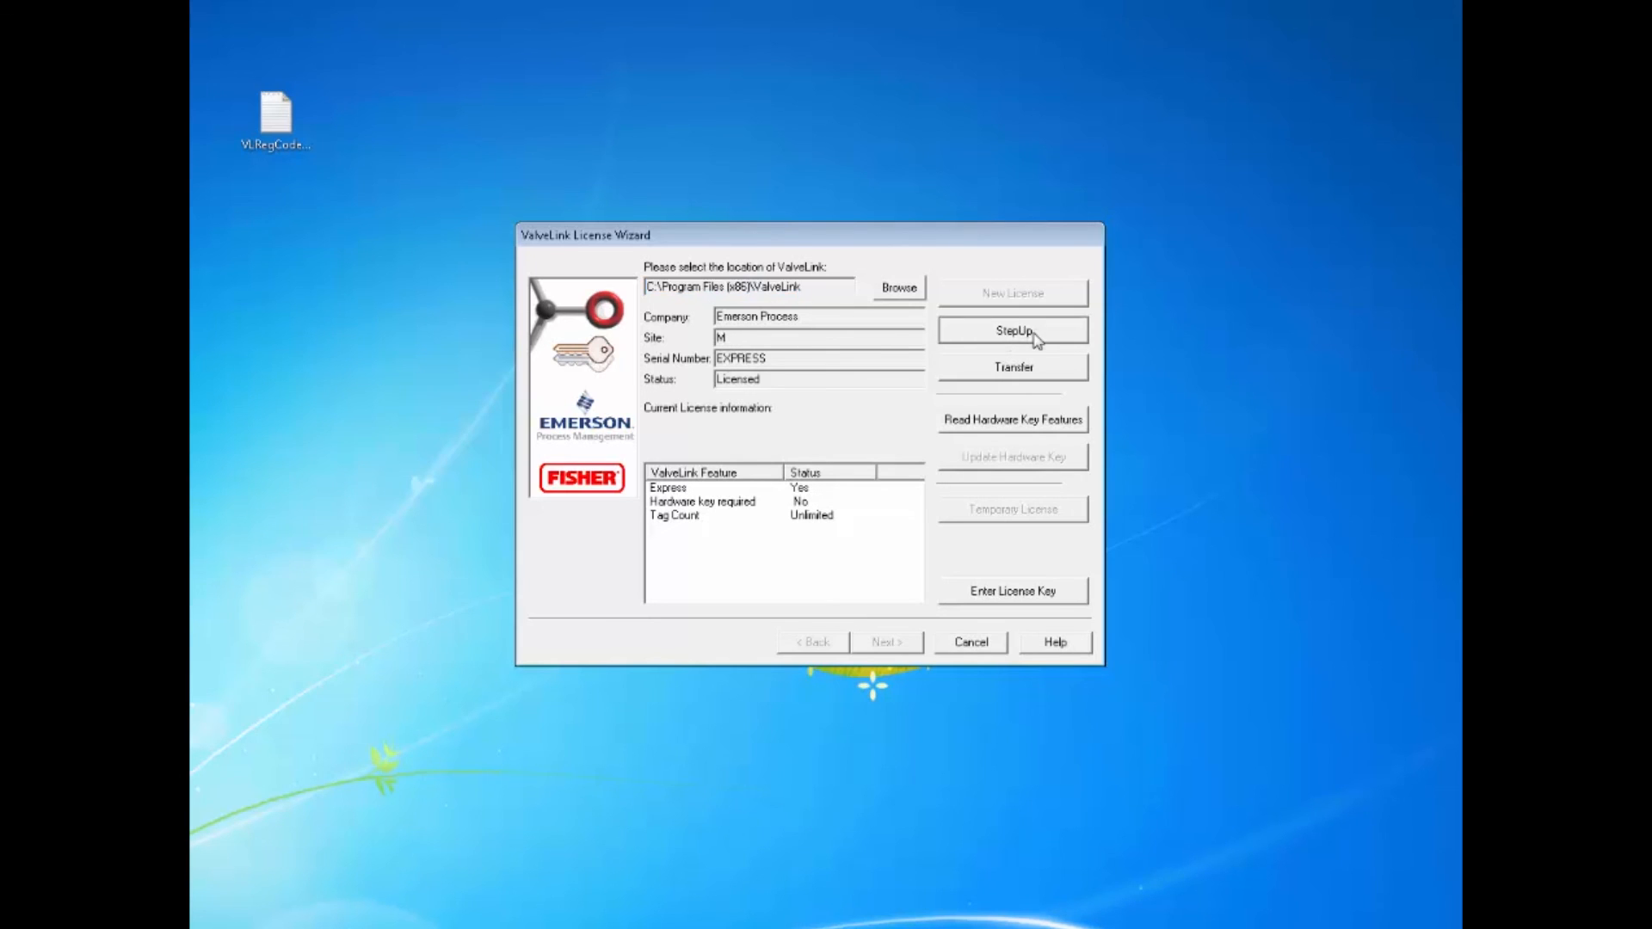
{"action": "left_click", "coordinate": [1012, 331]}
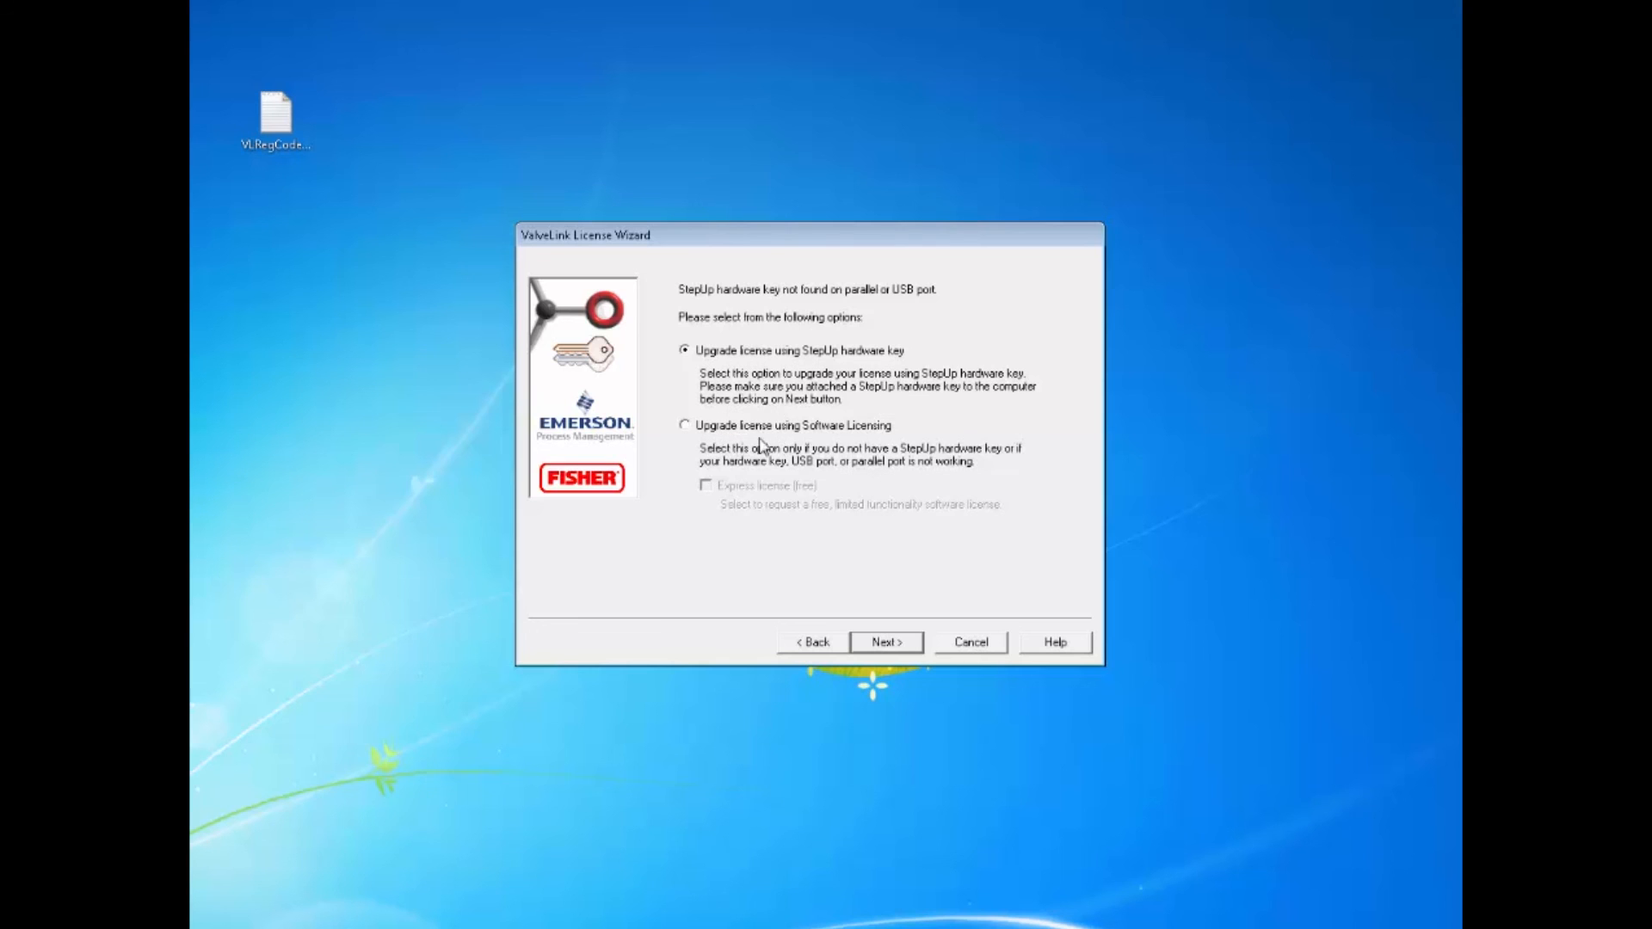
{"action": "left_click", "coordinate": [886, 642]}
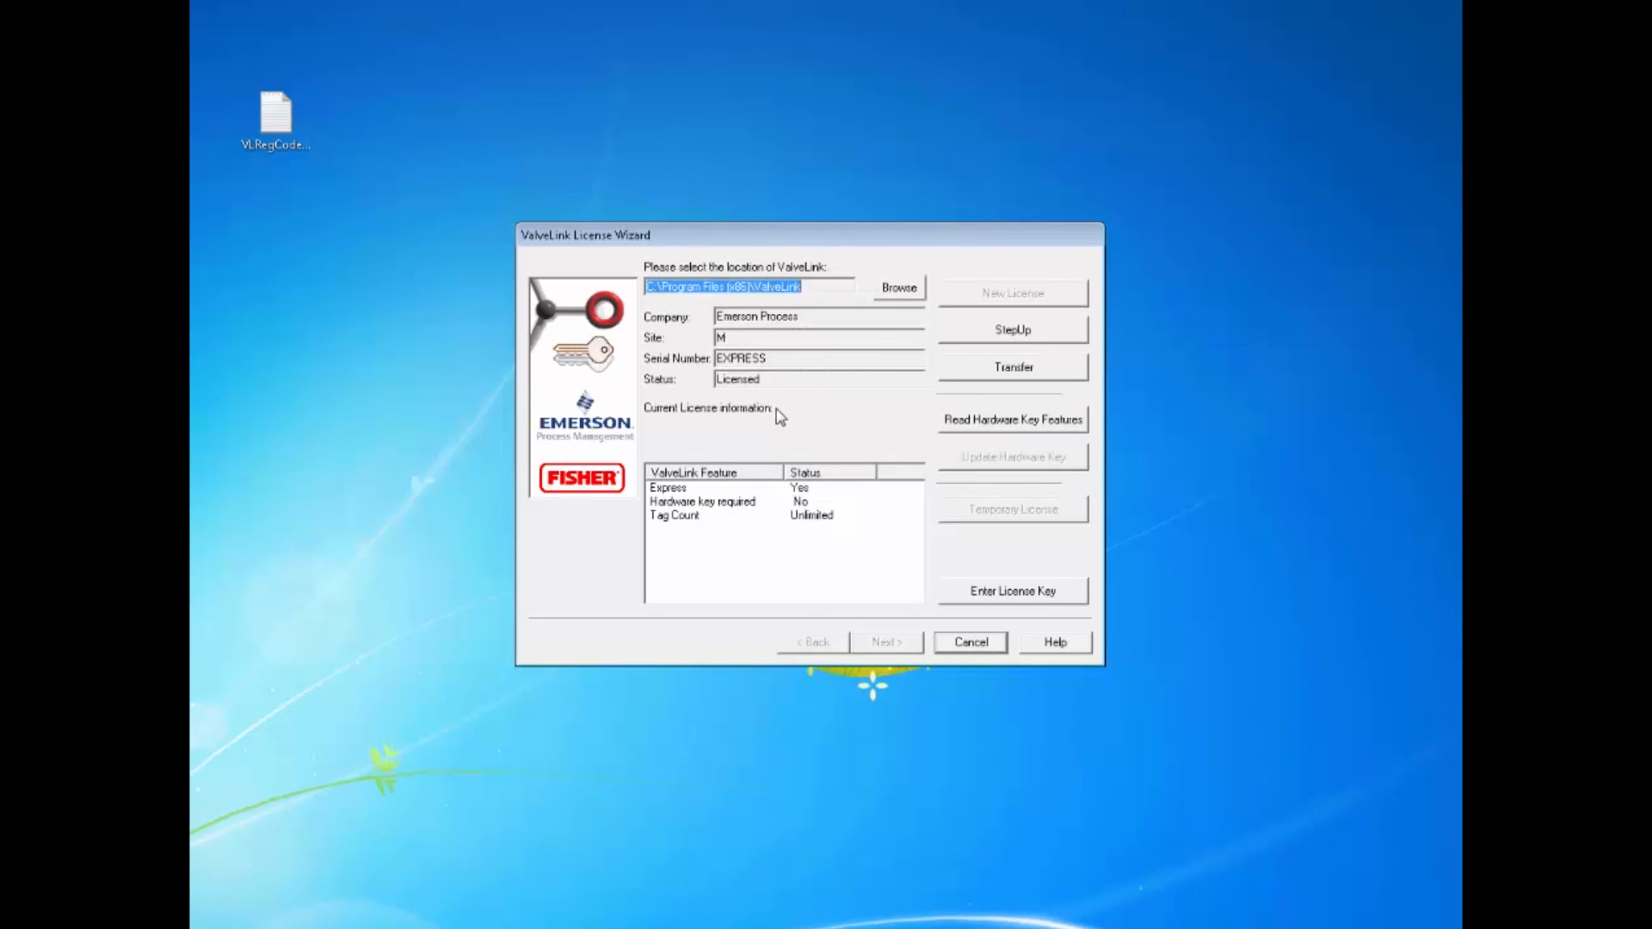